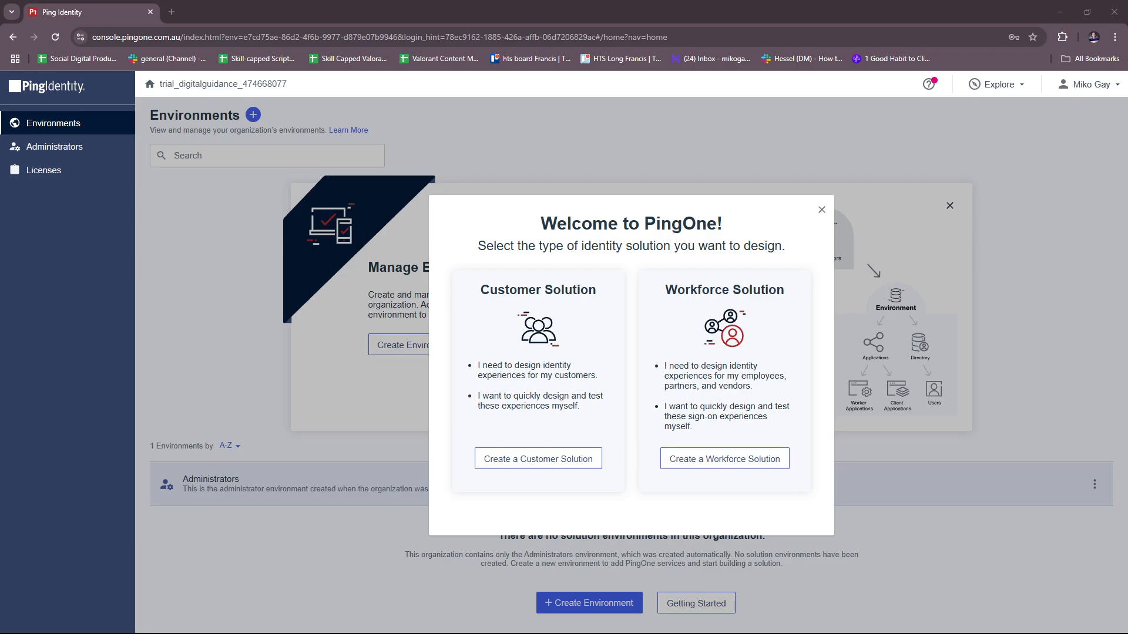
mouse_move(786, 220)
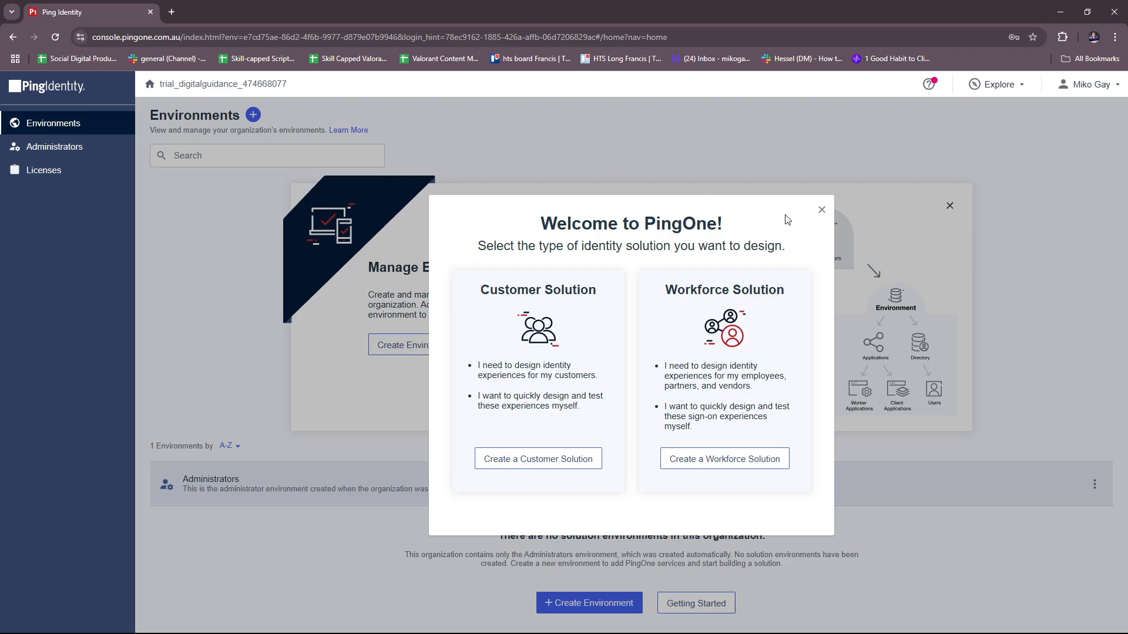
Search Google for "ping identity" in a new tab and follow the sponsored pingidentity.com result
click(821, 209)
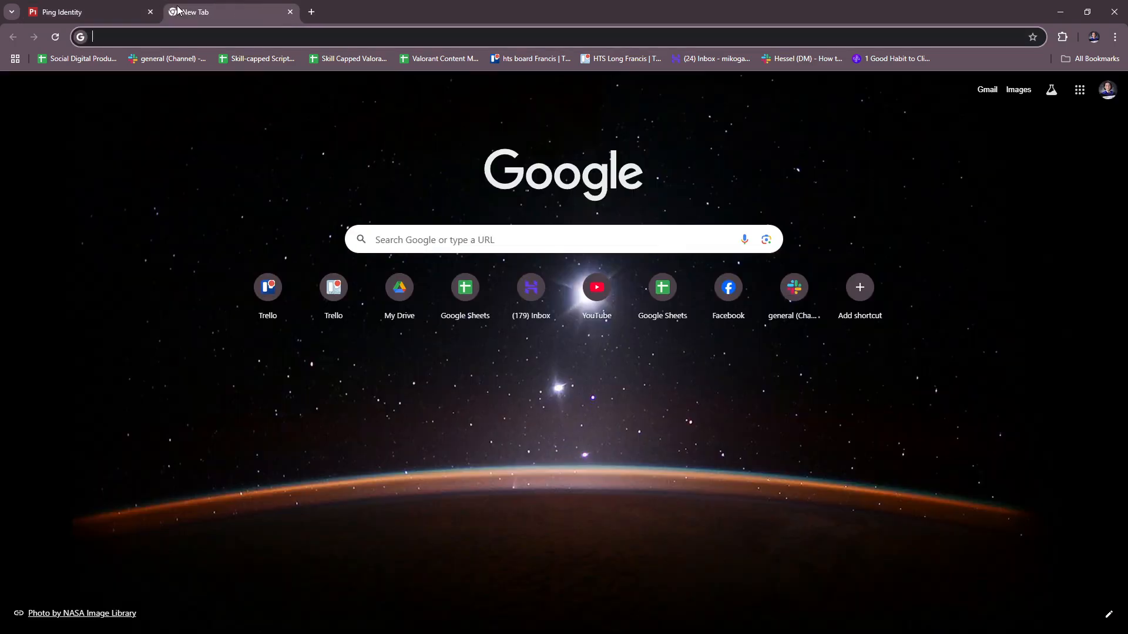
key(Return)
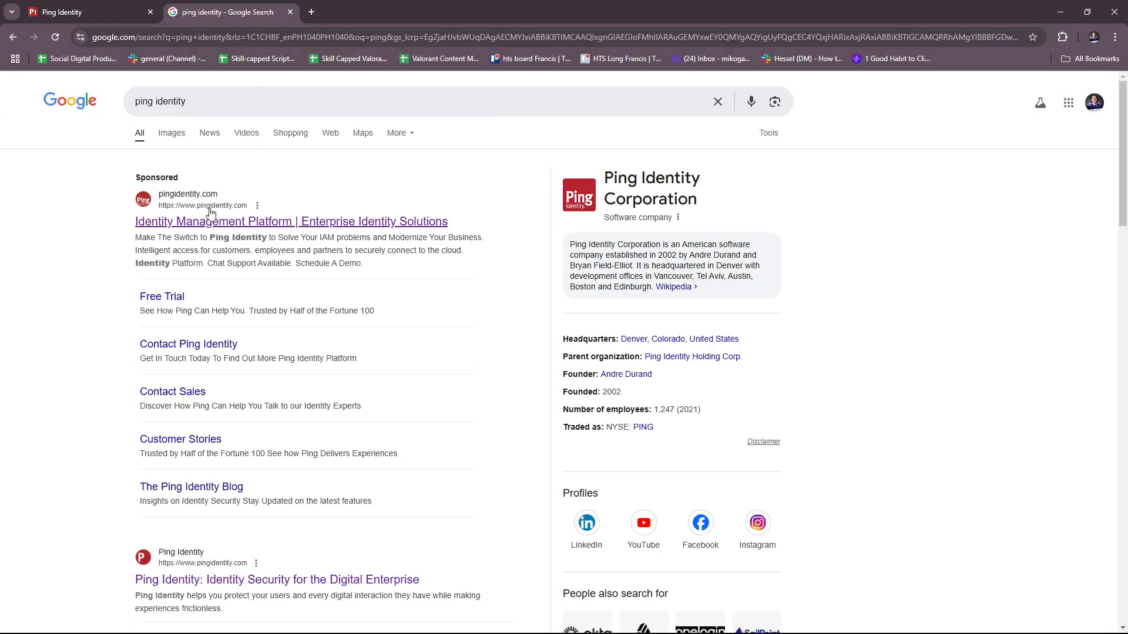
click(290, 222)
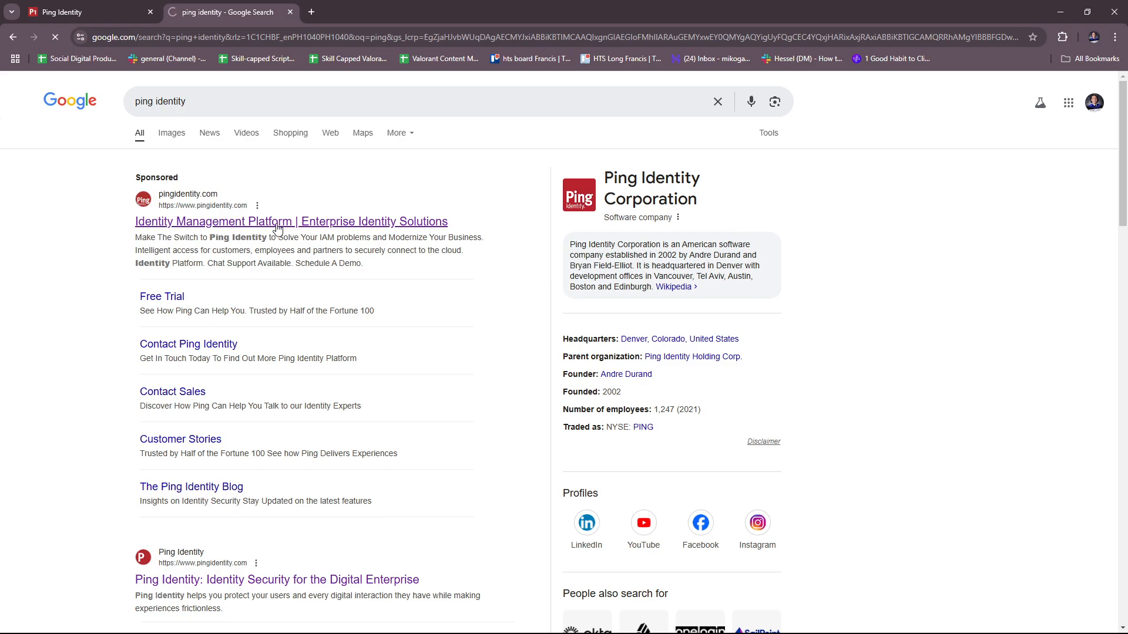
click(290, 222)
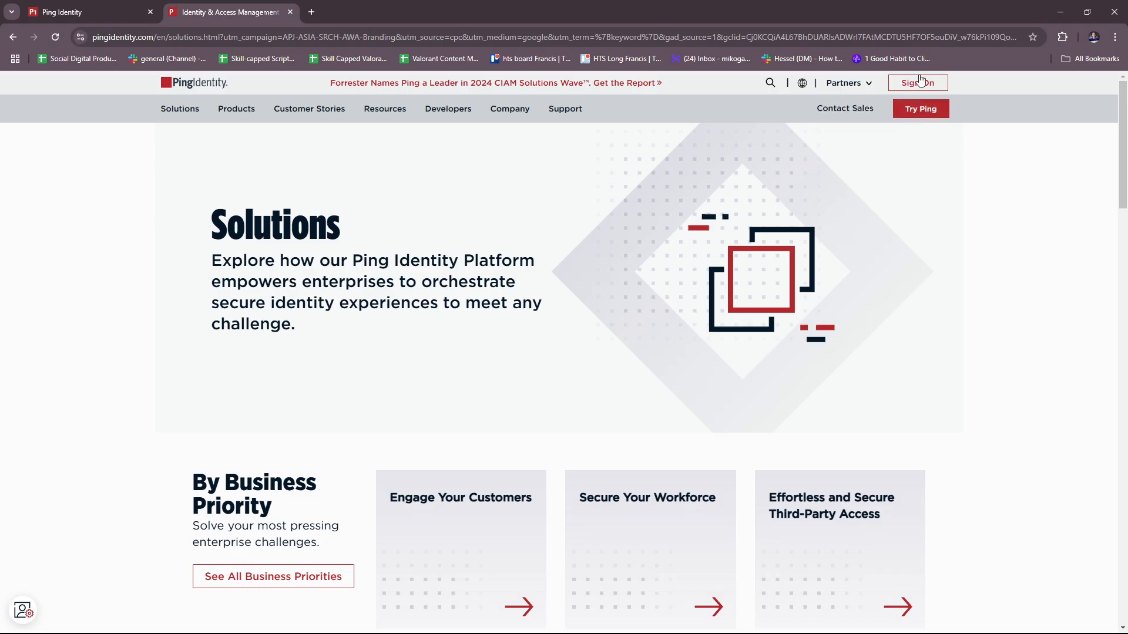
mouse_move(934, 94)
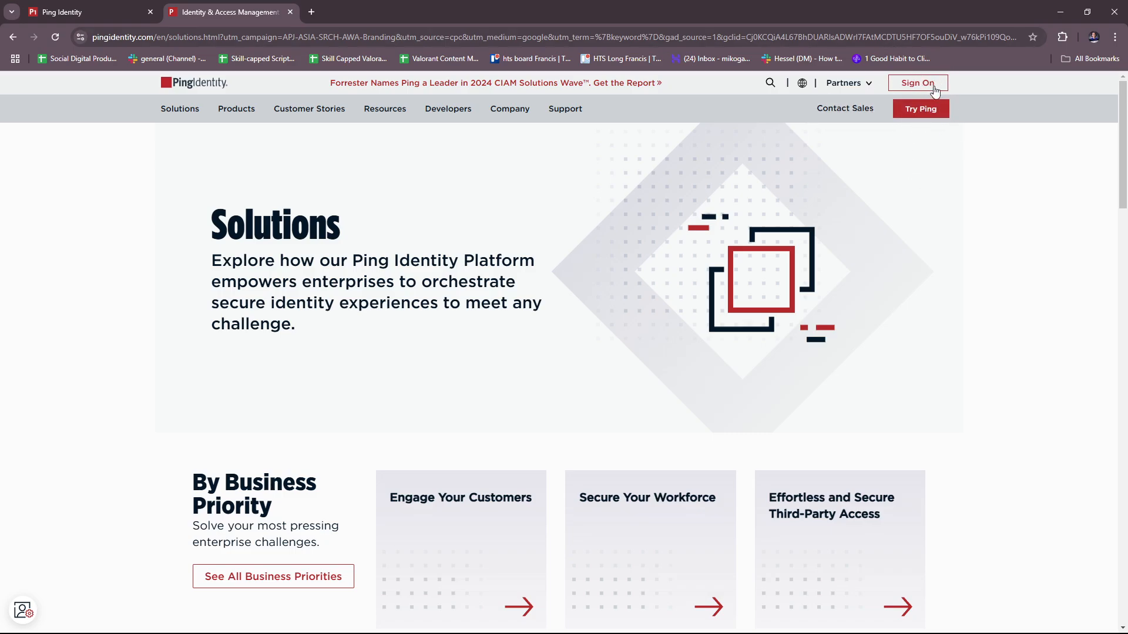
mouse_move(815, 189)
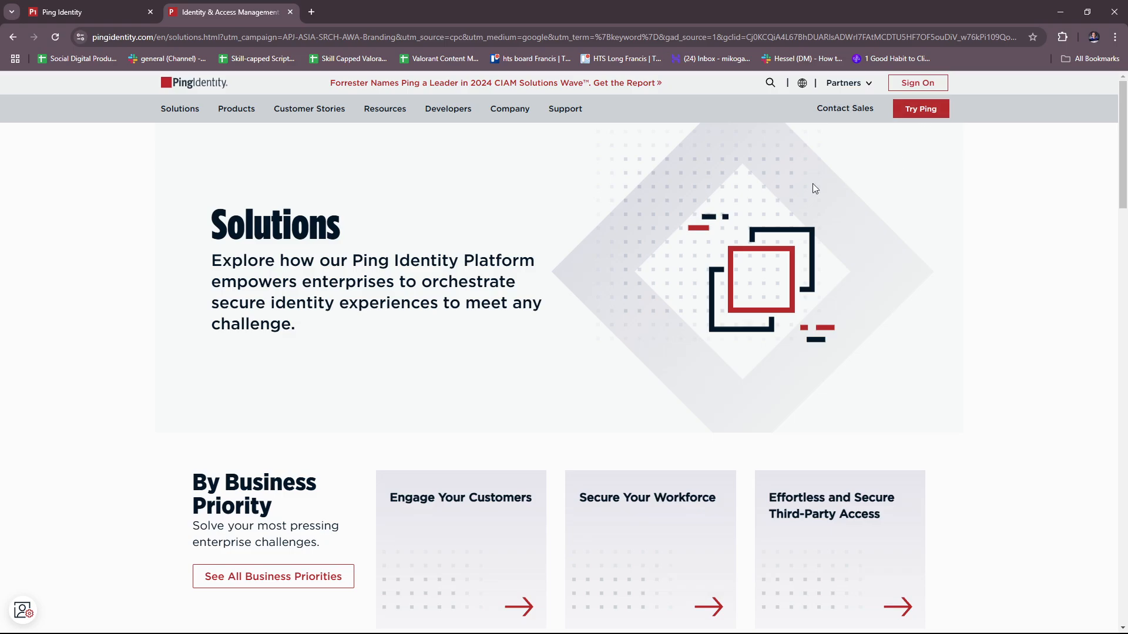
scroll(down, 3)
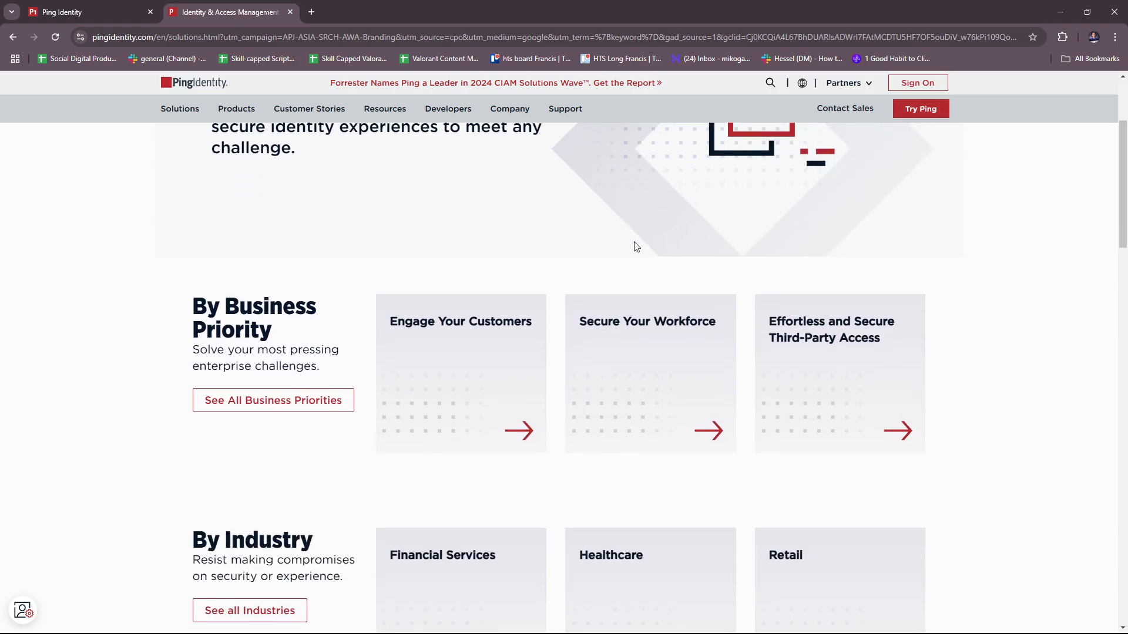
scroll(up, 3)
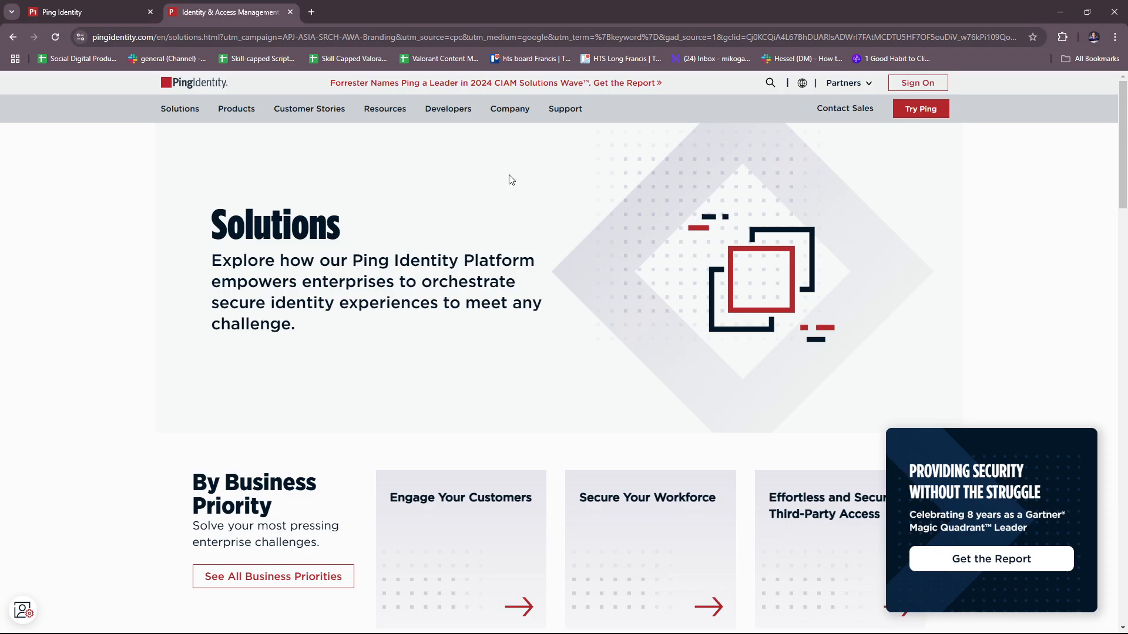
scroll(down, 3)
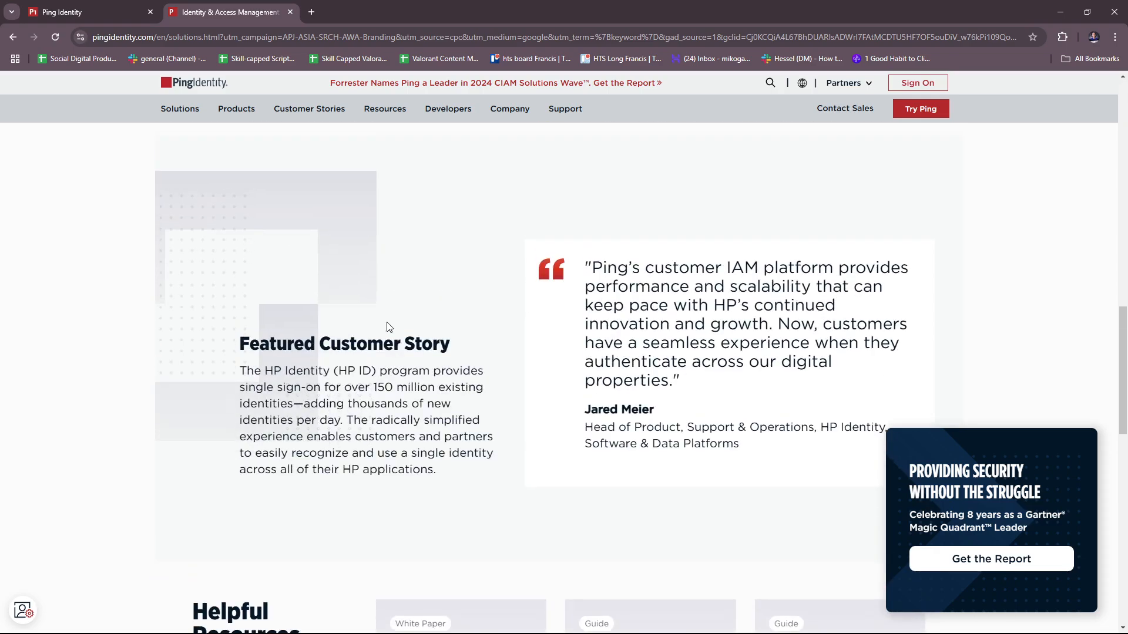
scroll(up, 3)
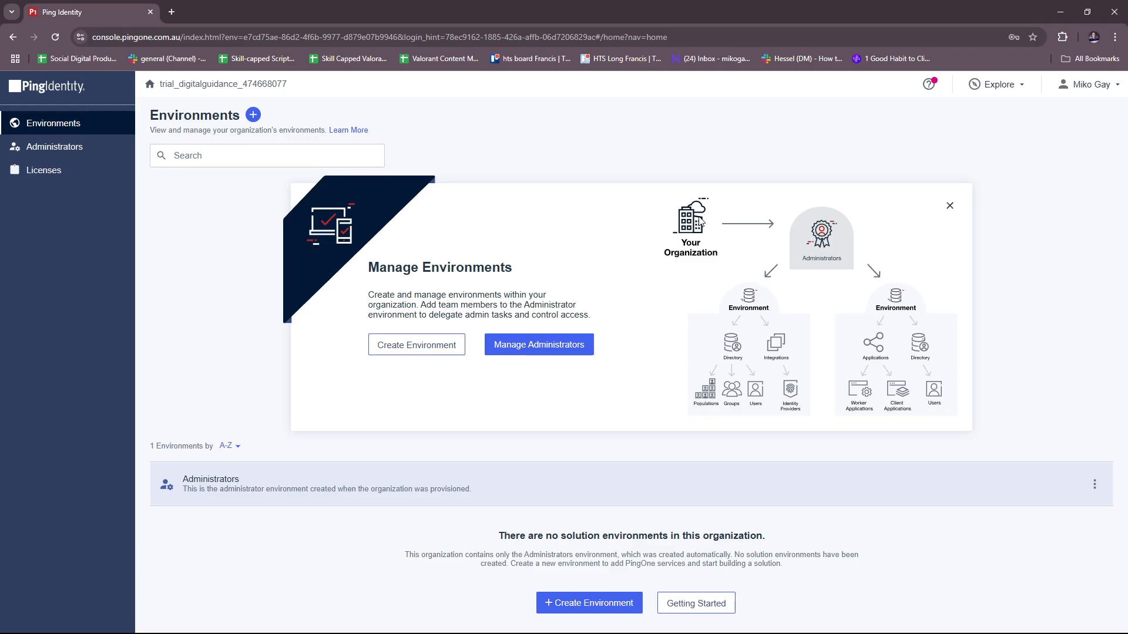
mouse_move(762, 287)
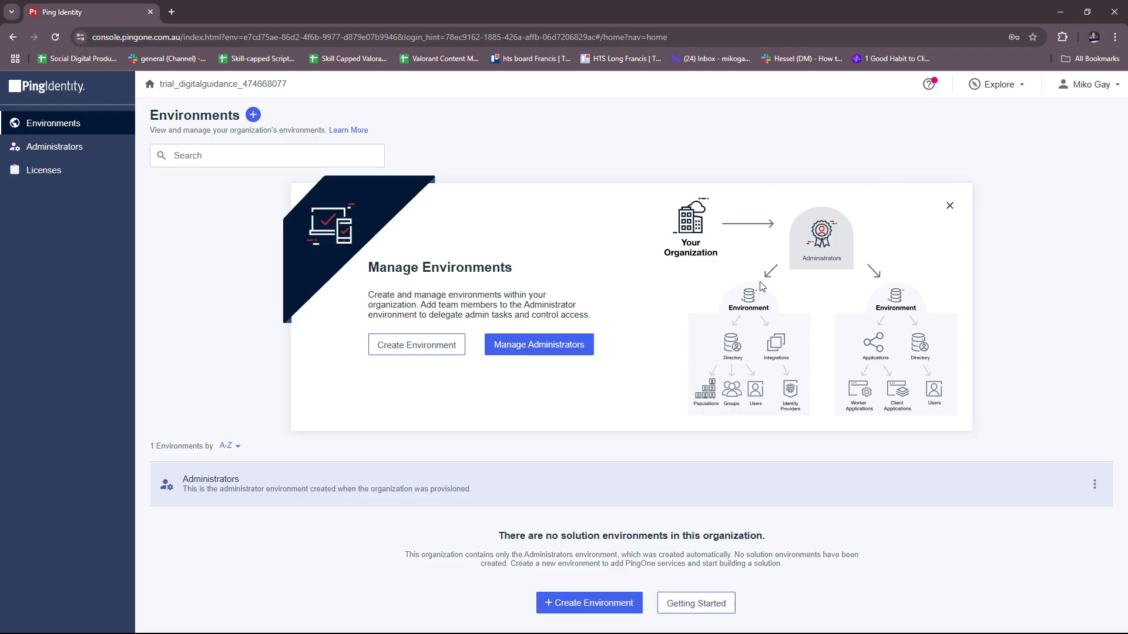
mouse_move(795, 341)
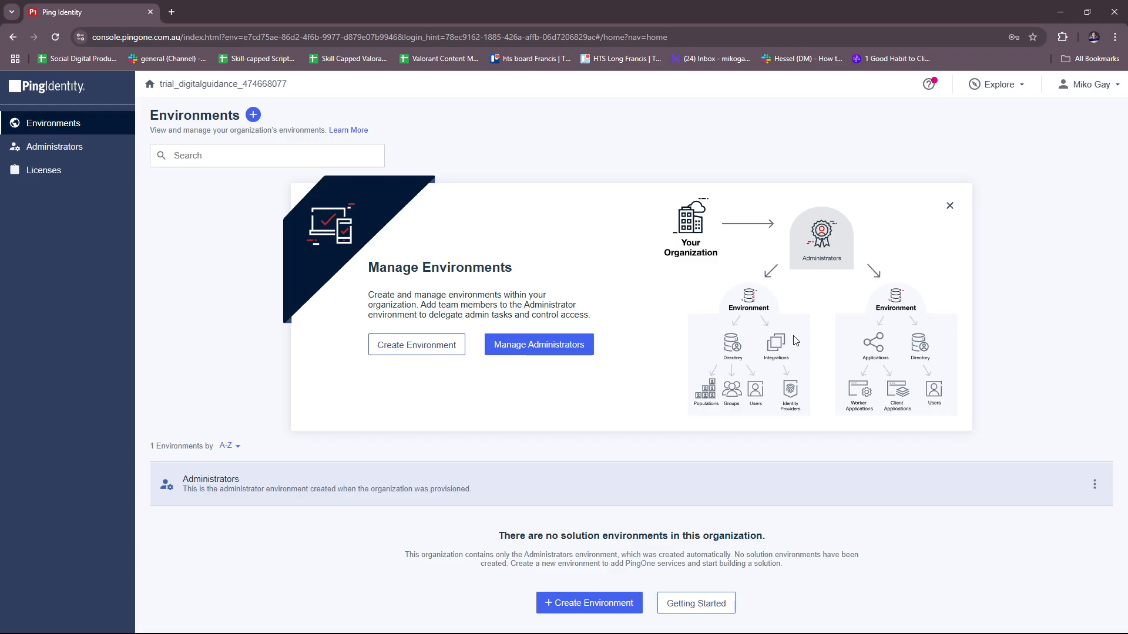
mouse_move(945, 389)
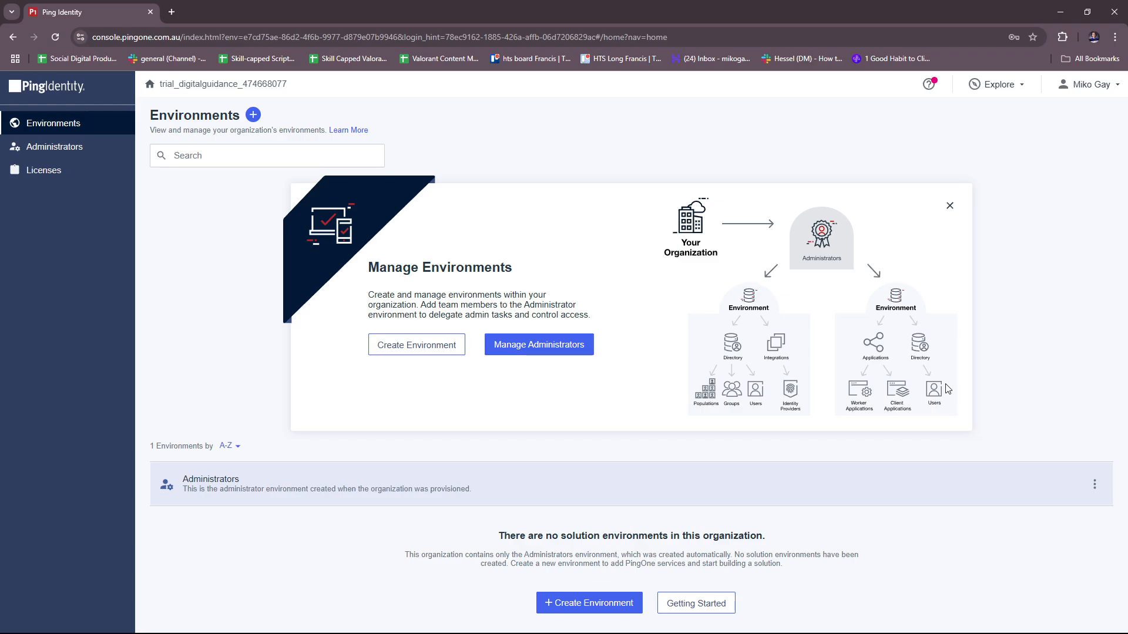
mouse_move(537, 344)
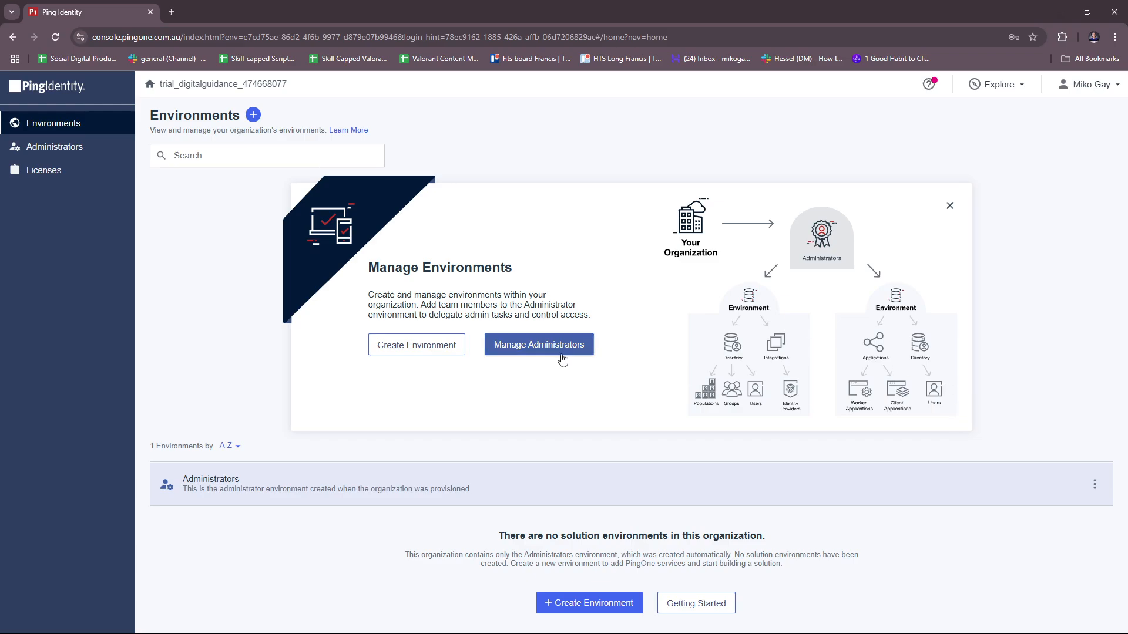
mouse_move(940, 286)
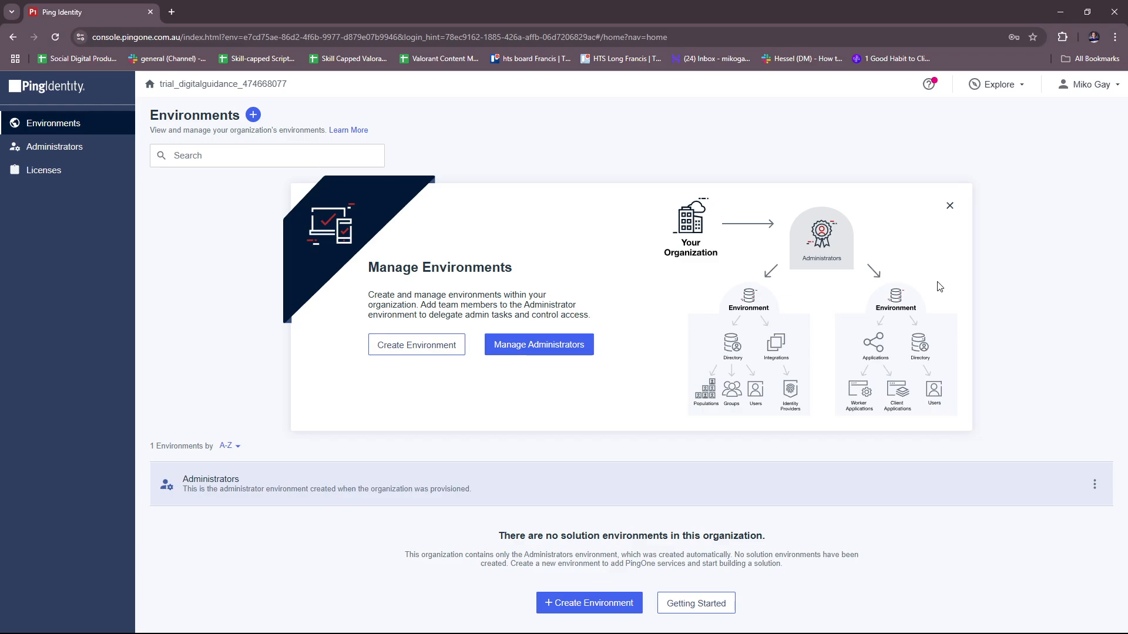
mouse_move(988, 303)
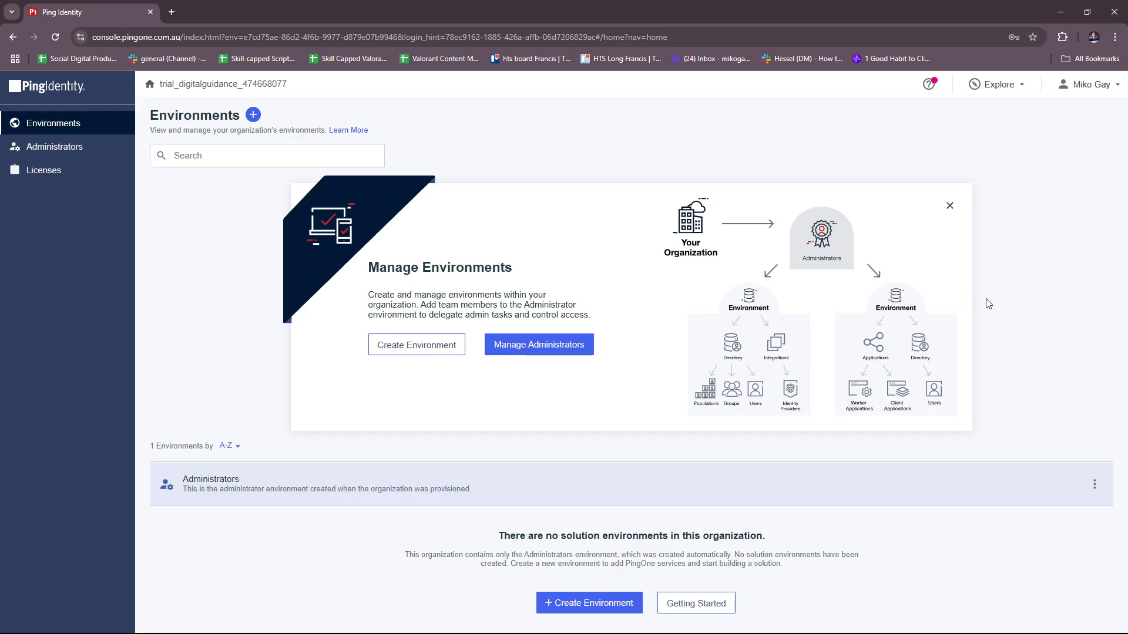
mouse_move(936, 307)
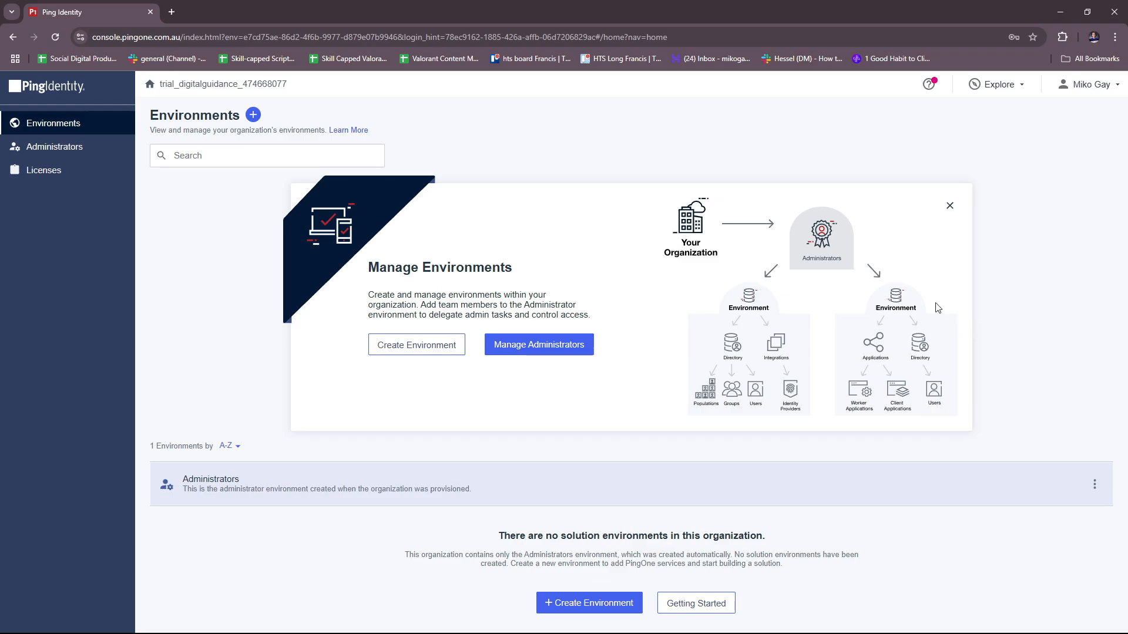
mouse_move(903, 364)
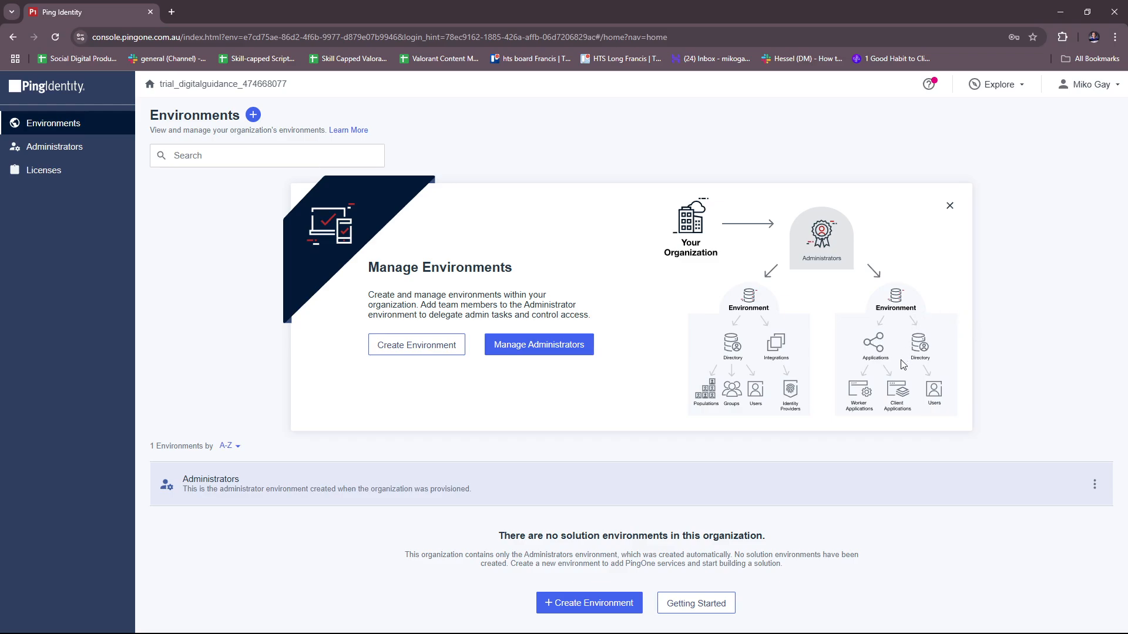
mouse_move(928, 393)
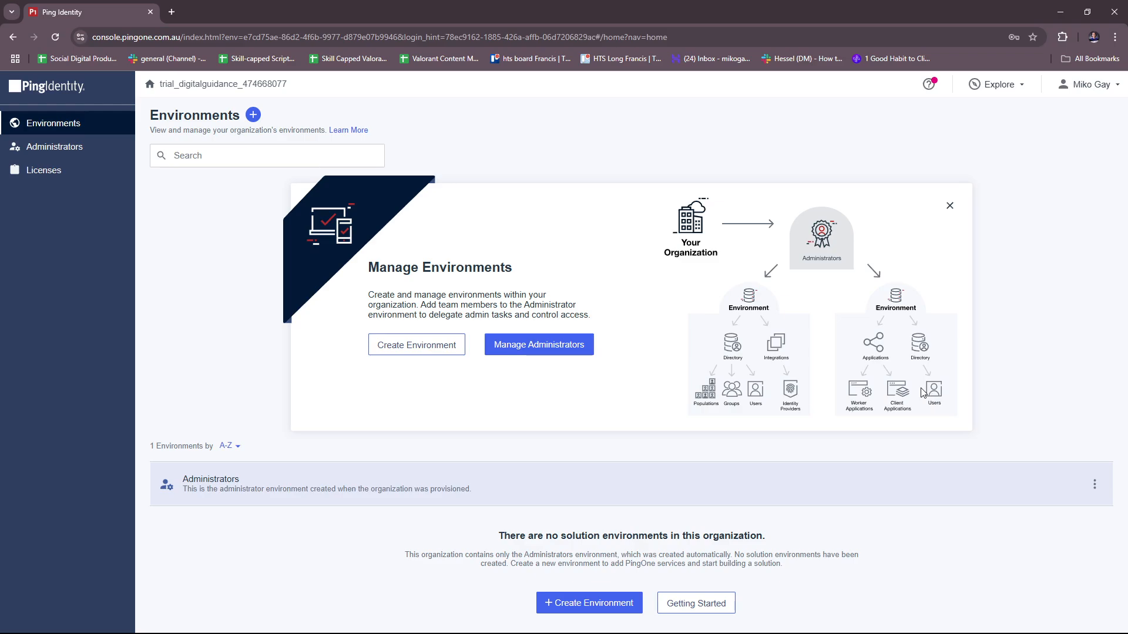
mouse_move(927, 400)
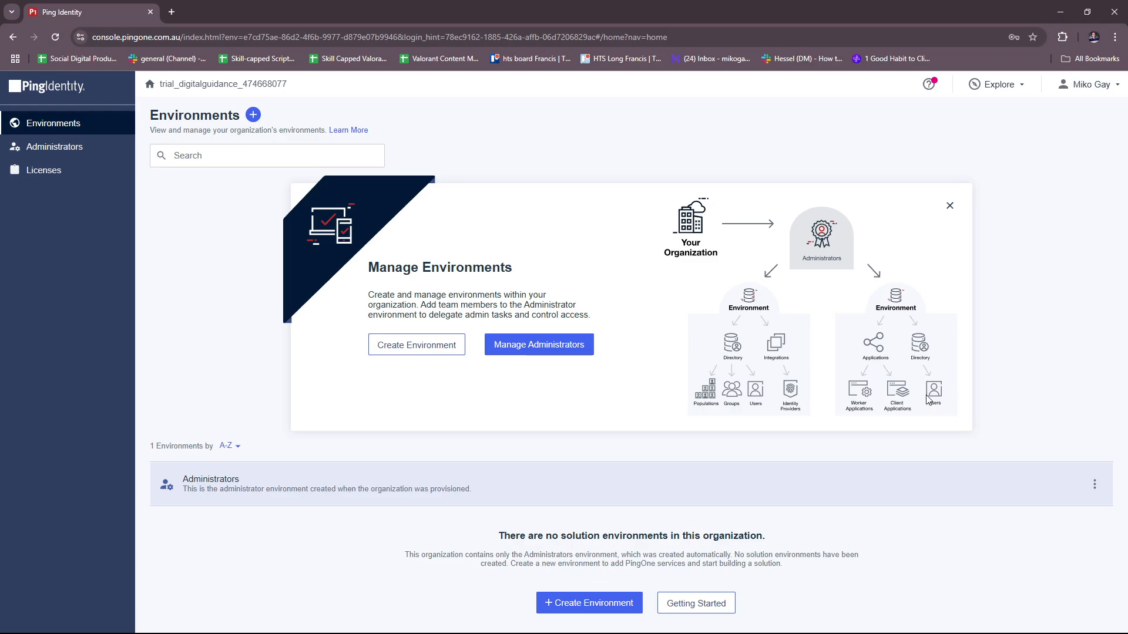
mouse_move(687, 322)
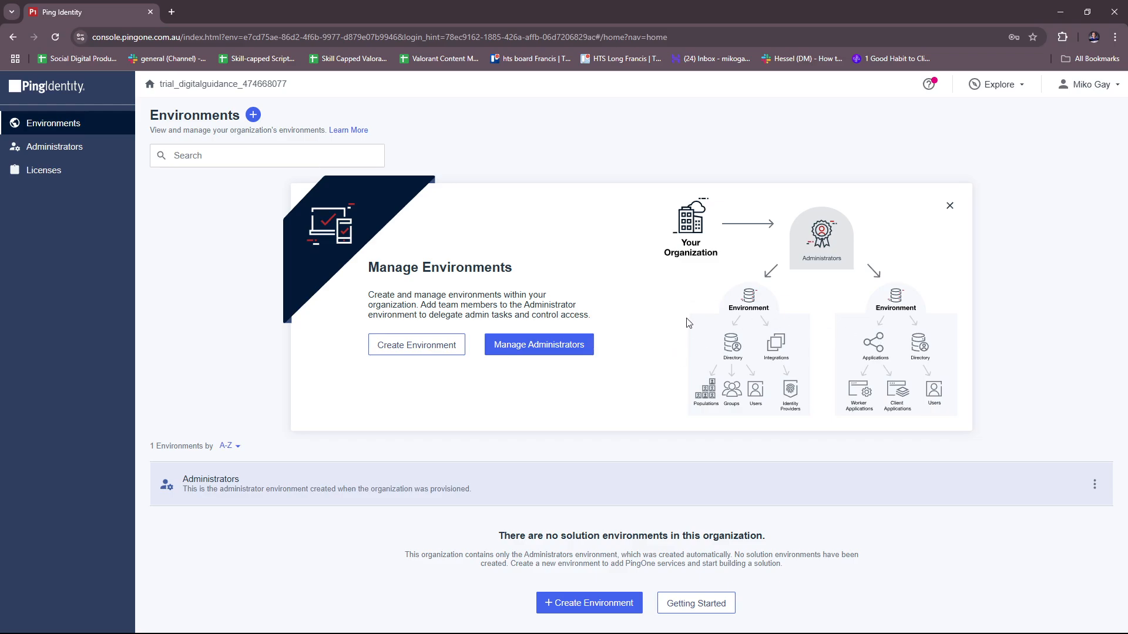
mouse_move(790, 379)
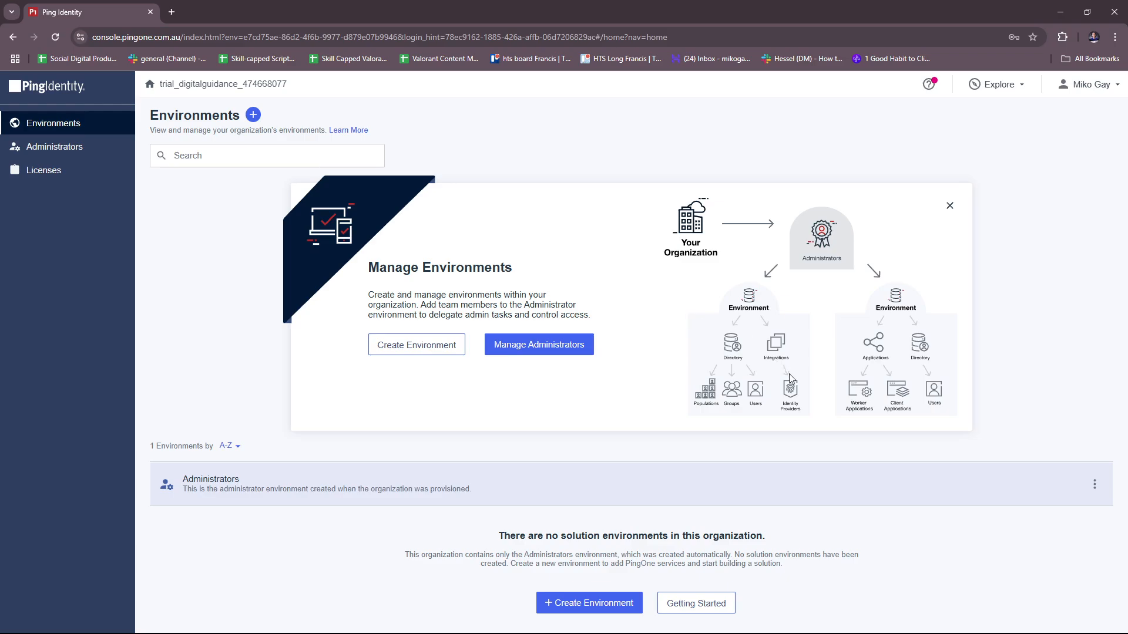
mouse_move(836, 429)
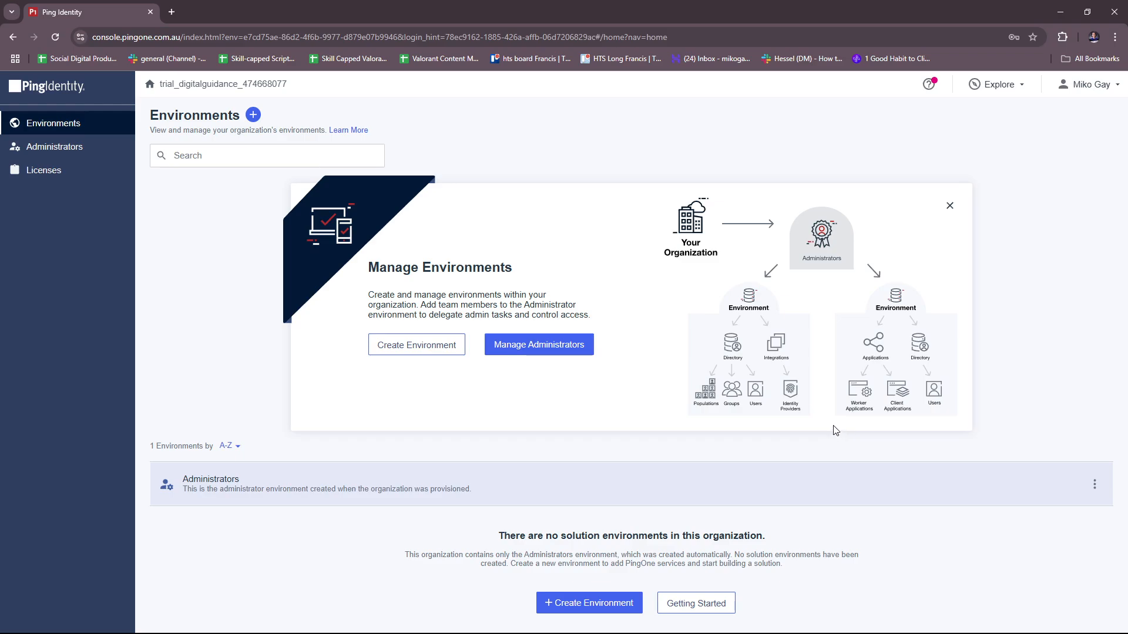
mouse_move(925, 451)
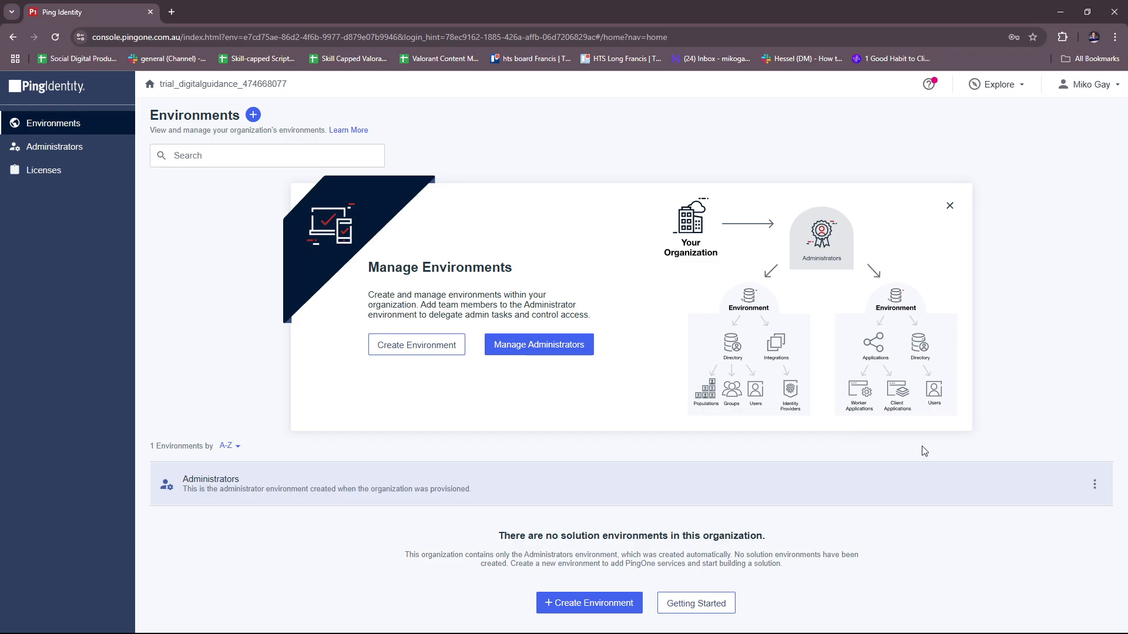
mouse_move(928, 426)
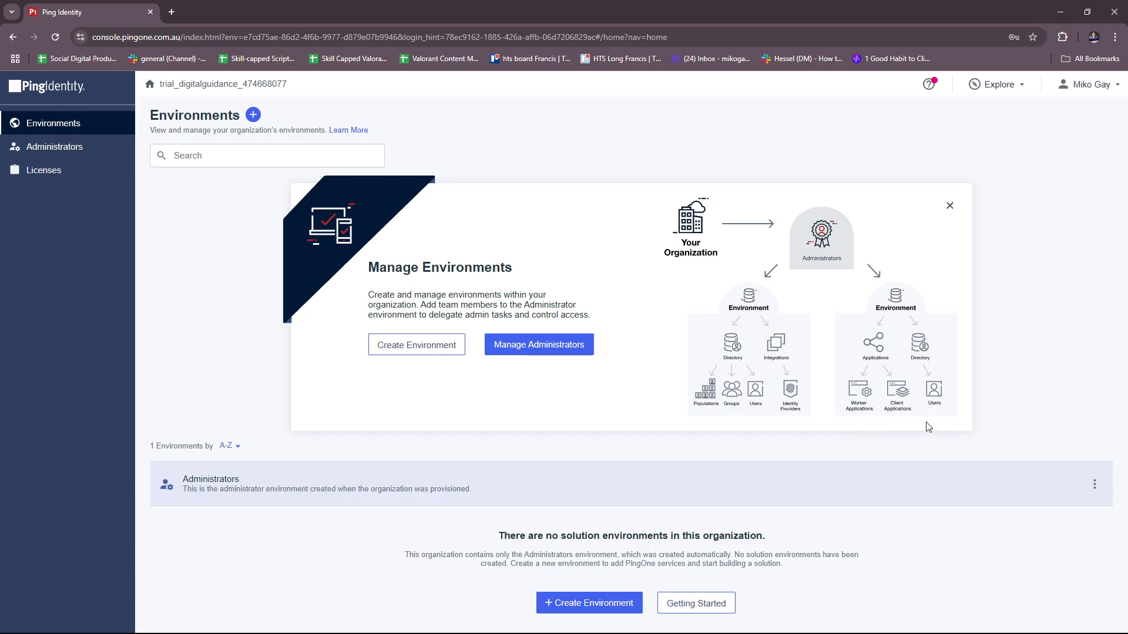
mouse_move(981, 417)
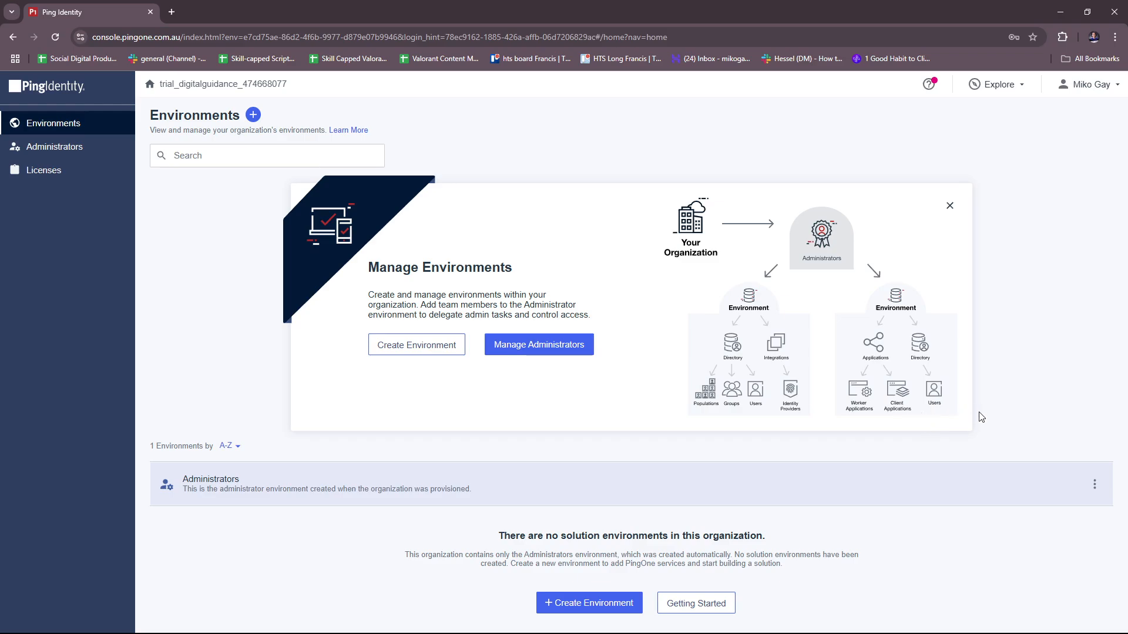
mouse_move(948, 367)
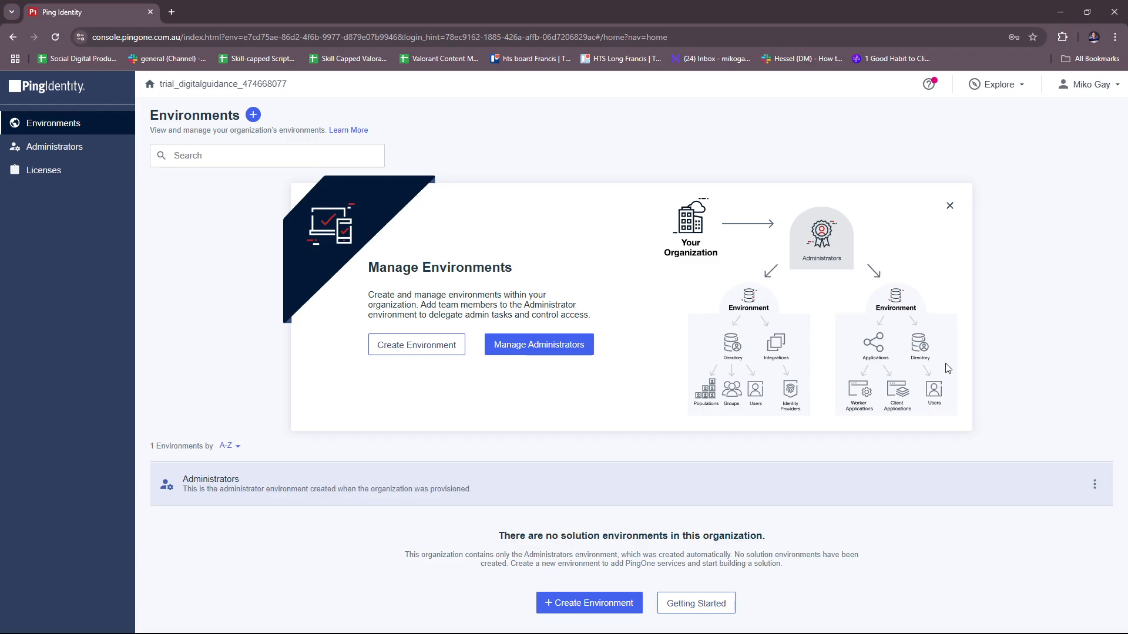
mouse_move(982, 358)
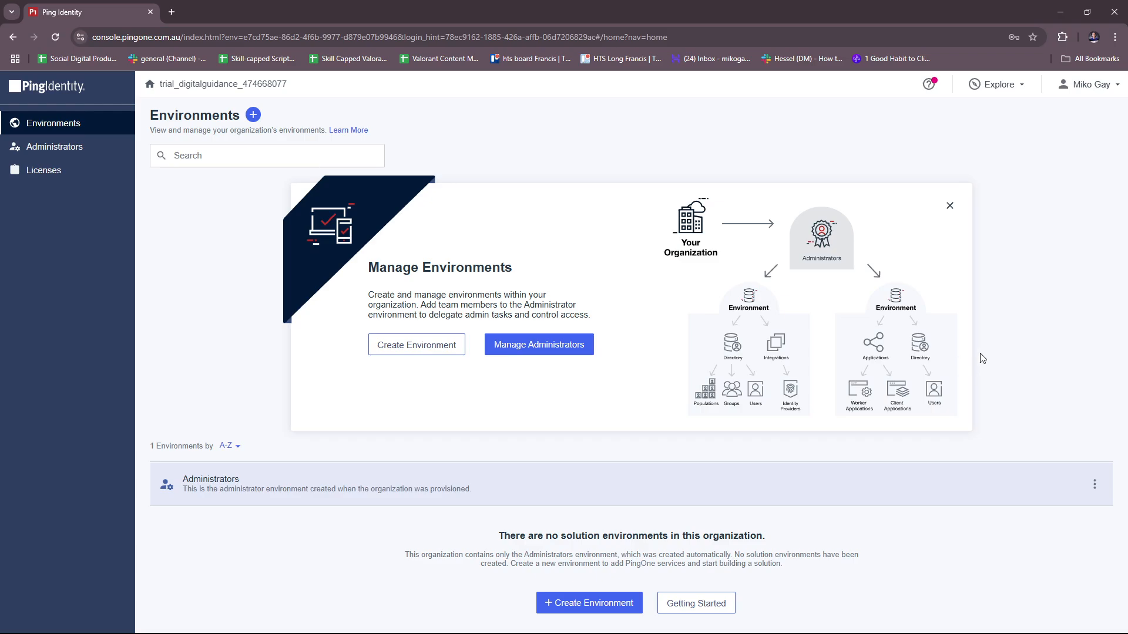
mouse_move(1020, 413)
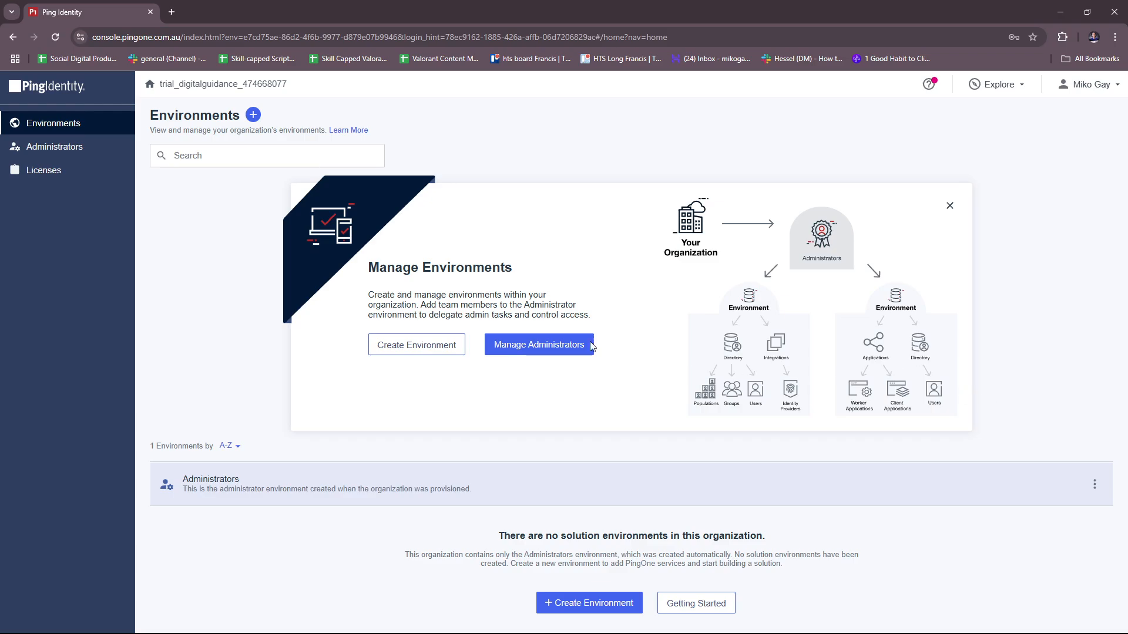
mouse_move(416, 370)
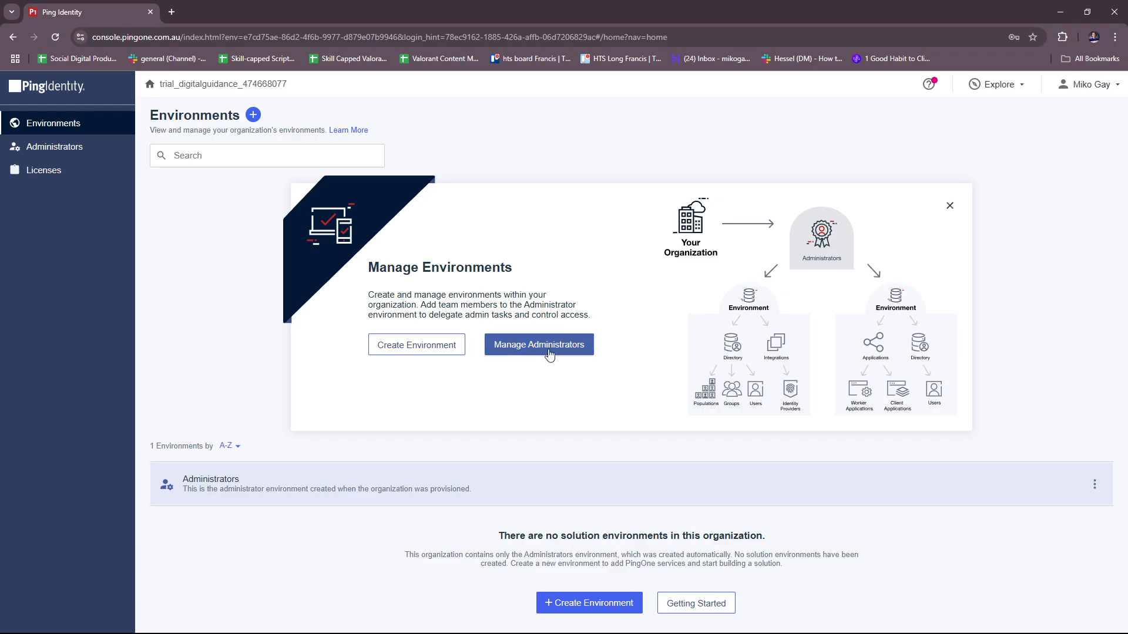
mouse_move(424, 304)
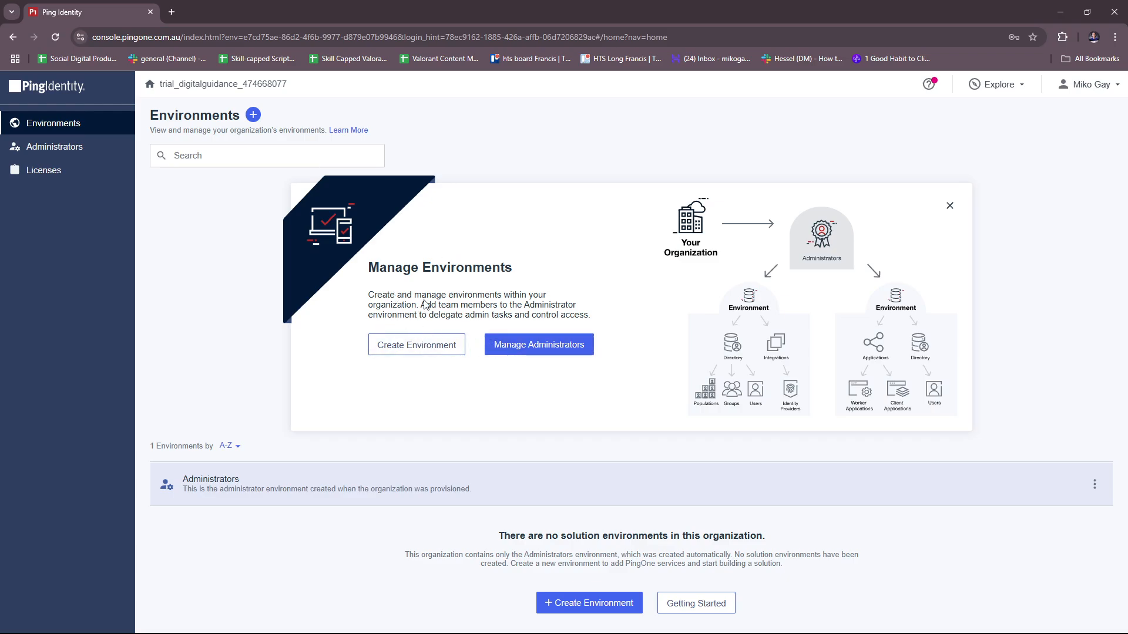
mouse_move(427, 355)
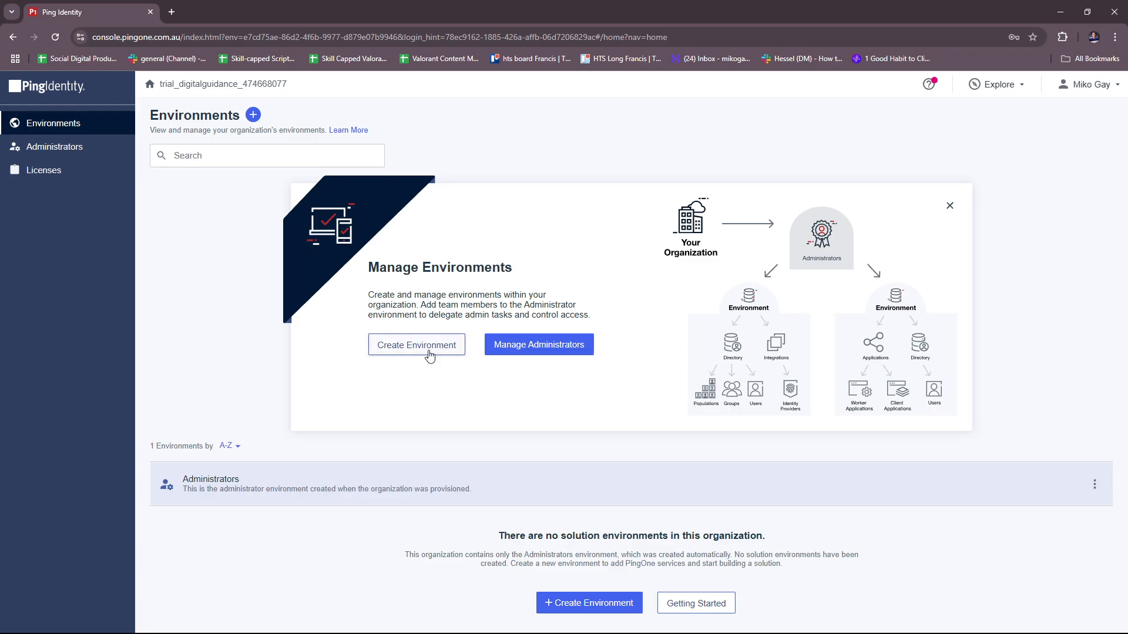
Start creating a new environment to bring up the Welcome to PingOne solution-type prompt
click(416, 345)
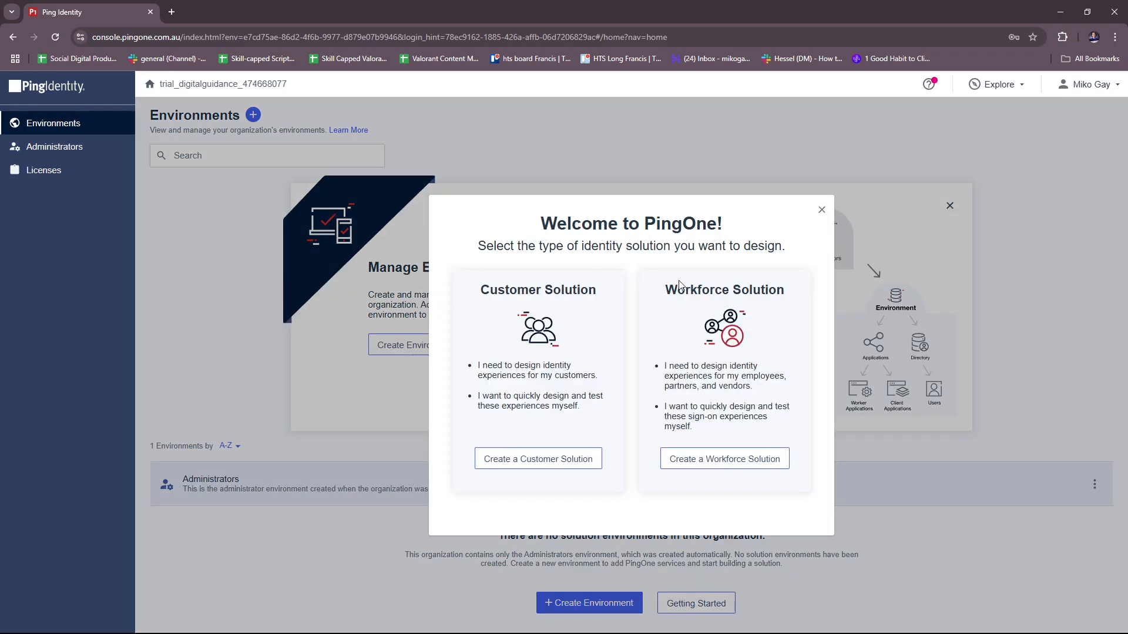
mouse_move(655, 270)
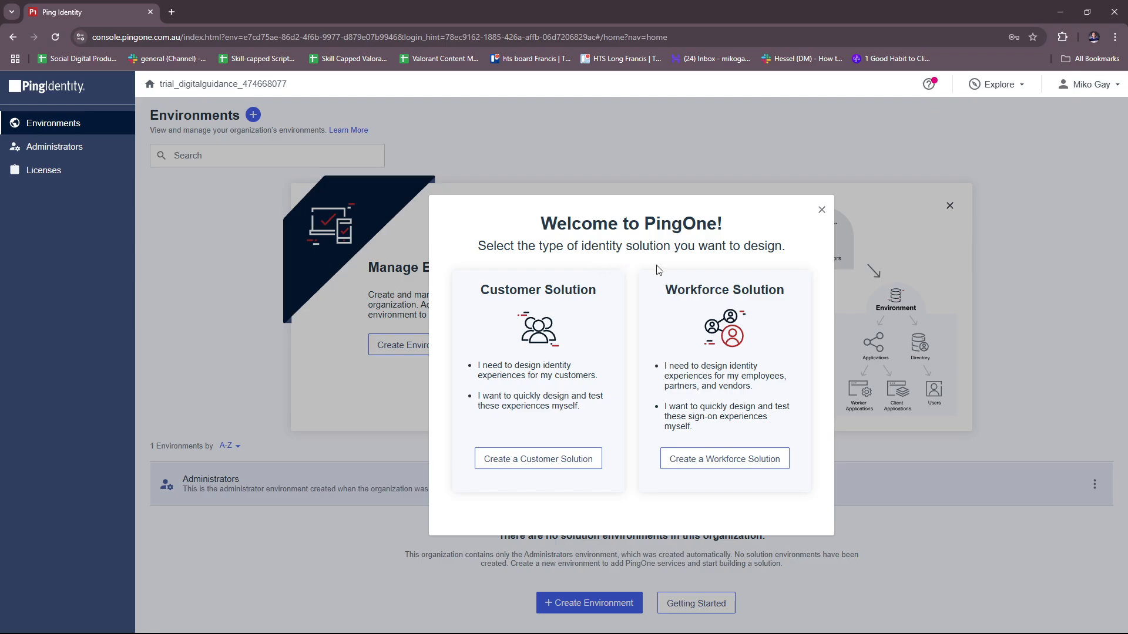
mouse_move(505, 294)
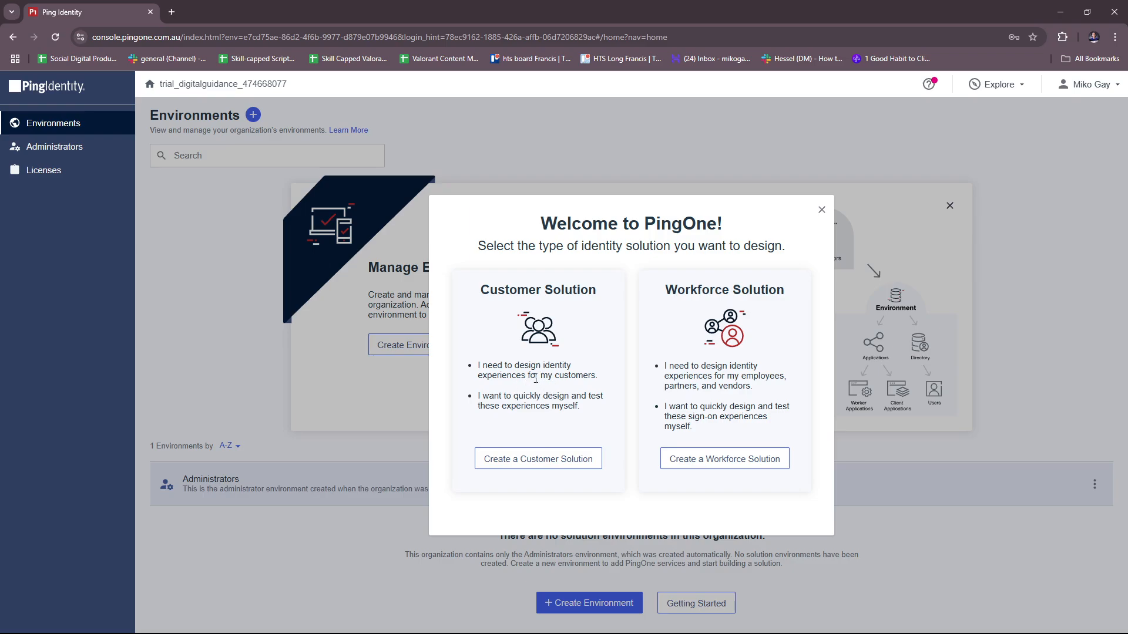
mouse_move(639, 619)
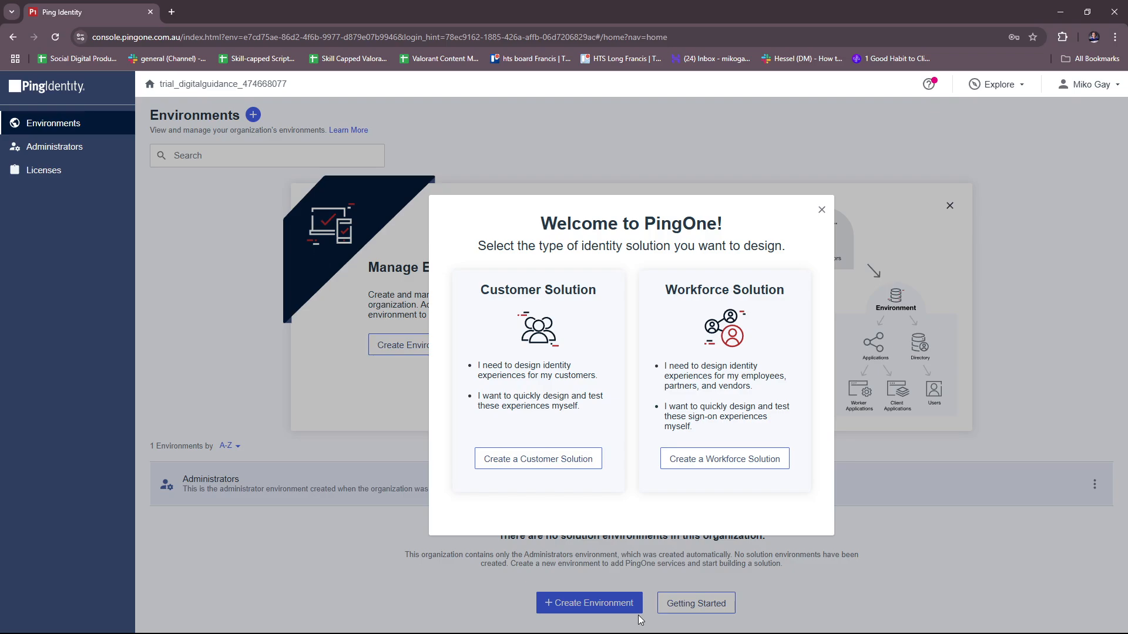
mouse_move(720, 443)
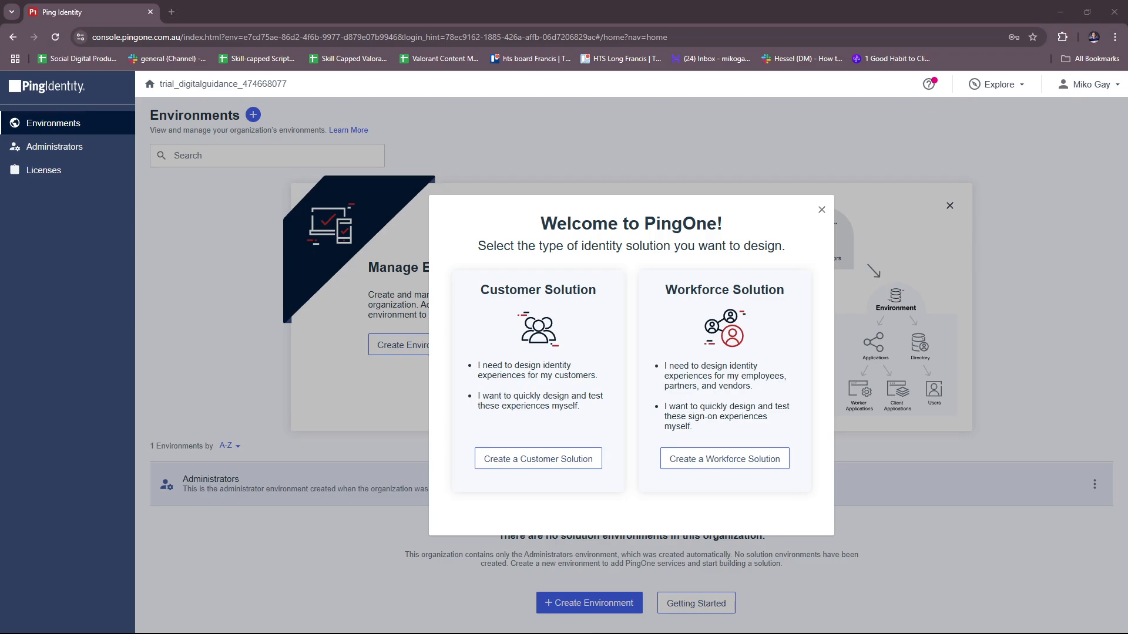
mouse_move(586, 487)
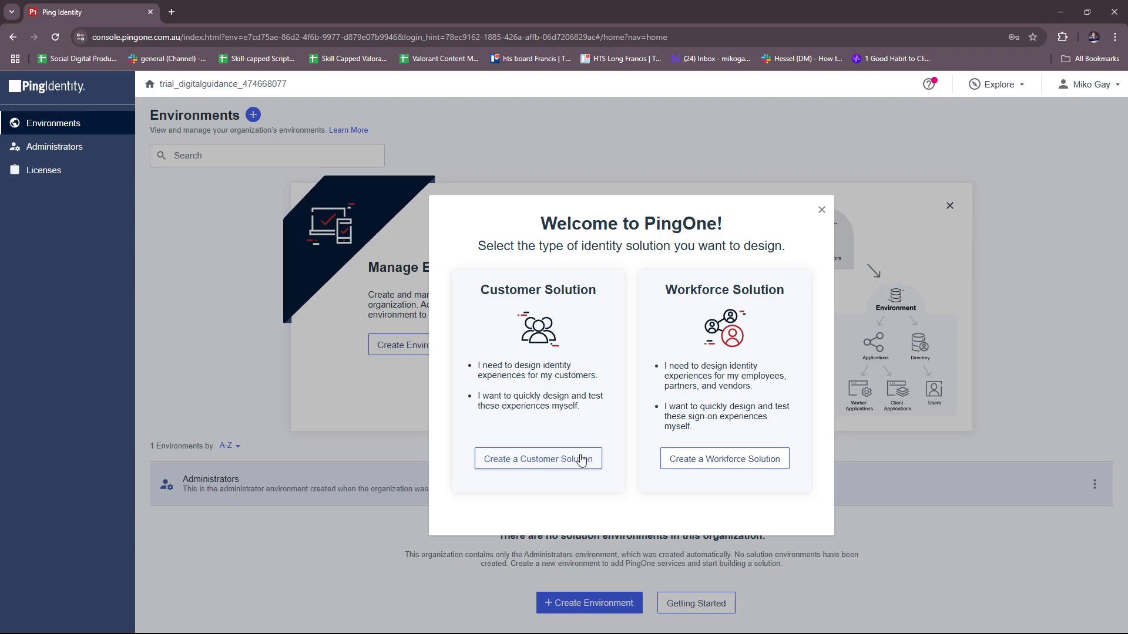
Create a Customer Solution environment tailored to the Retail industry
click(537, 459)
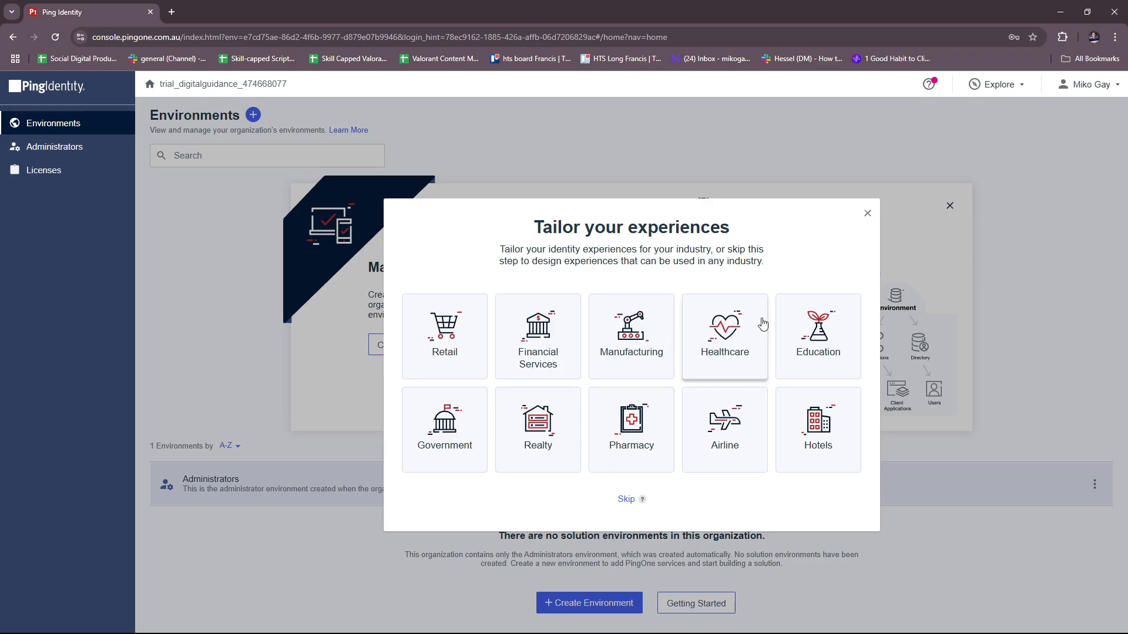
mouse_move(698, 278)
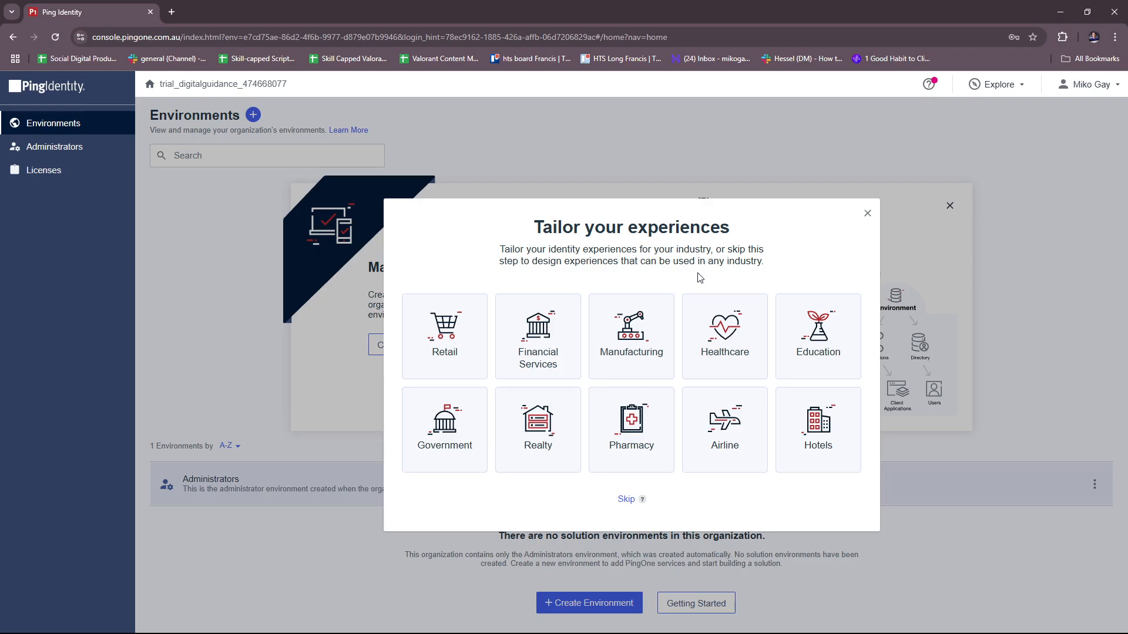
mouse_move(589, 280)
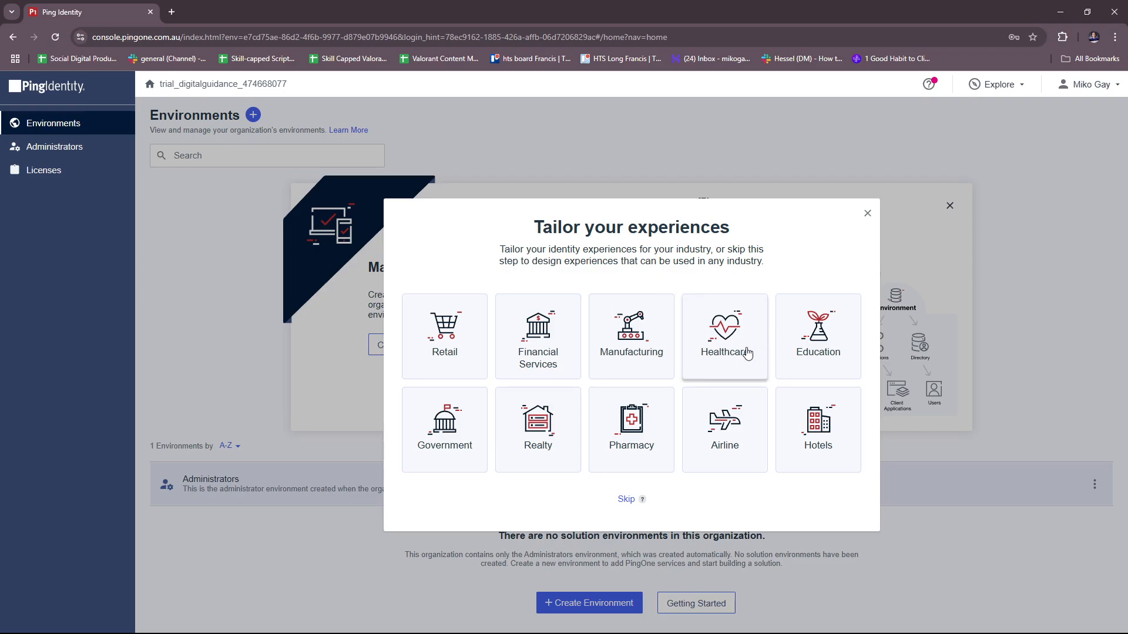
mouse_move(630, 336)
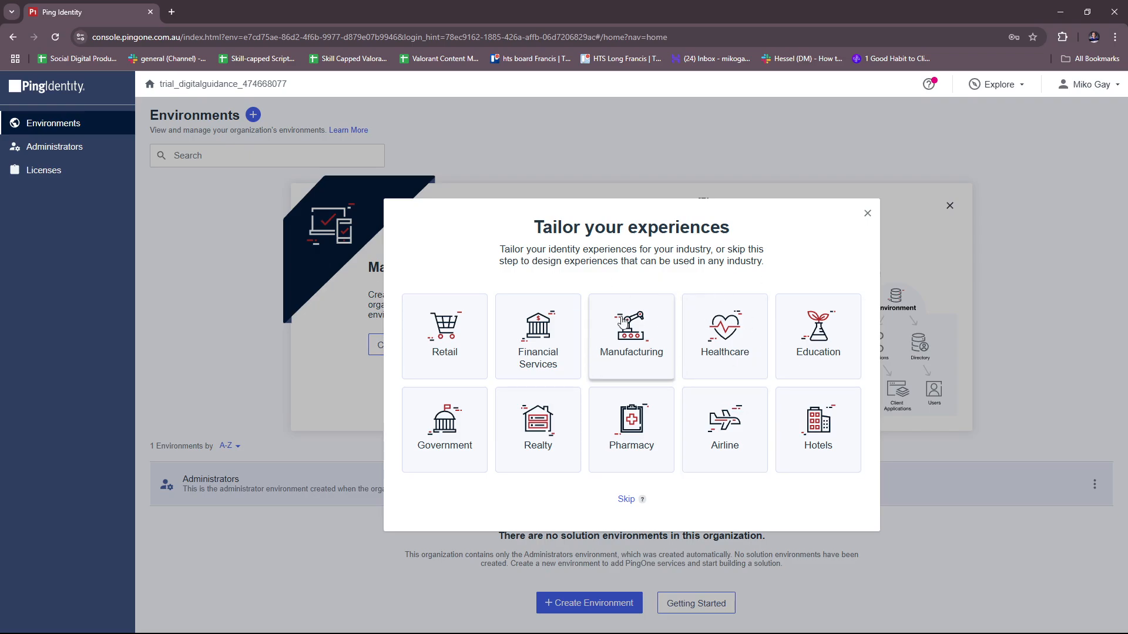
mouse_move(748, 434)
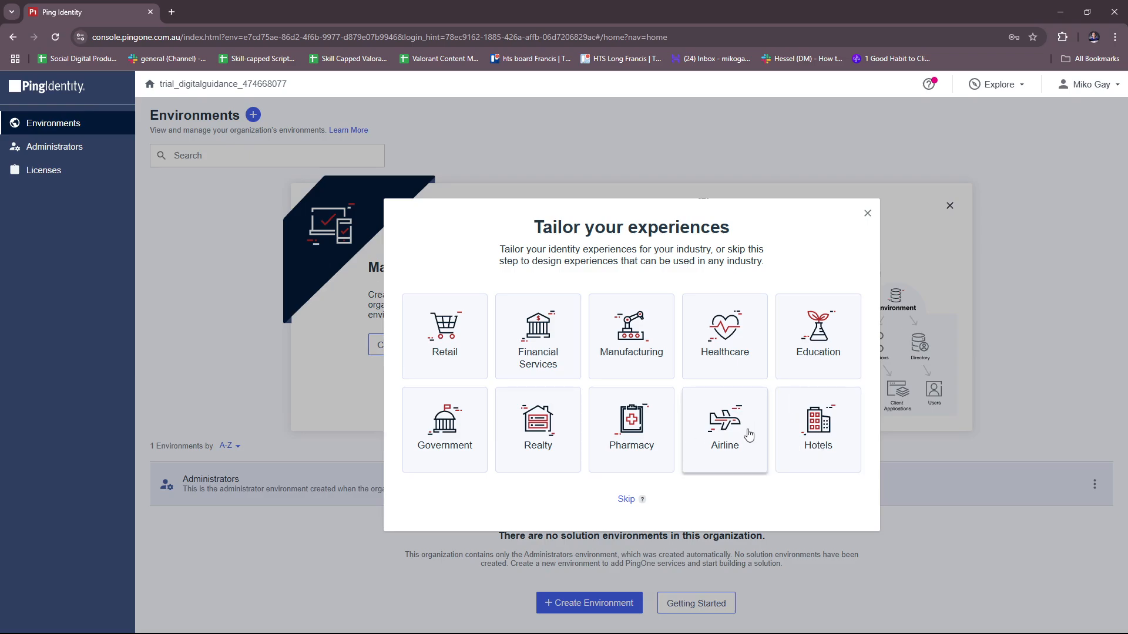
mouse_move(808, 403)
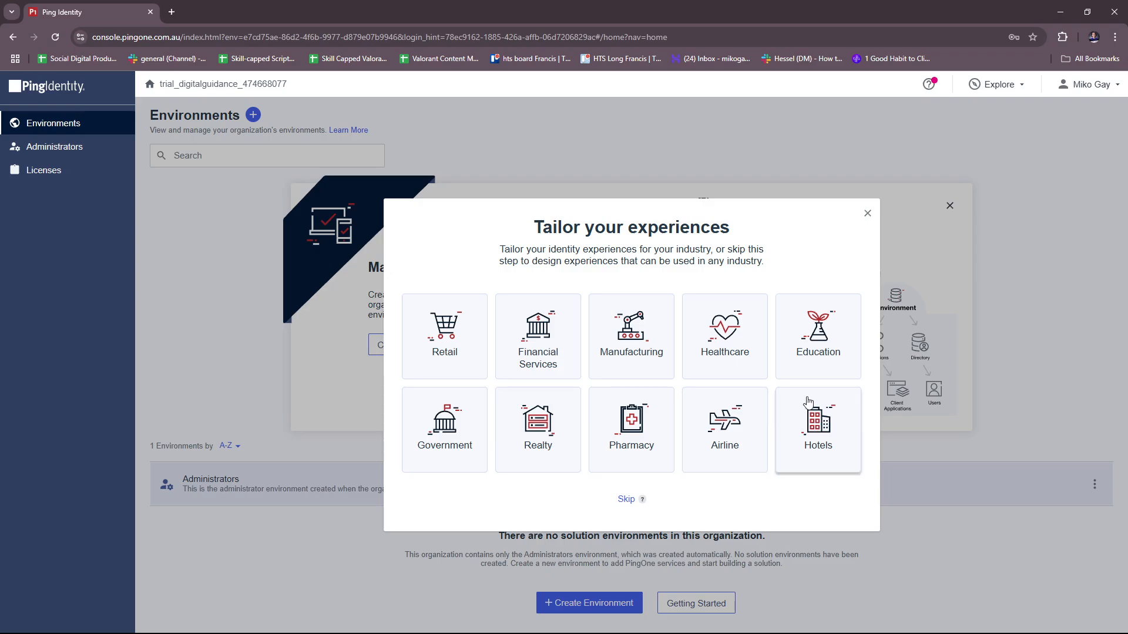
mouse_move(748, 407)
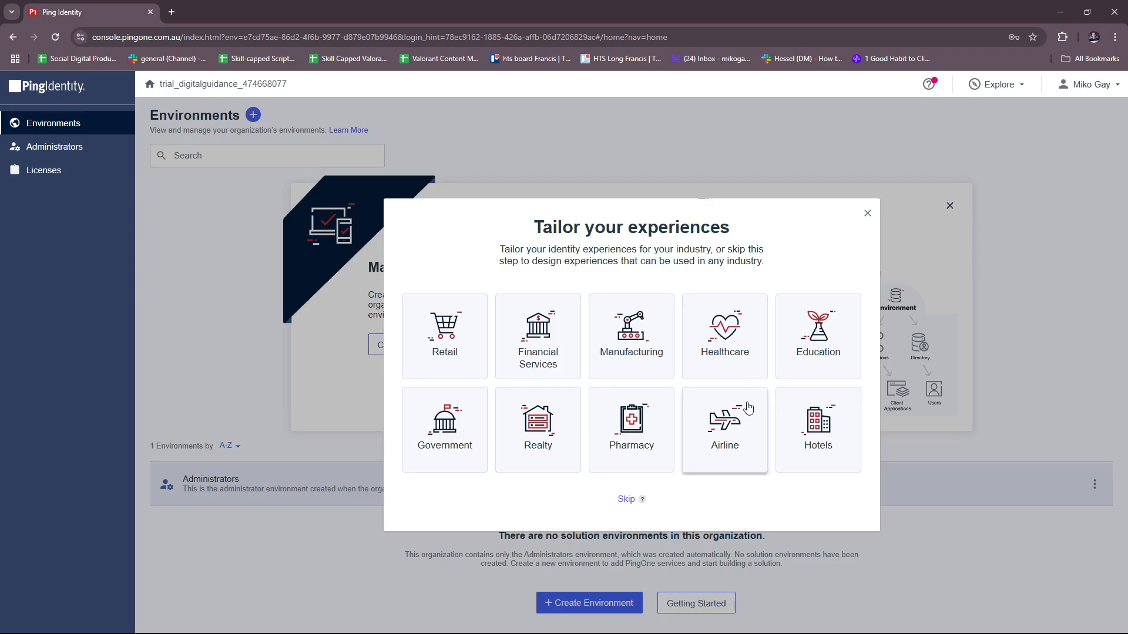
mouse_move(669, 415)
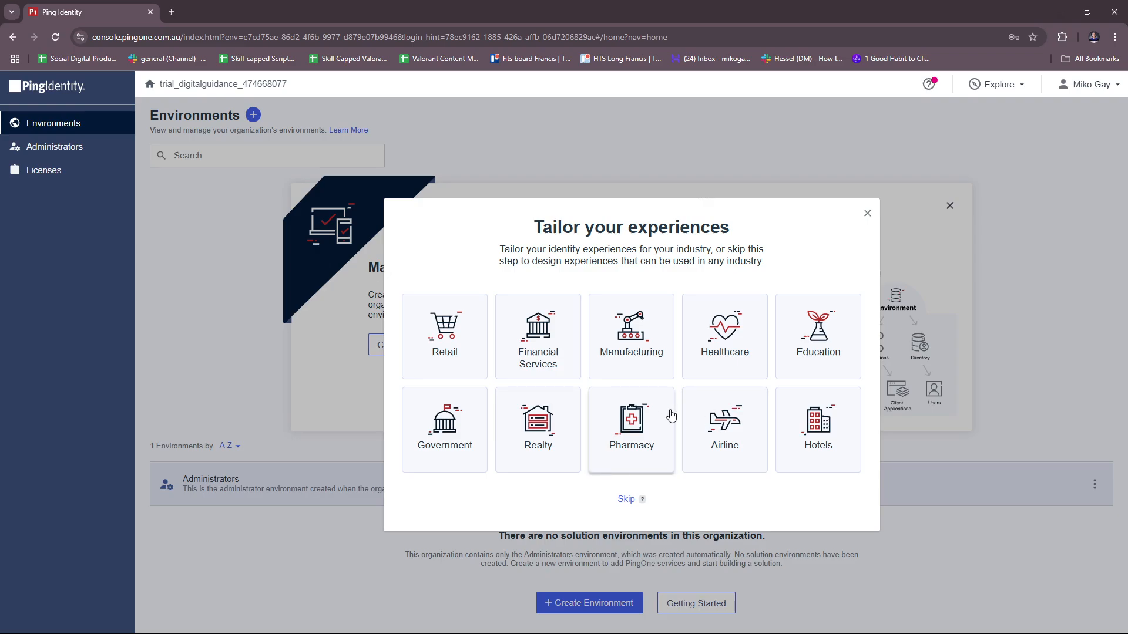
mouse_move(576, 451)
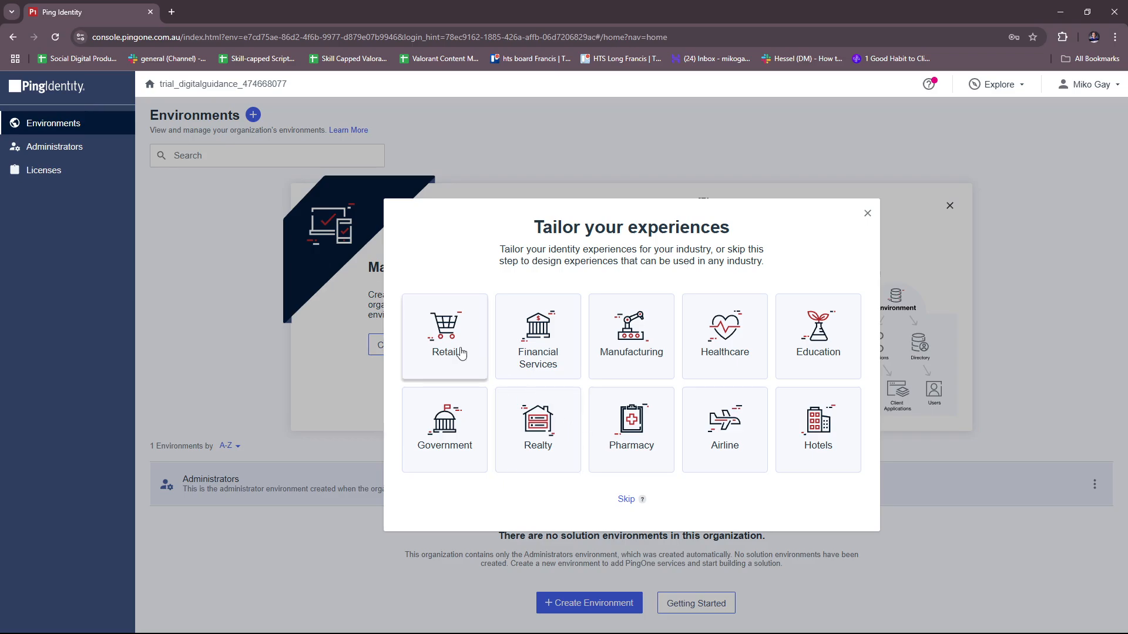
click(444, 336)
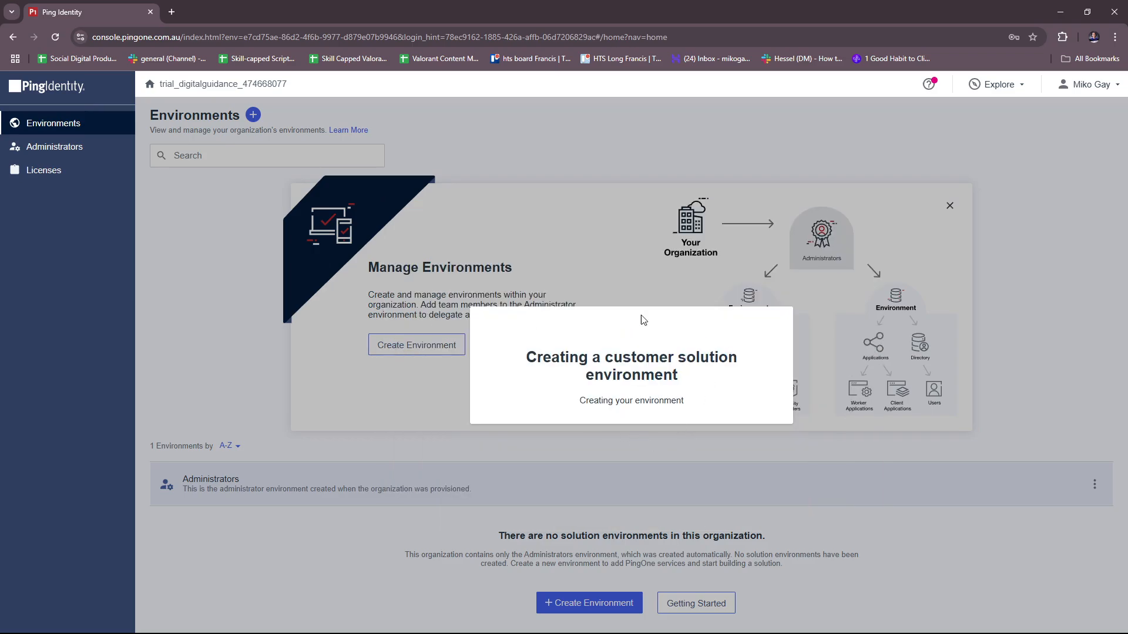
mouse_move(906, 469)
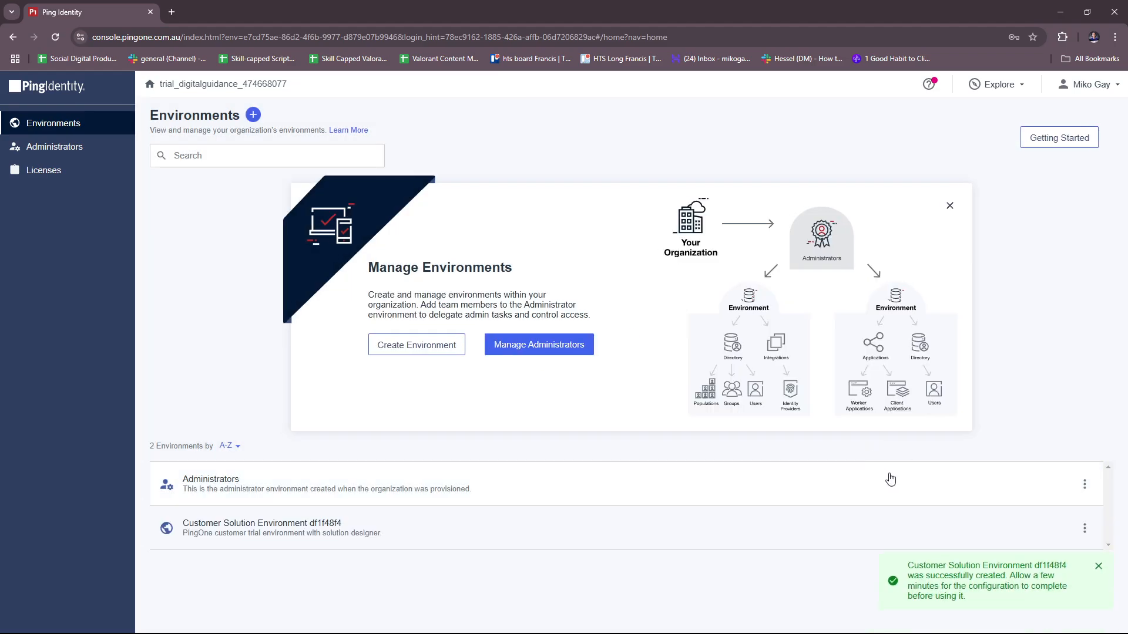
click(261, 523)
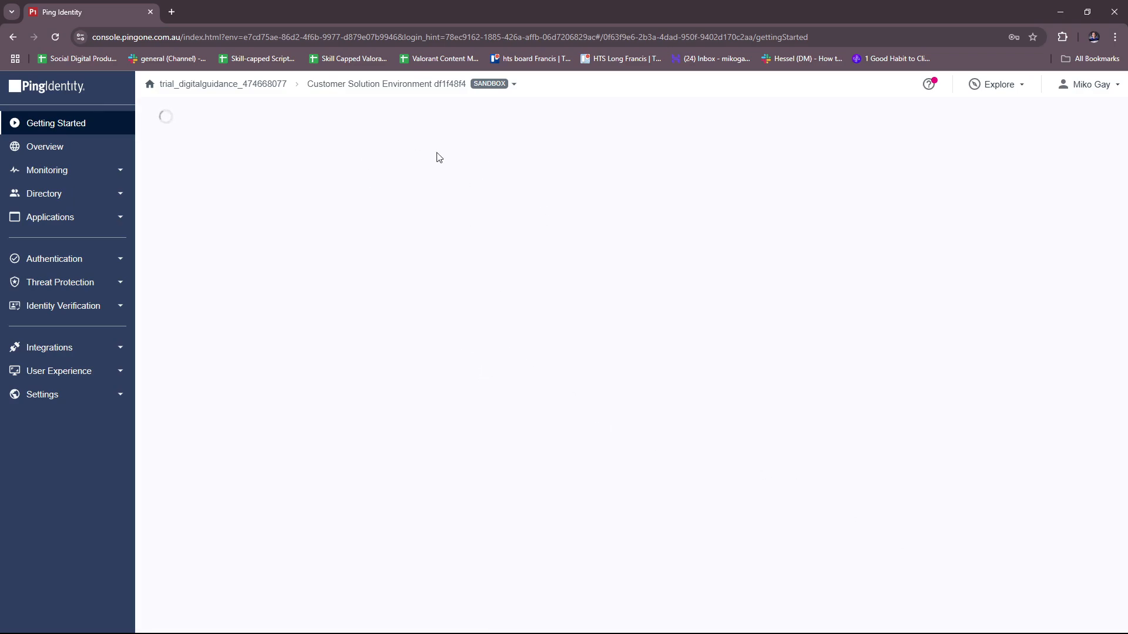
mouse_move(460, 329)
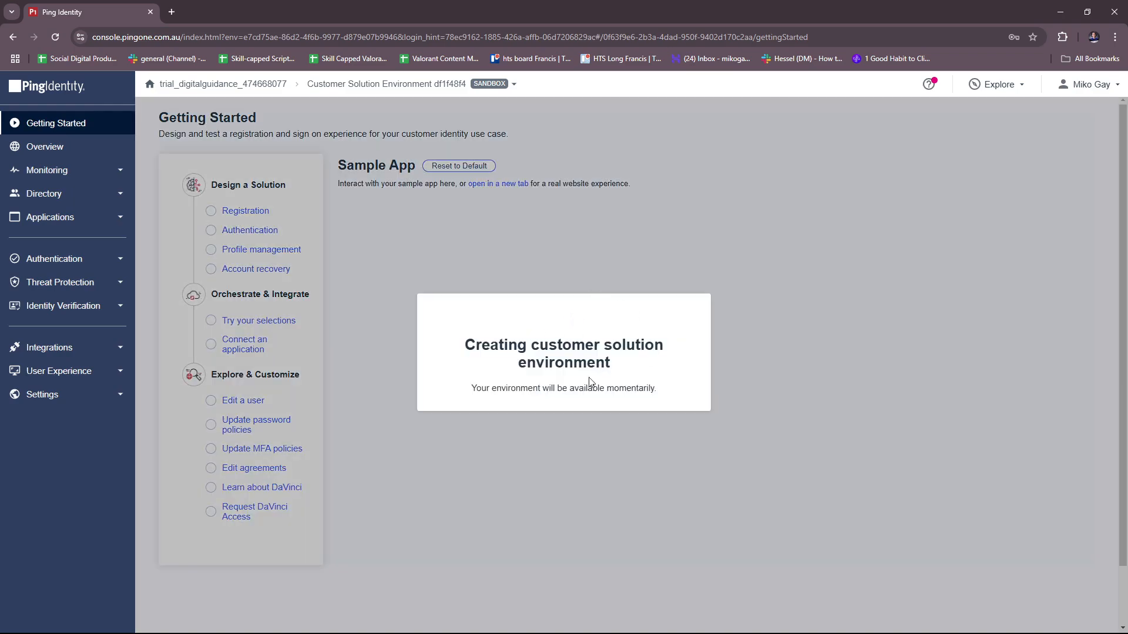
mouse_move(601, 332)
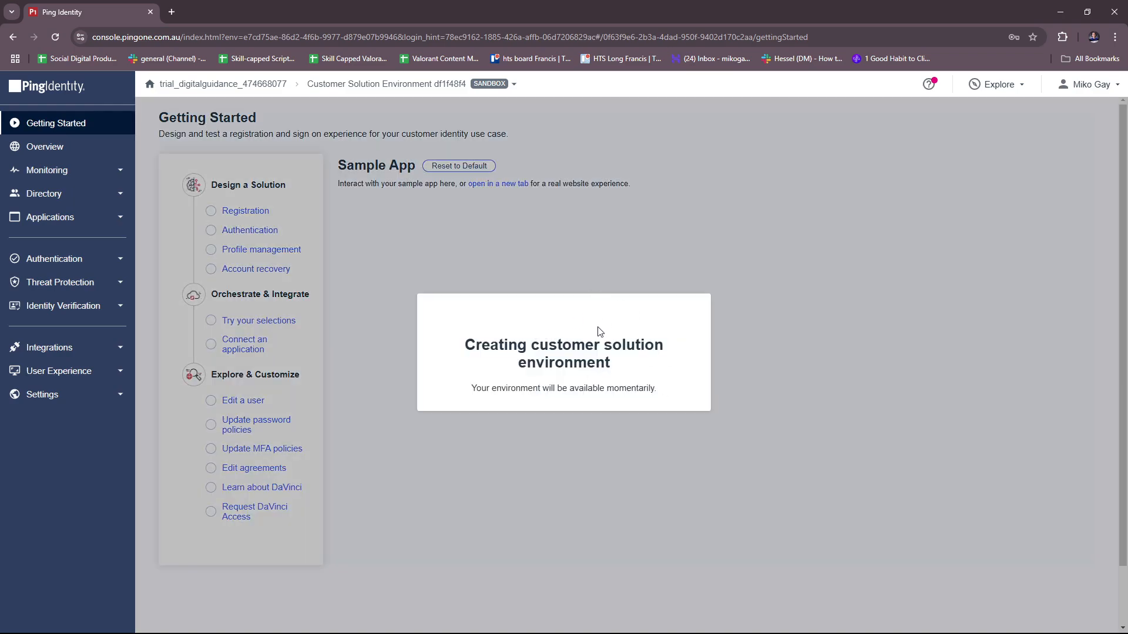
mouse_move(581, 337)
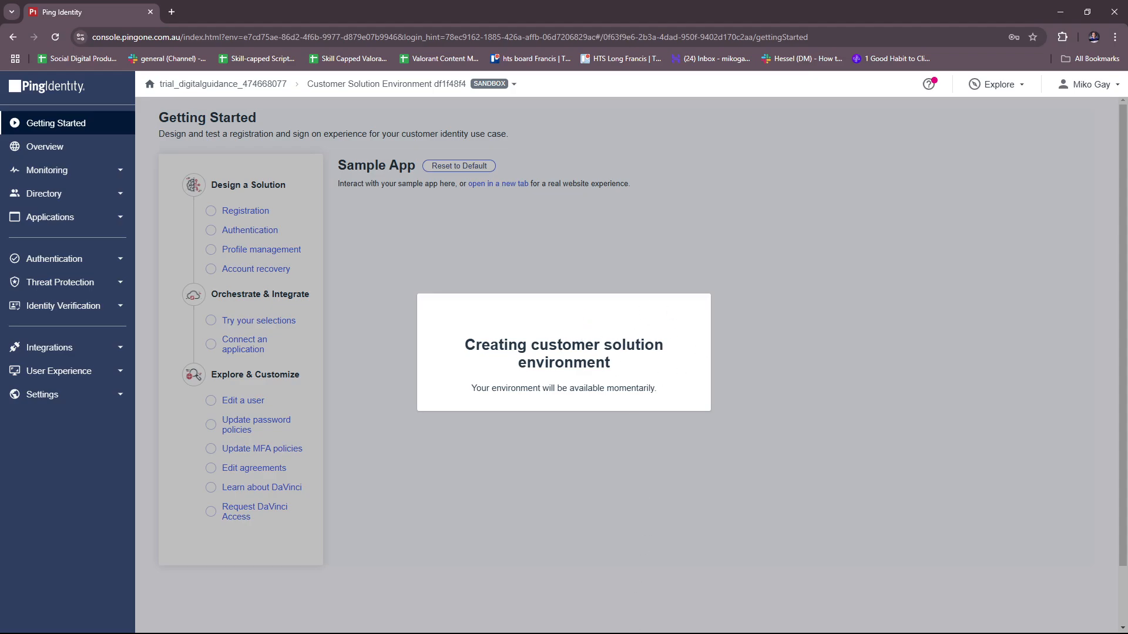
mouse_move(580, 434)
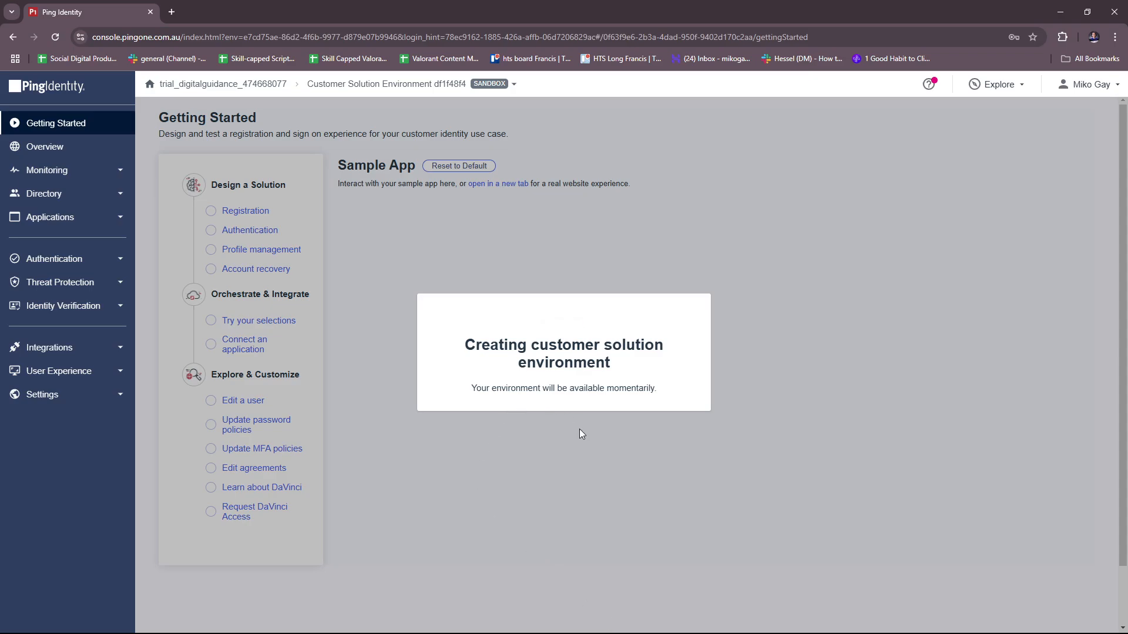
mouse_move(563, 283)
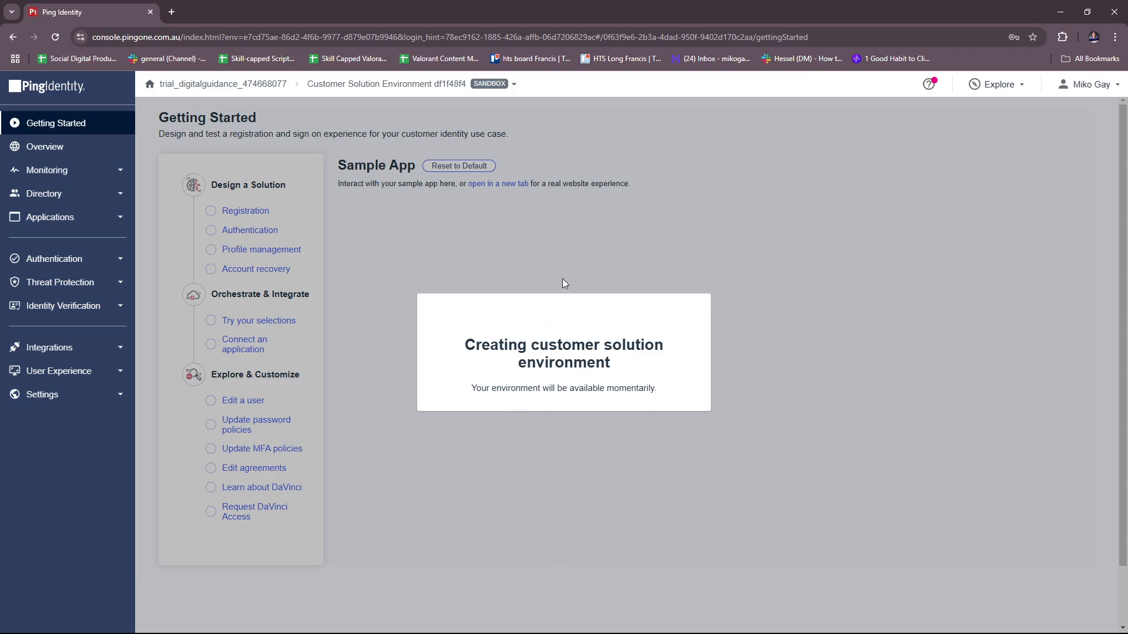
mouse_move(571, 189)
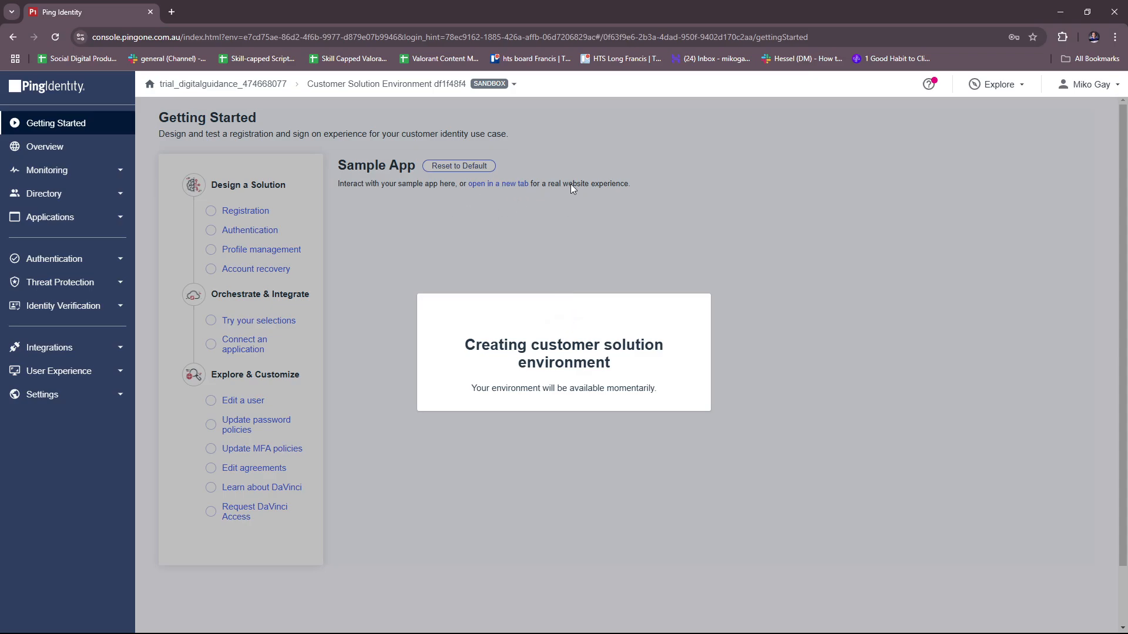
mouse_move(590, 194)
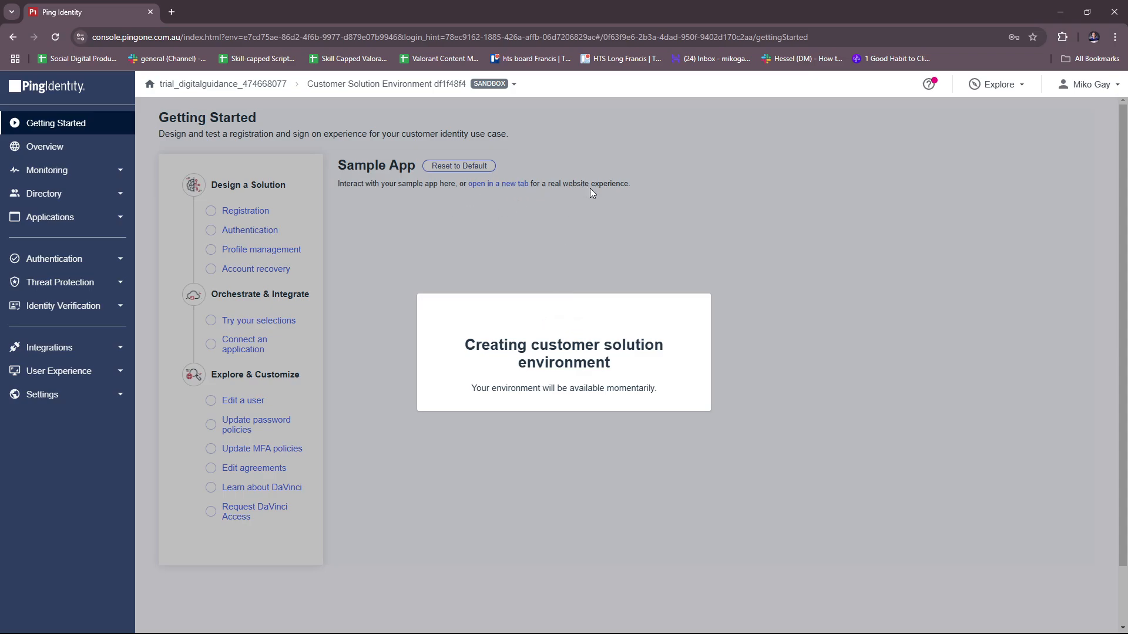
mouse_move(367, 189)
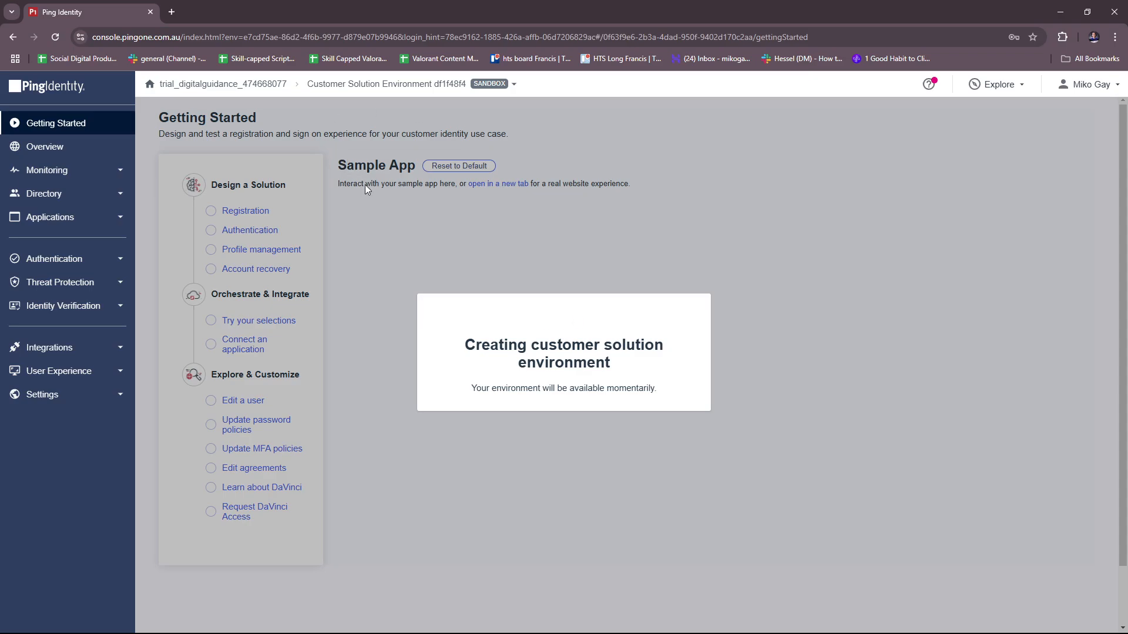
mouse_move(392, 283)
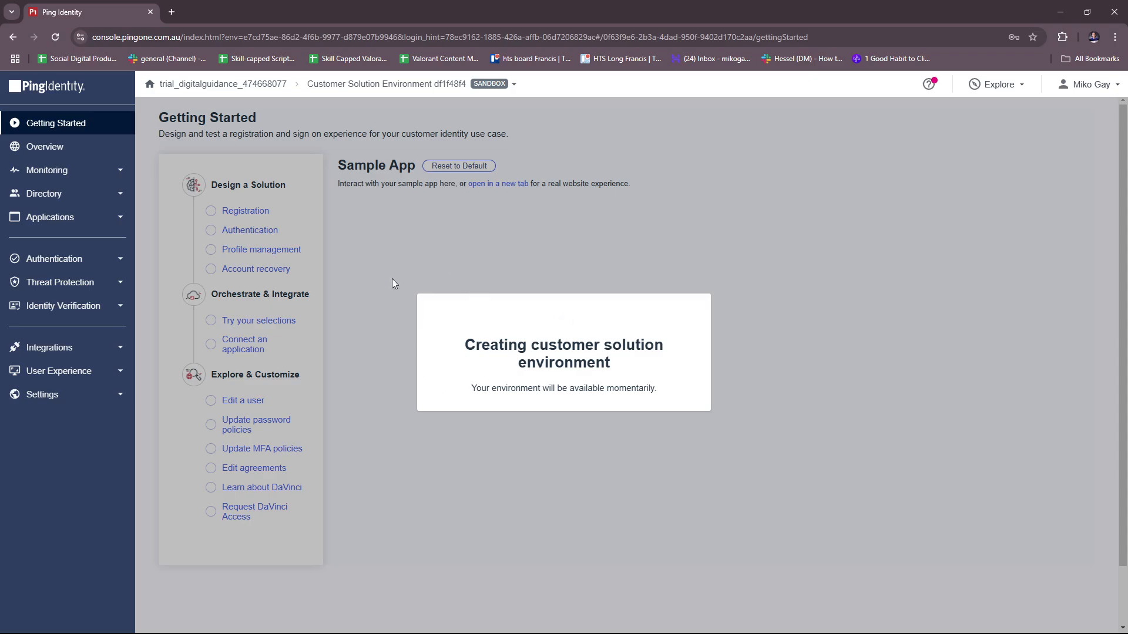
mouse_move(395, 264)
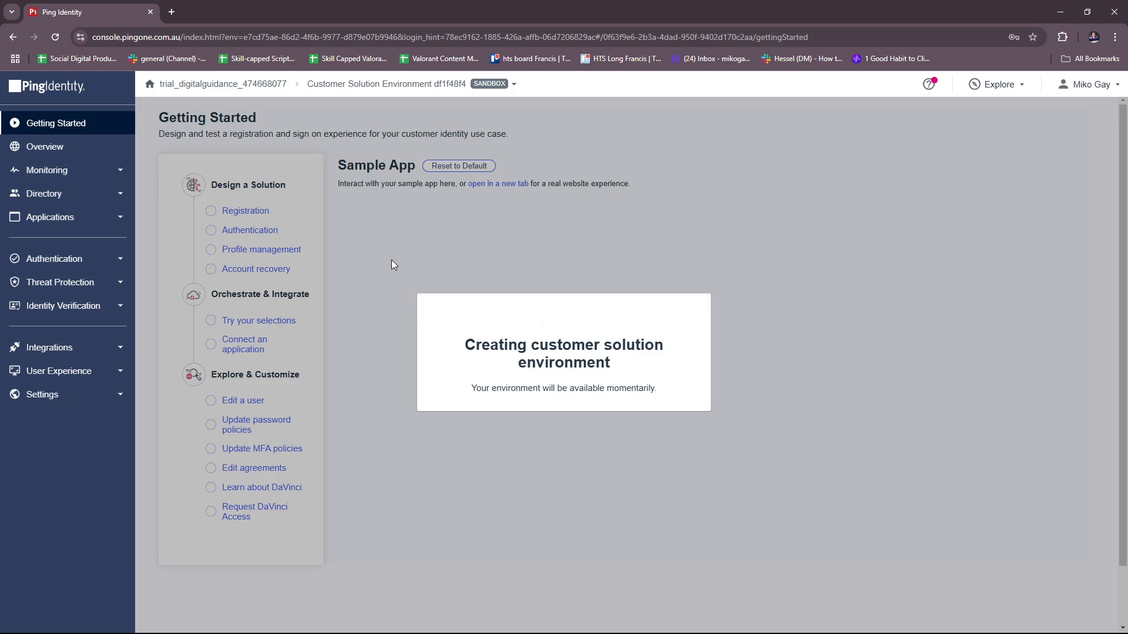
mouse_move(492, 5)
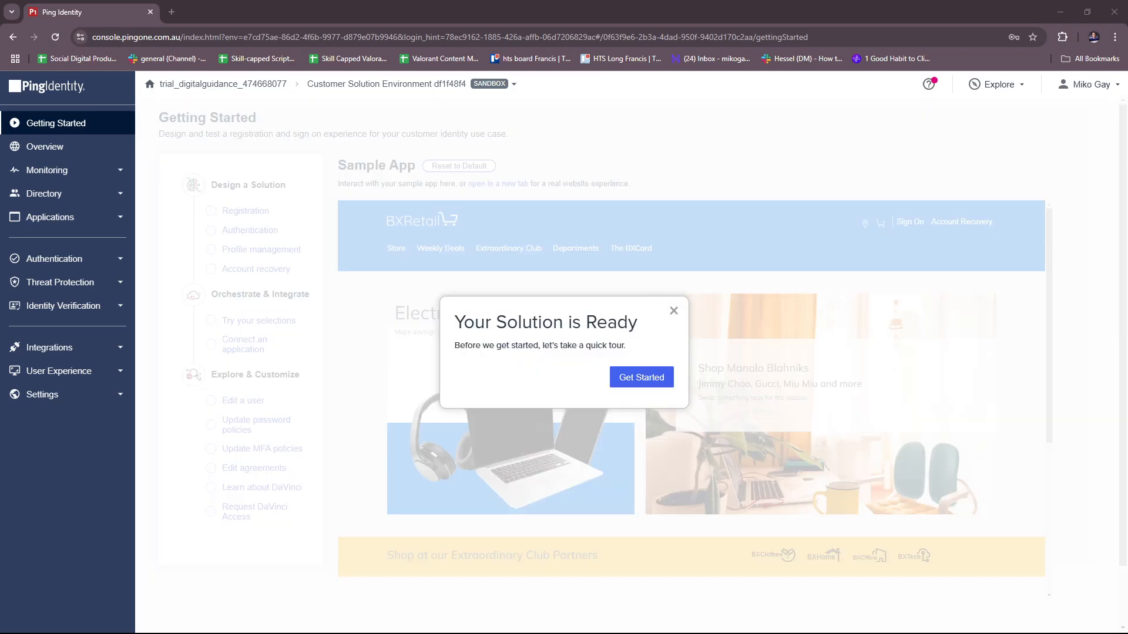
mouse_move(815, 183)
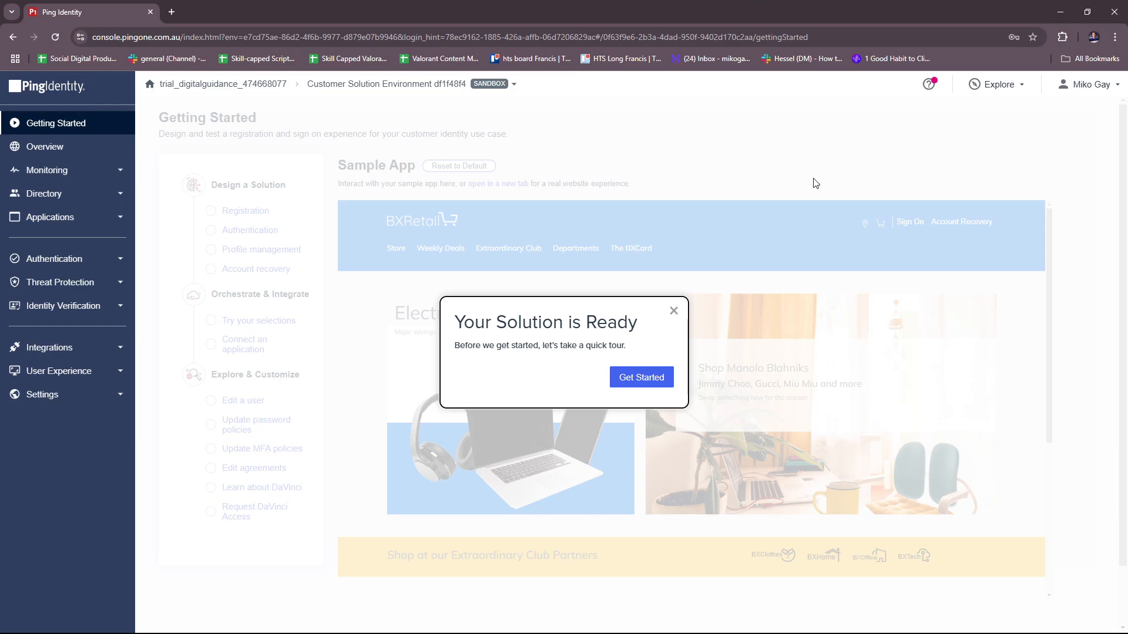
mouse_move(504, 366)
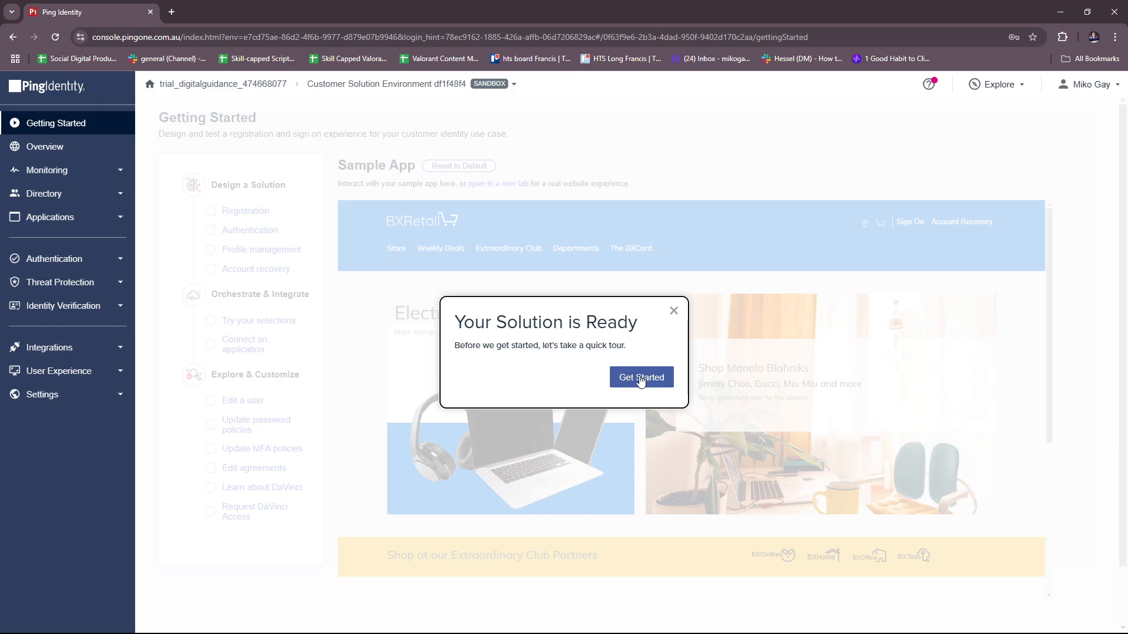
Start the Getting Started quick tour, advance through every tip, and dismiss the last one
click(640, 377)
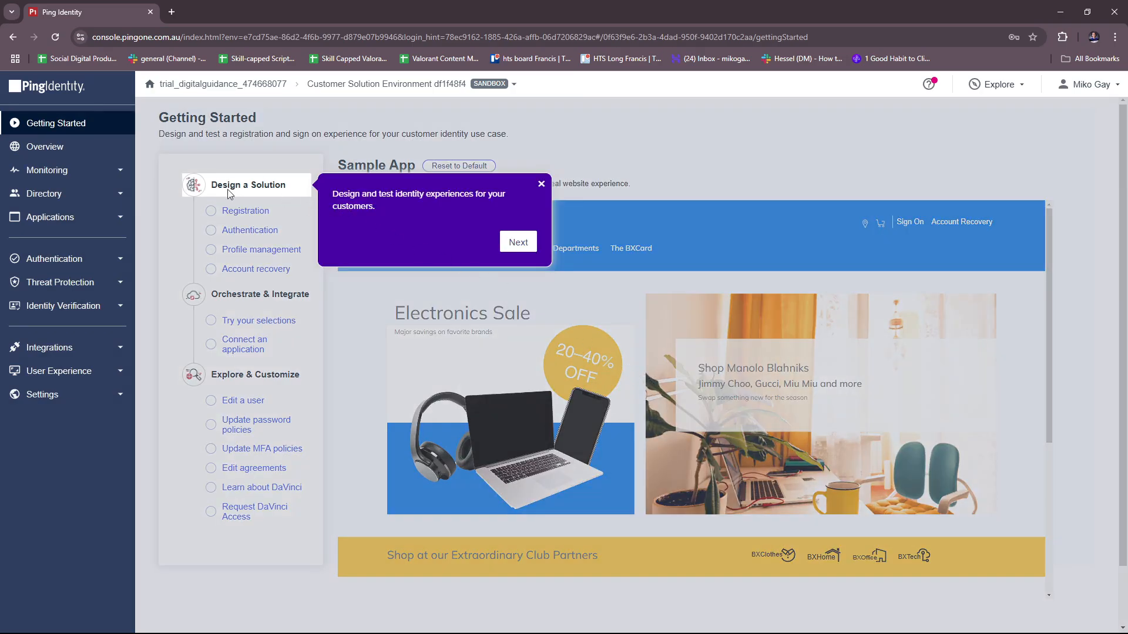
mouse_move(421, 225)
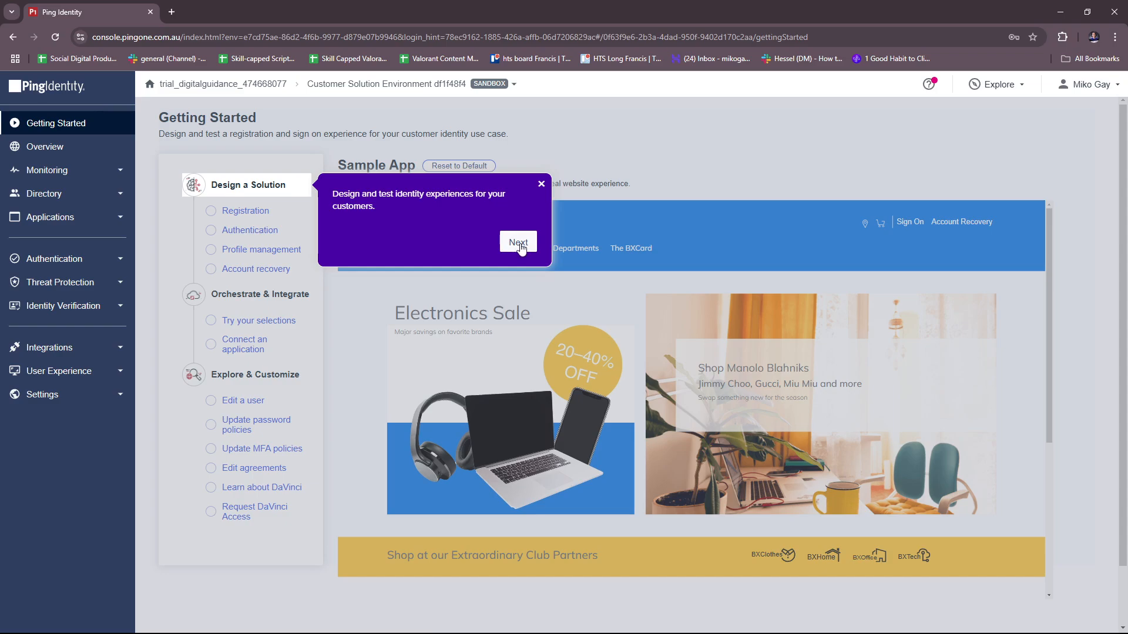
click(518, 242)
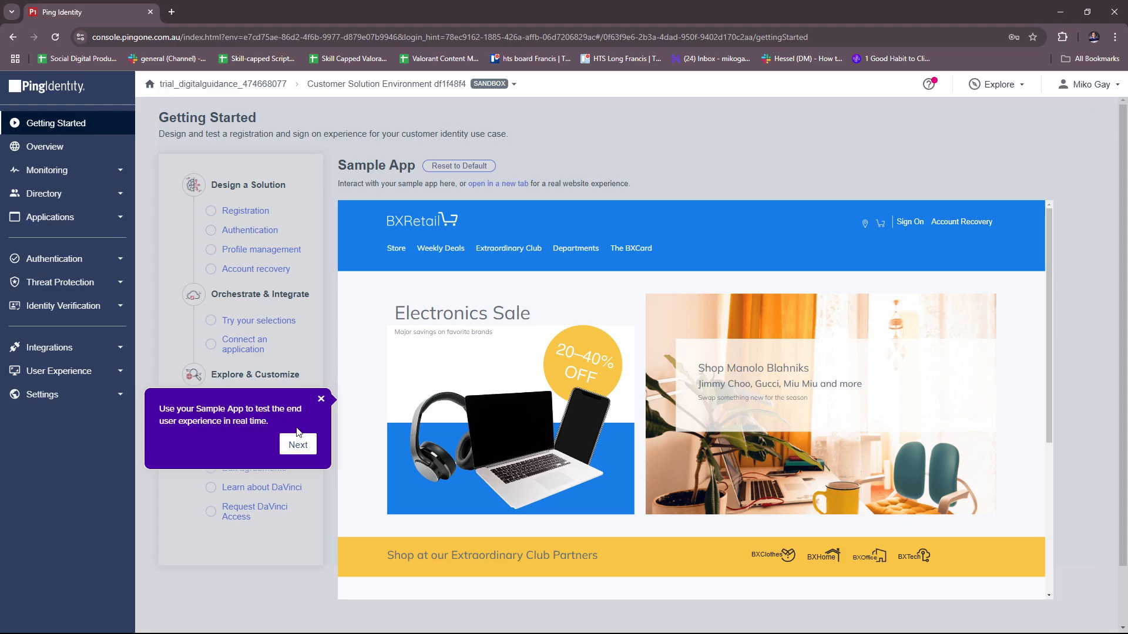
mouse_move(374, 428)
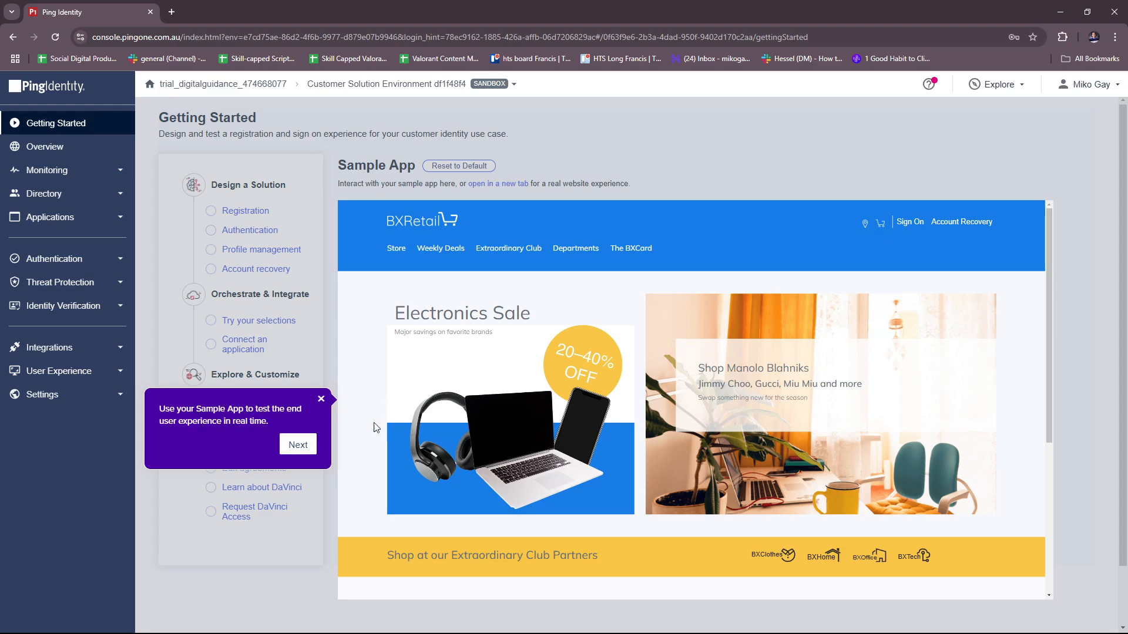
click(297, 444)
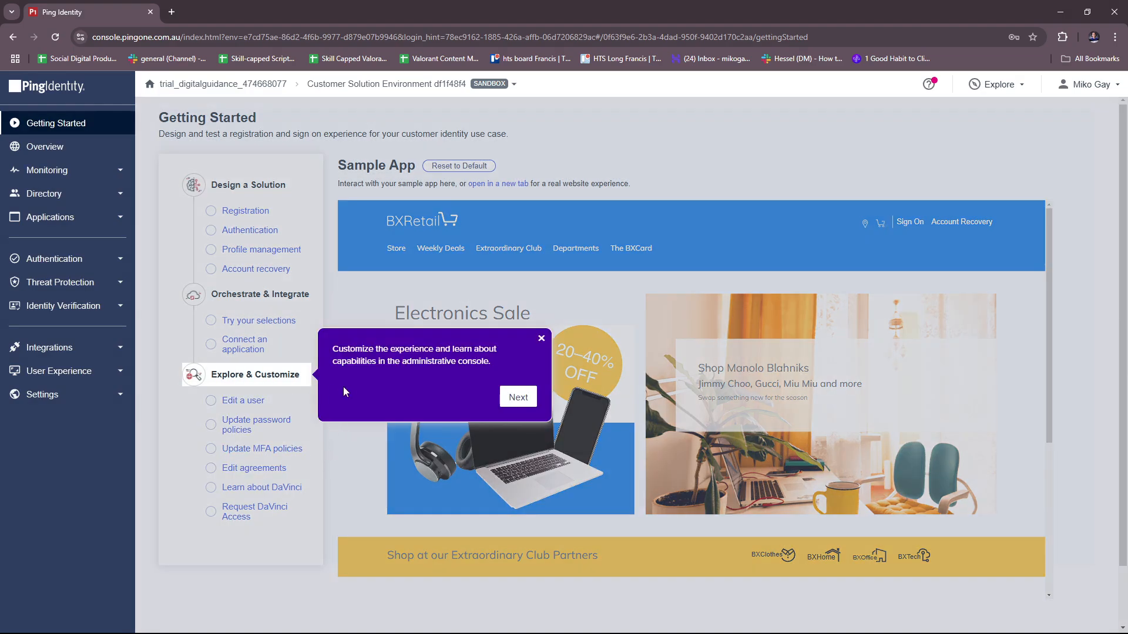
mouse_move(505, 403)
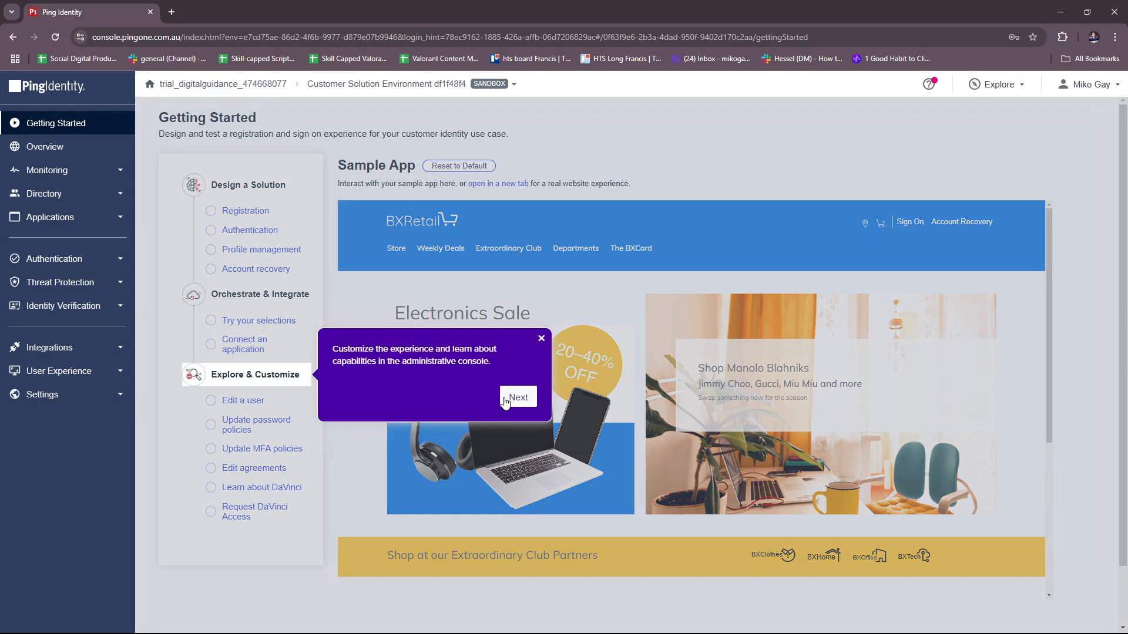
mouse_move(517, 397)
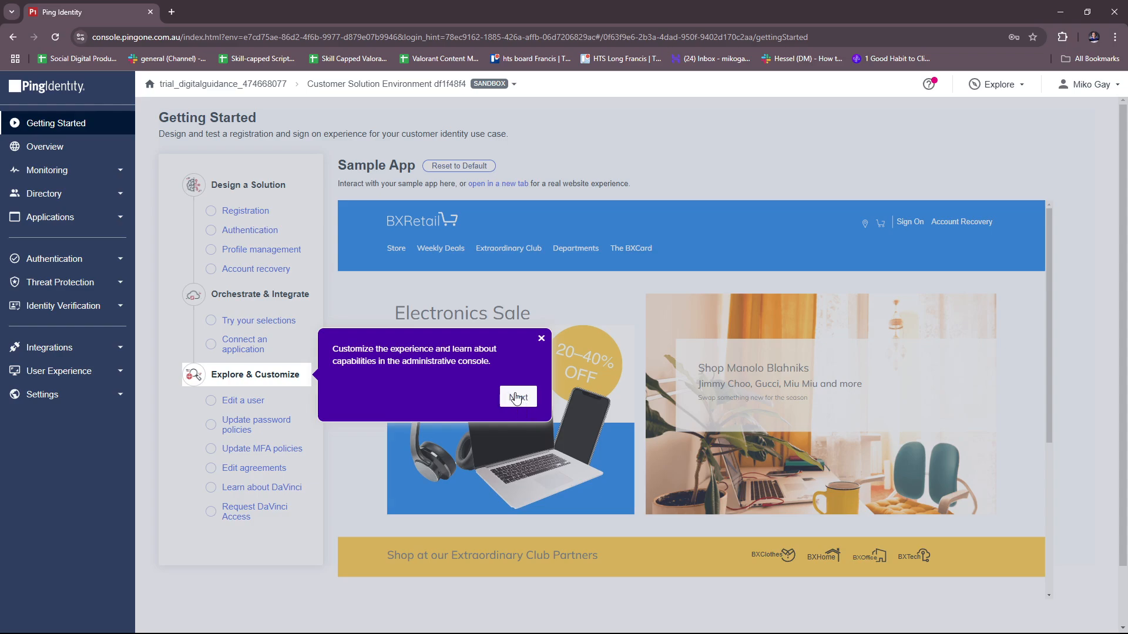
mouse_move(518, 400)
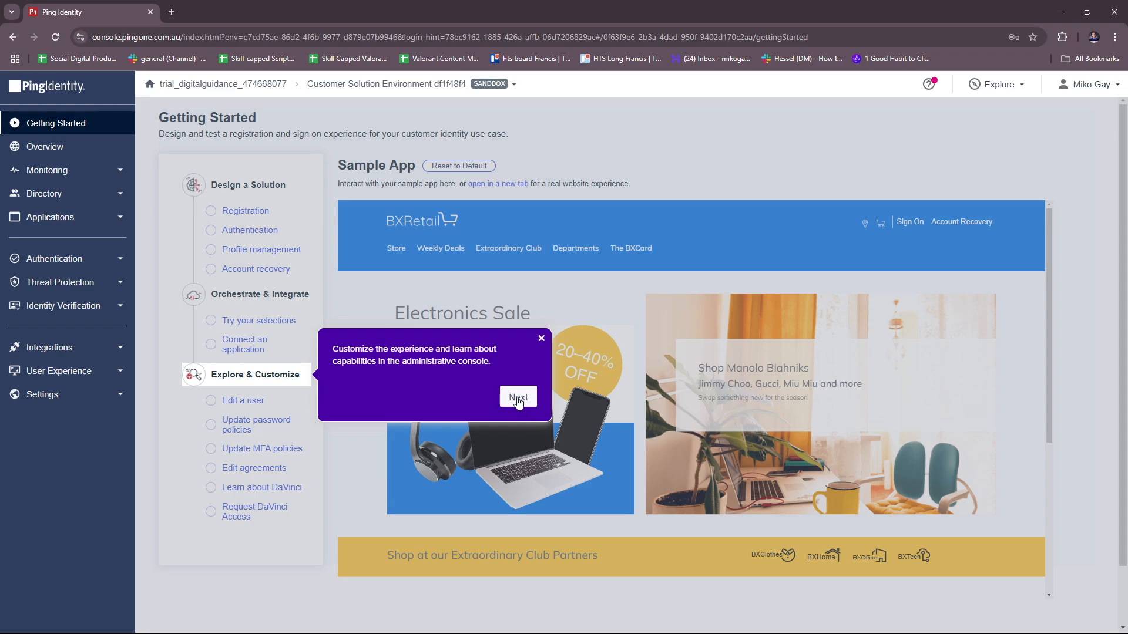
click(517, 396)
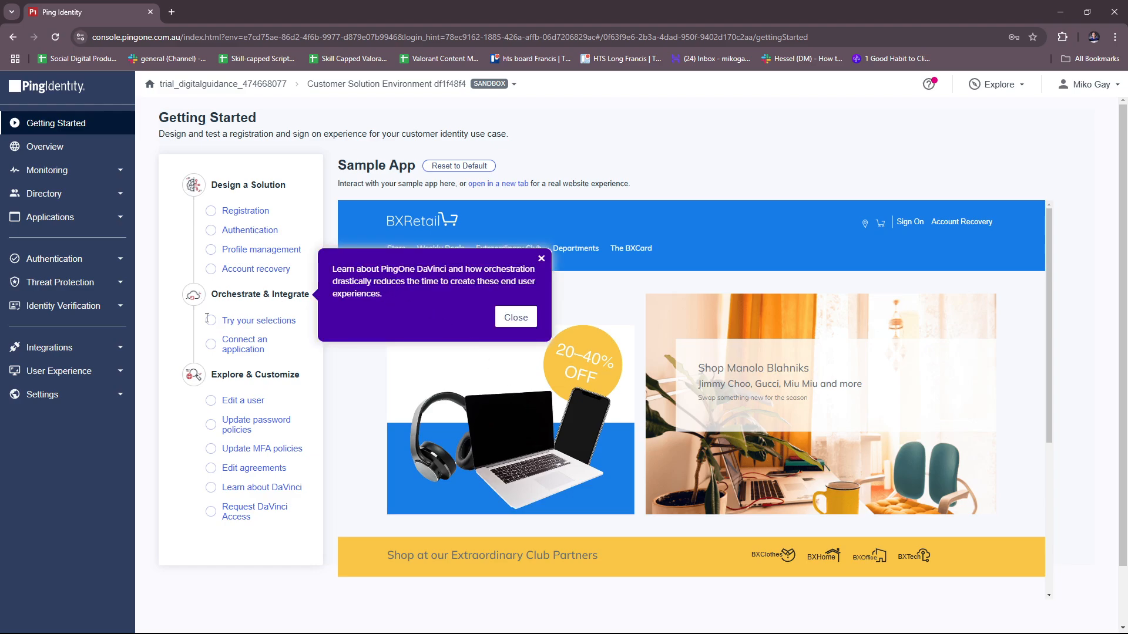
mouse_move(322, 307)
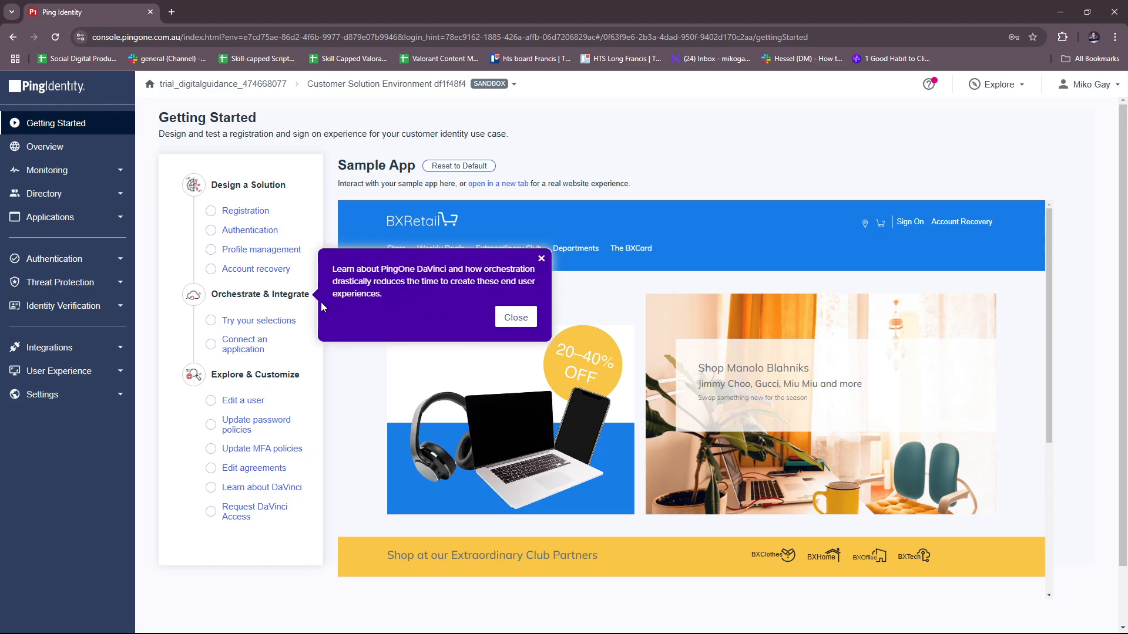
mouse_move(447, 280)
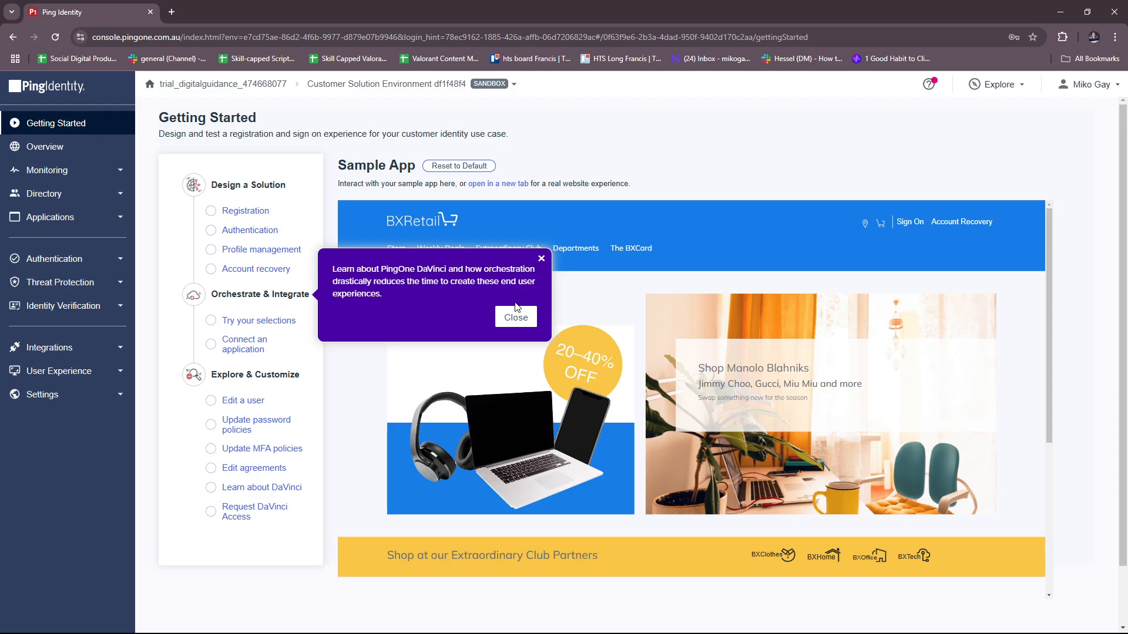
mouse_move(515, 305)
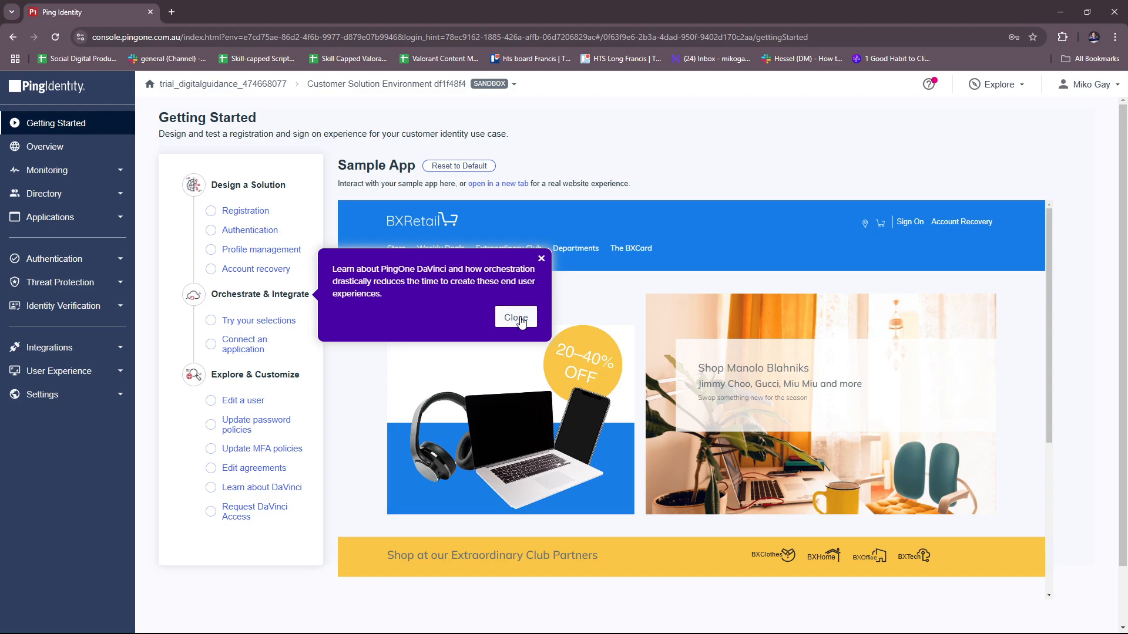
click(514, 317)
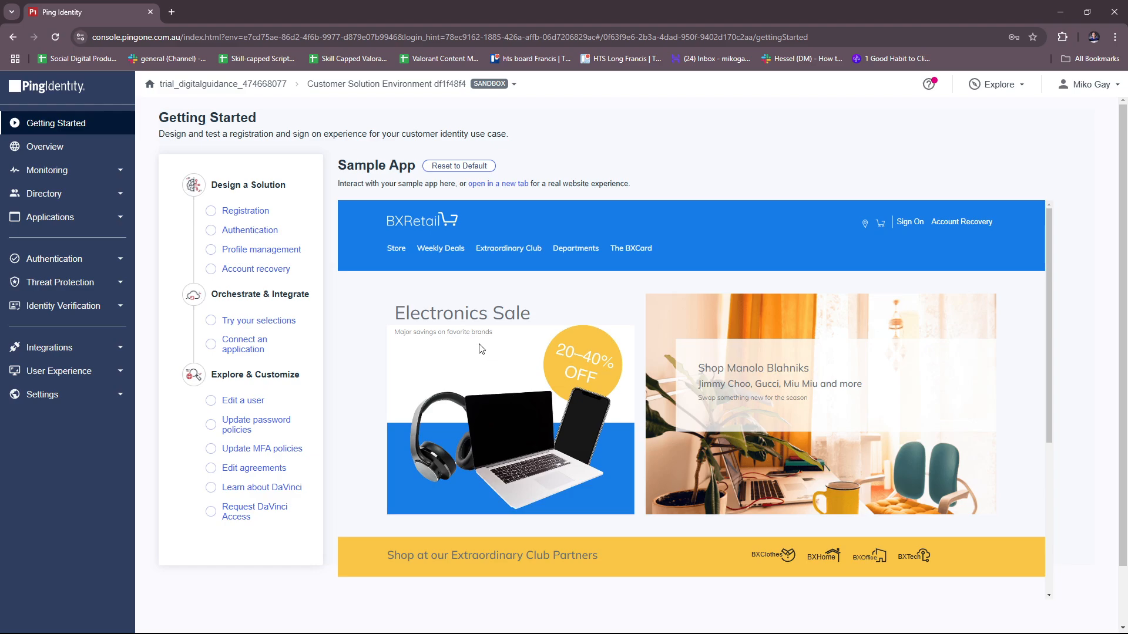
mouse_move(943, 235)
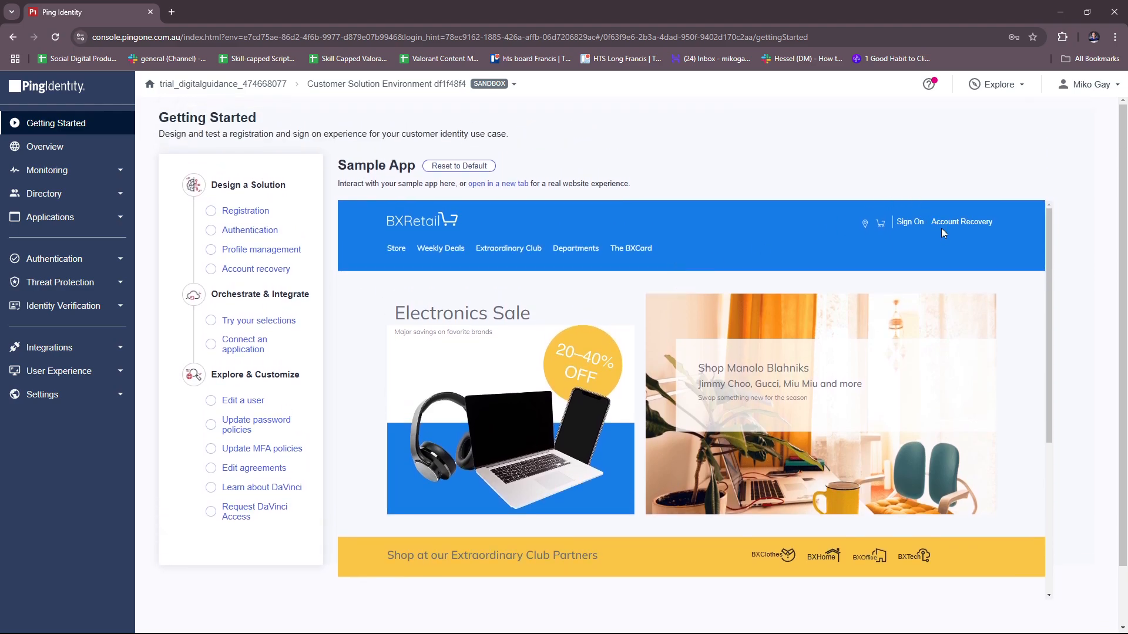
mouse_move(861, 156)
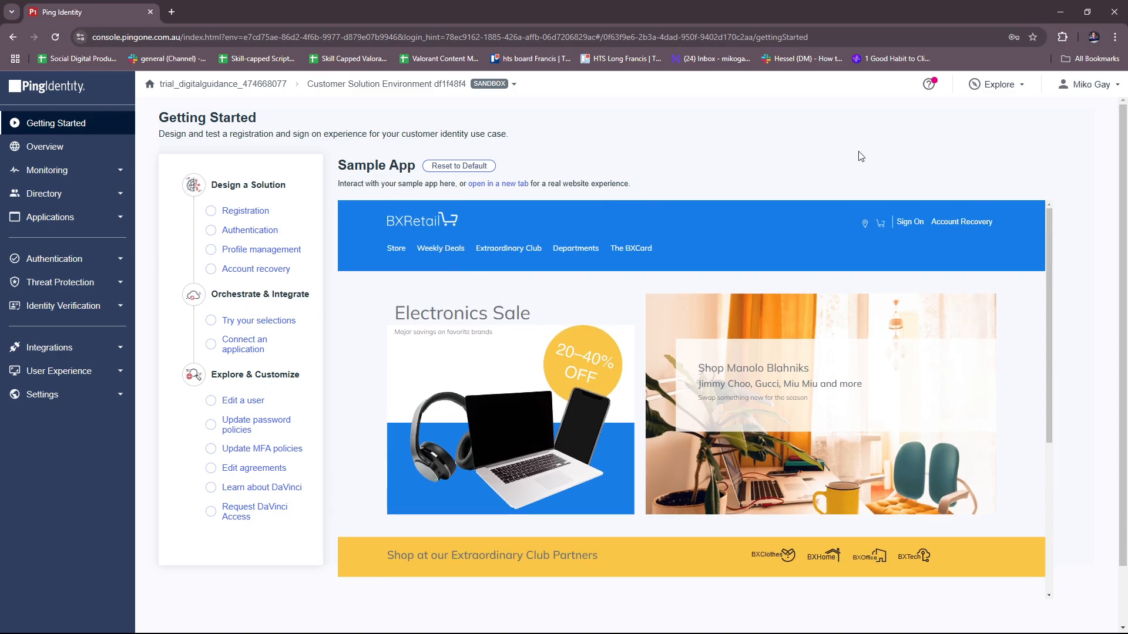
mouse_move(242, 179)
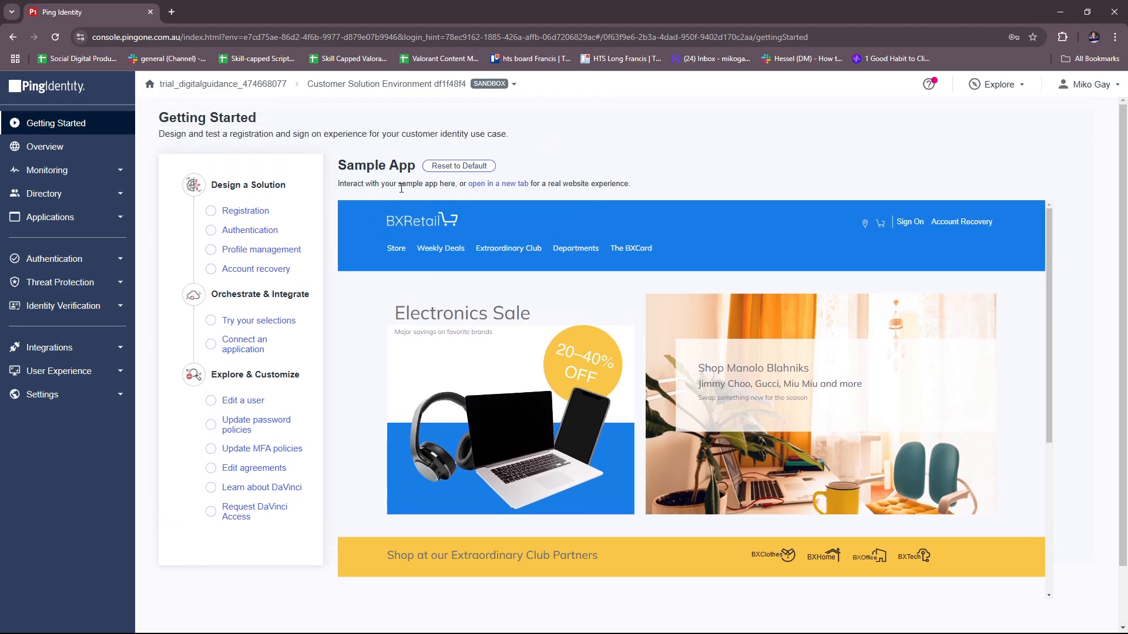
mouse_move(507, 248)
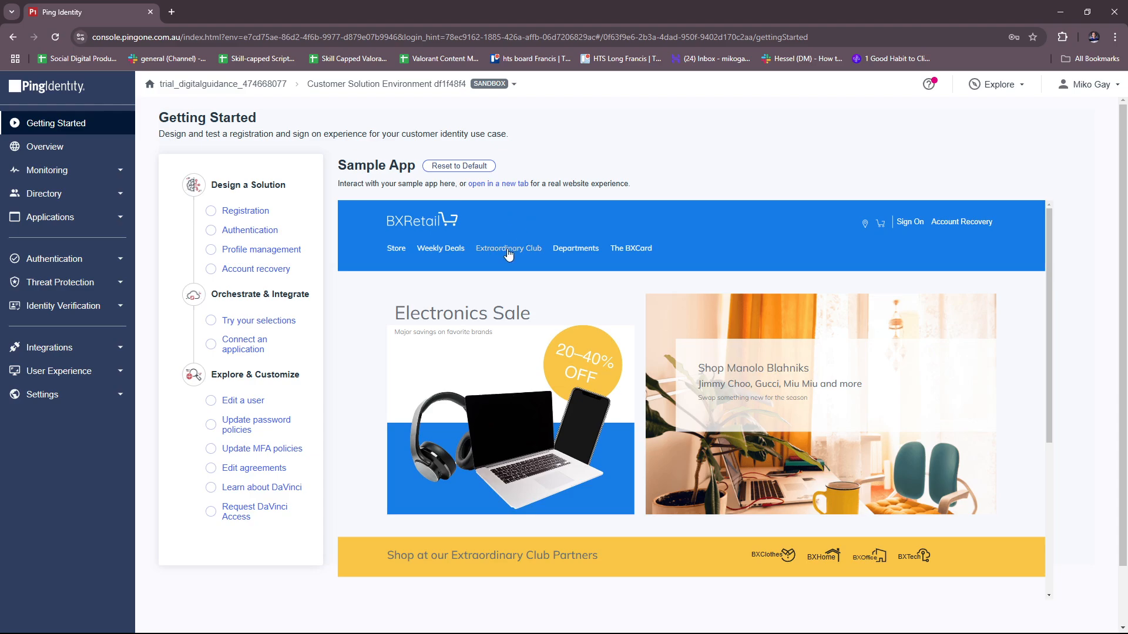
mouse_move(494, 267)
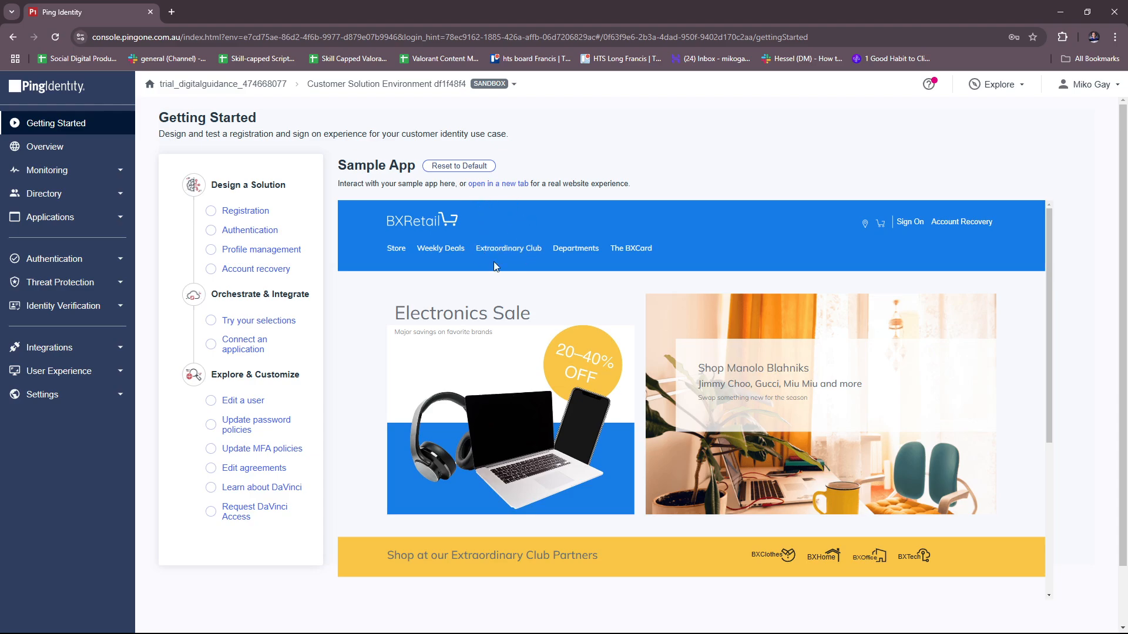
mouse_move(570, 181)
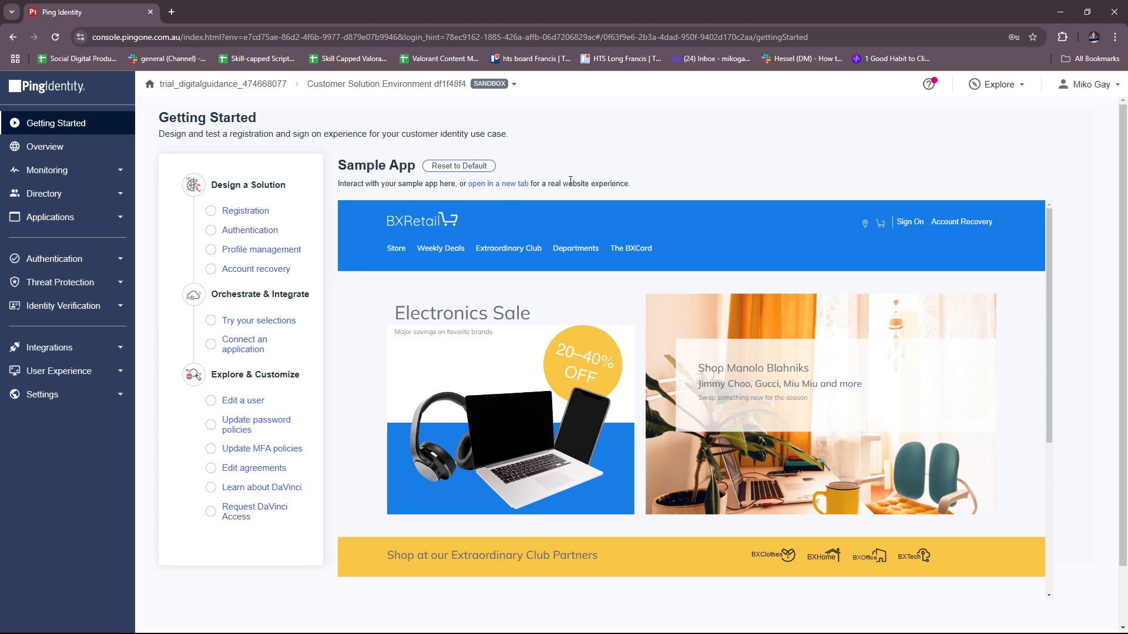
mouse_move(609, 206)
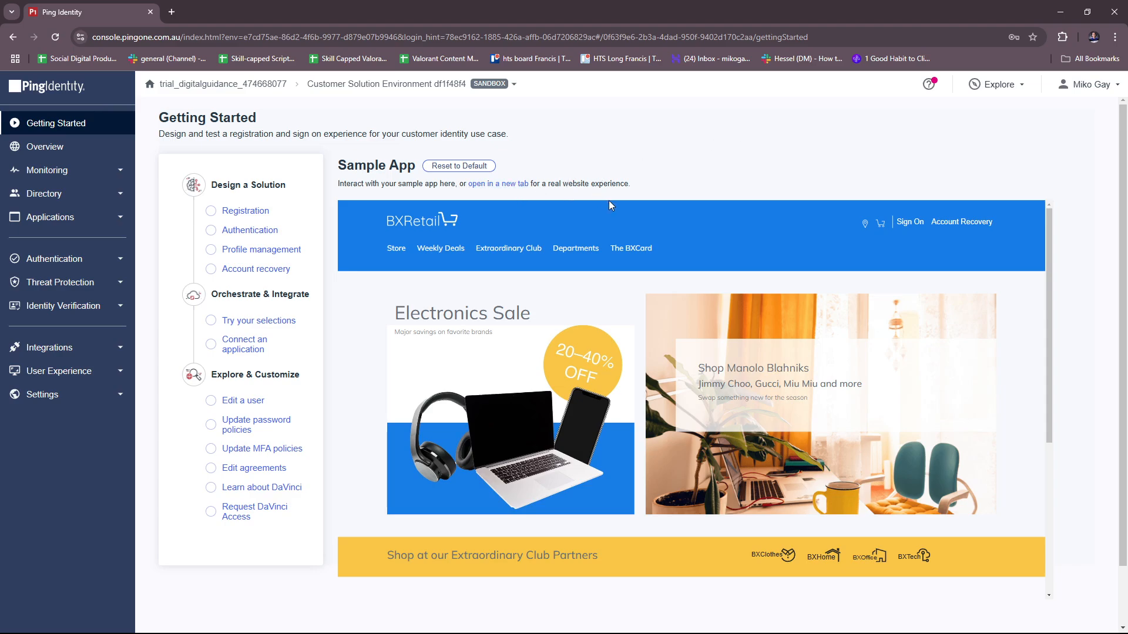
mouse_move(414, 248)
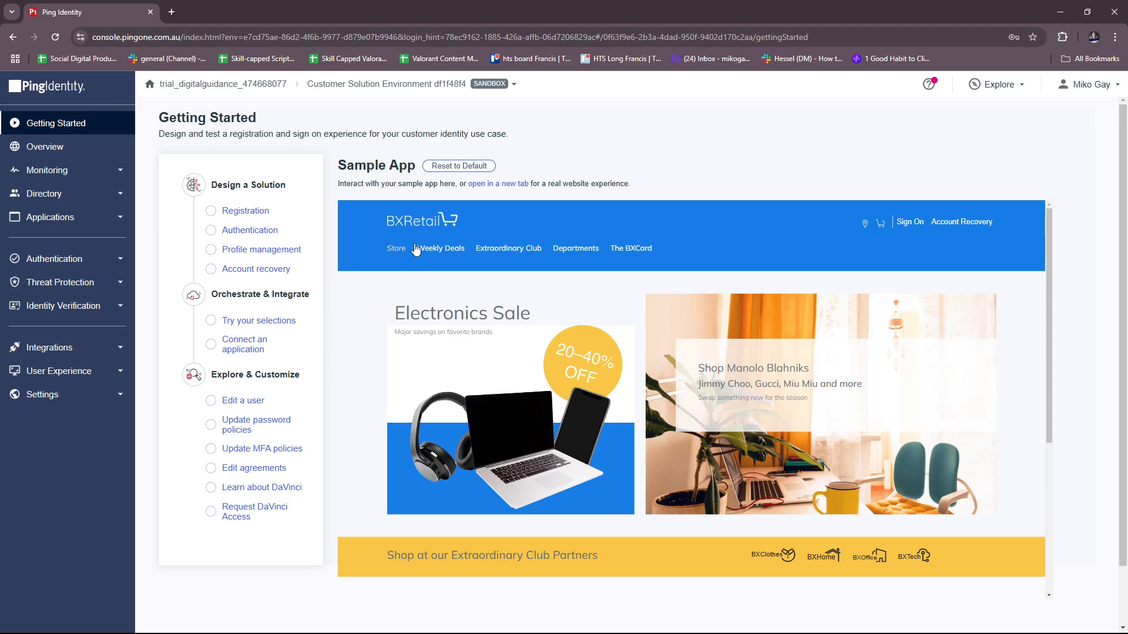
mouse_move(508, 253)
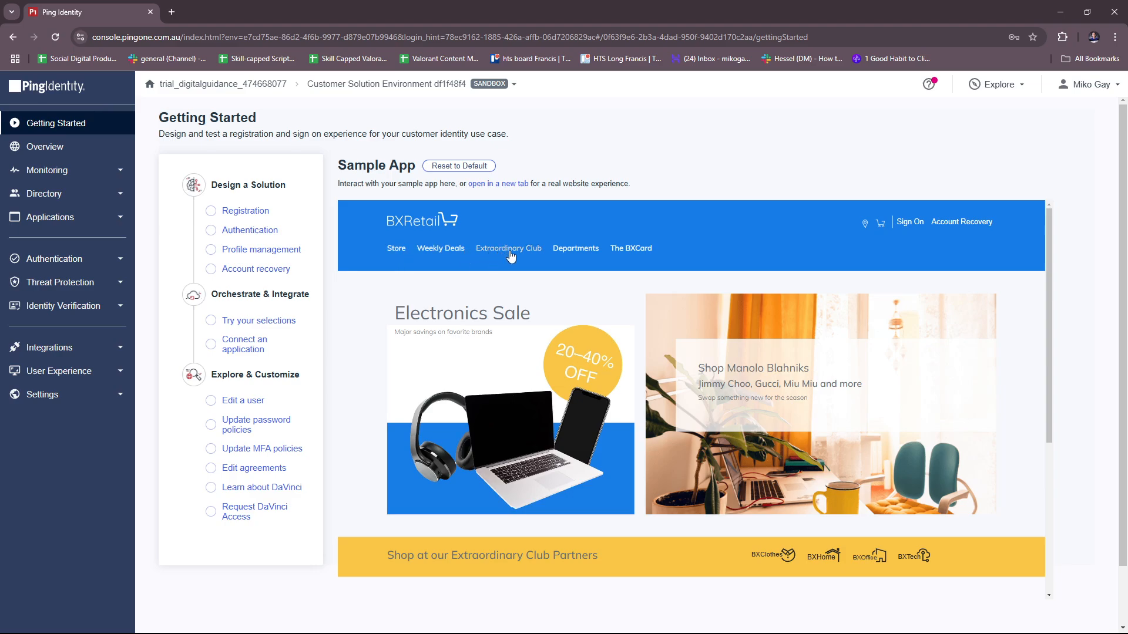
scroll(down, 3)
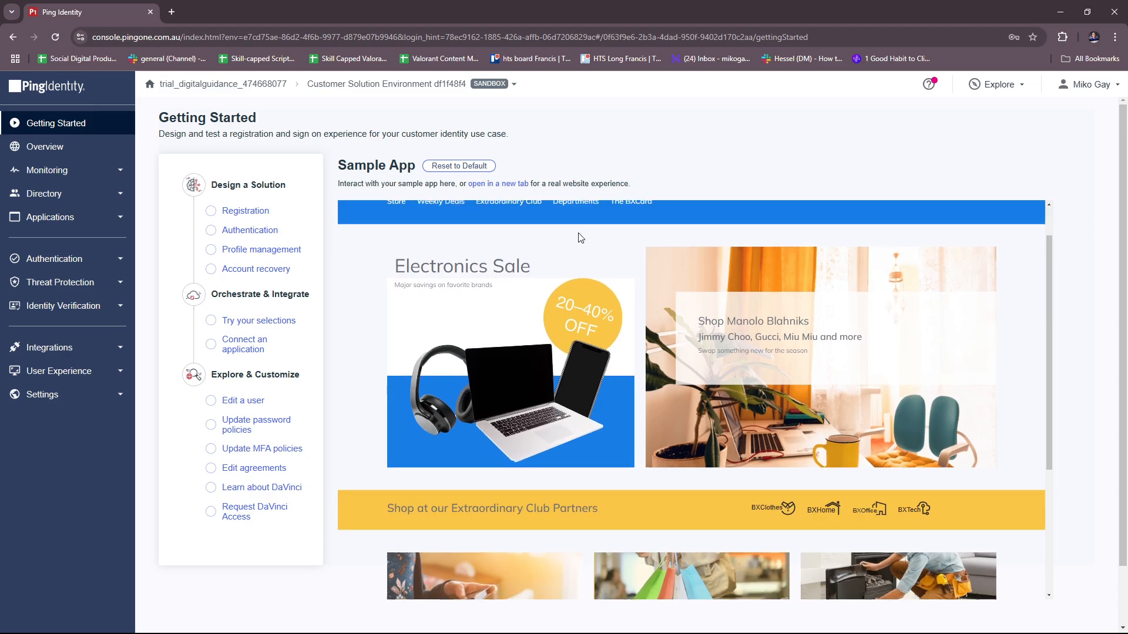
scroll(down, 3)
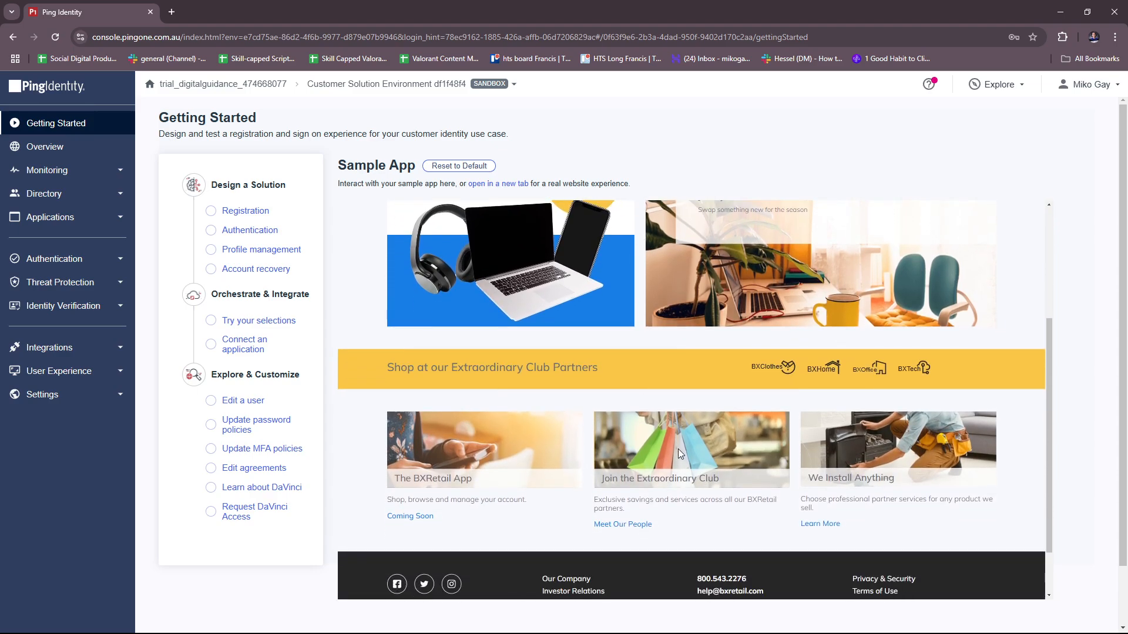
scroll(up, 3)
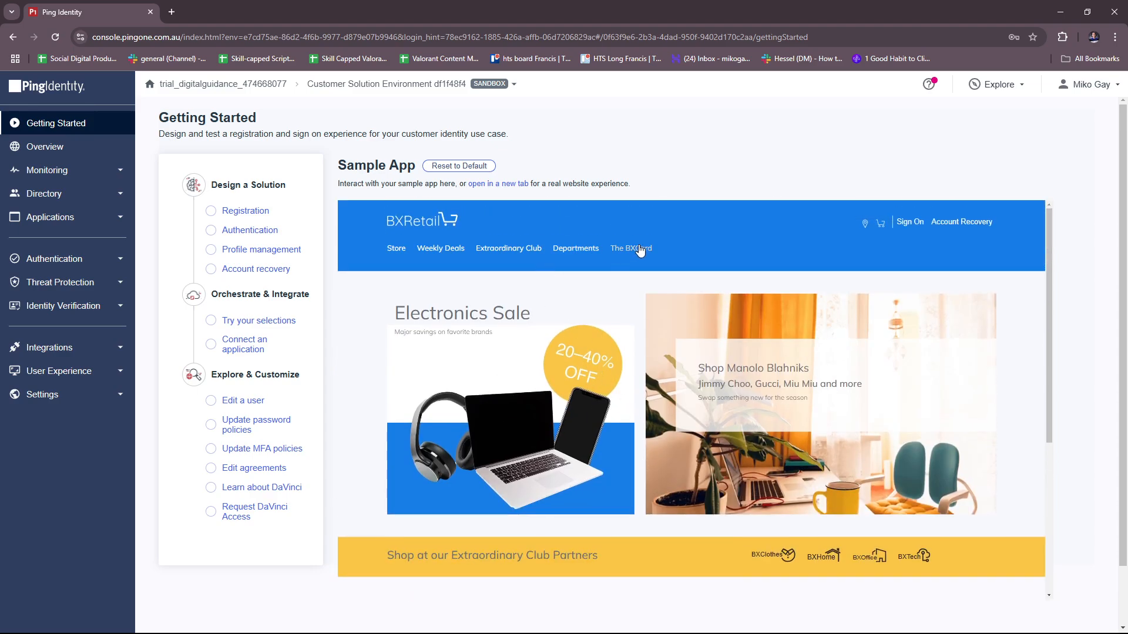
mouse_move(441, 248)
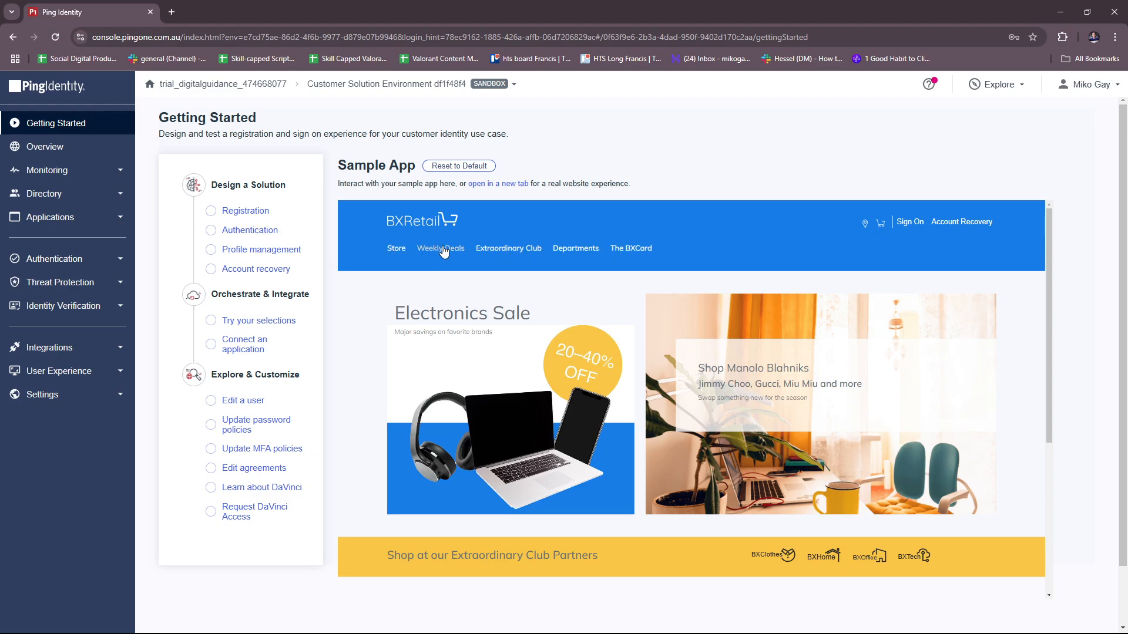
mouse_move(509, 183)
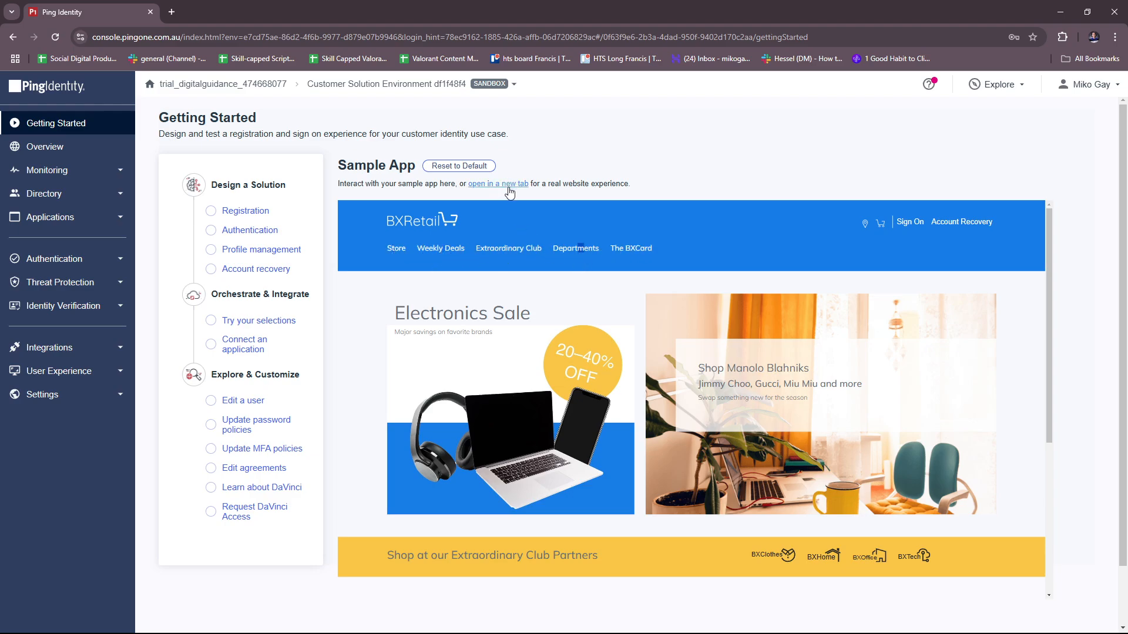
Launch the BXRetail sample app full-screen in its own browser tab
click(498, 185)
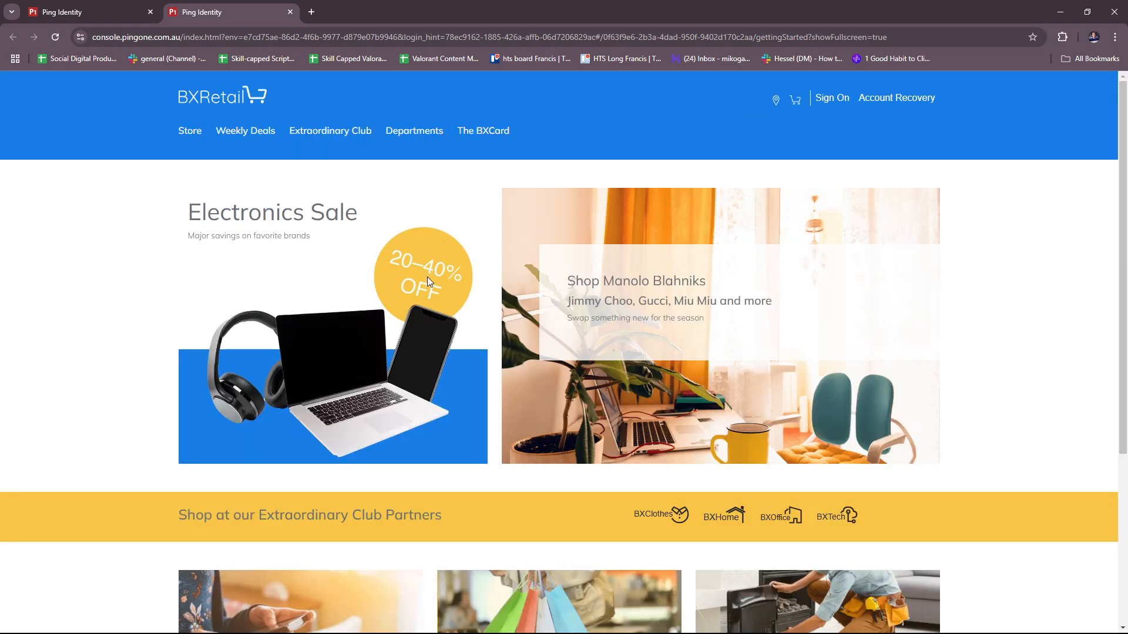
mouse_move(209, 122)
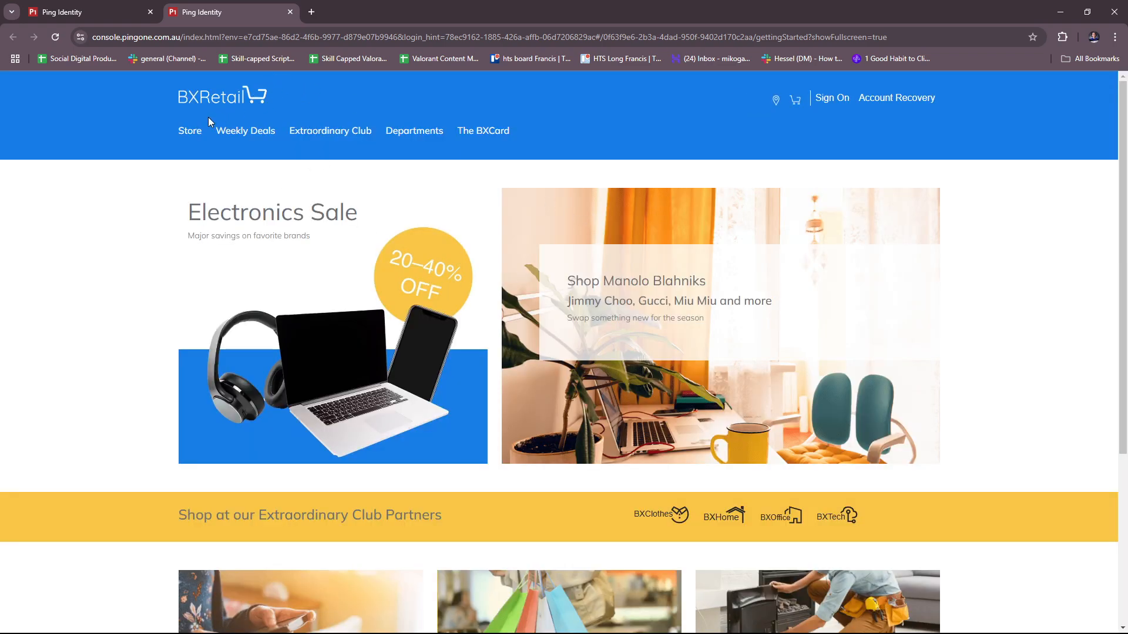
mouse_move(229, 143)
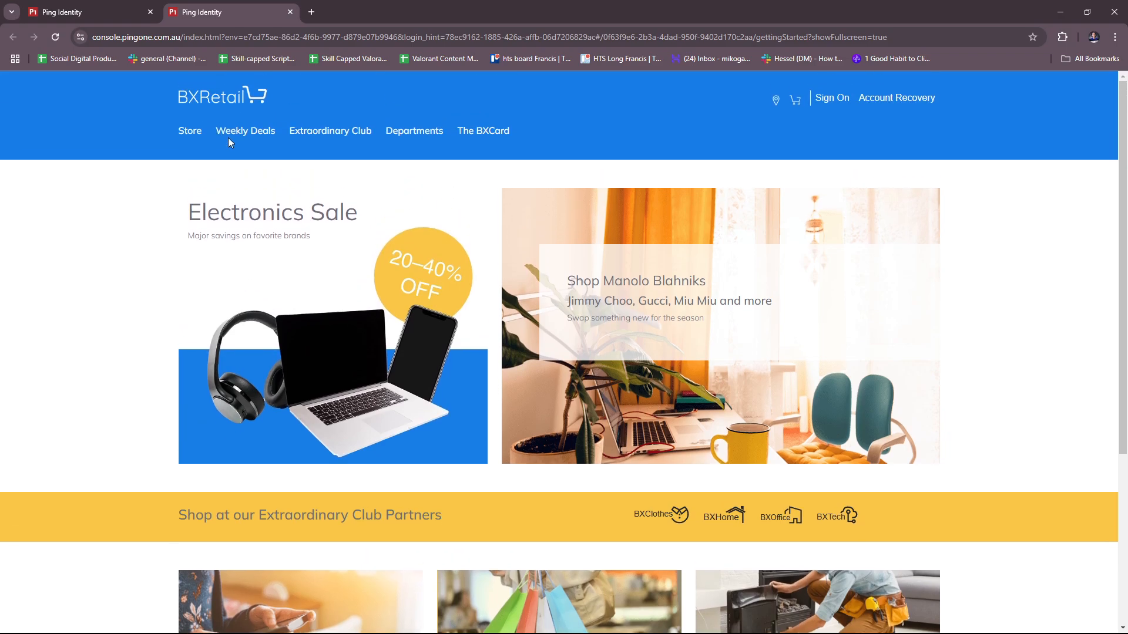
mouse_move(237, 133)
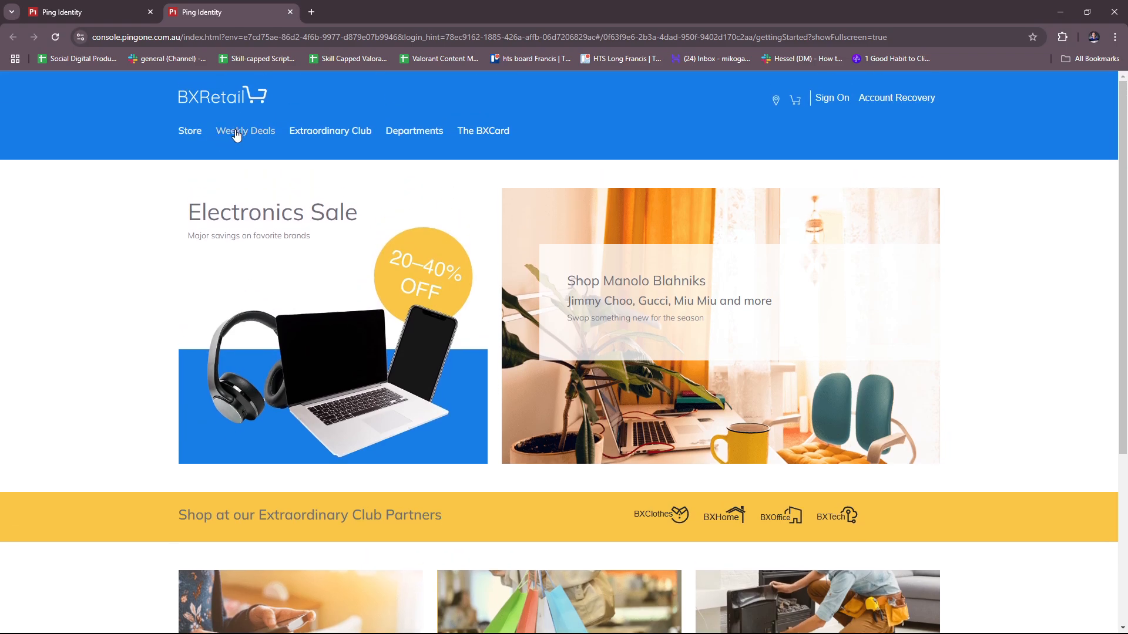
mouse_move(321, 137)
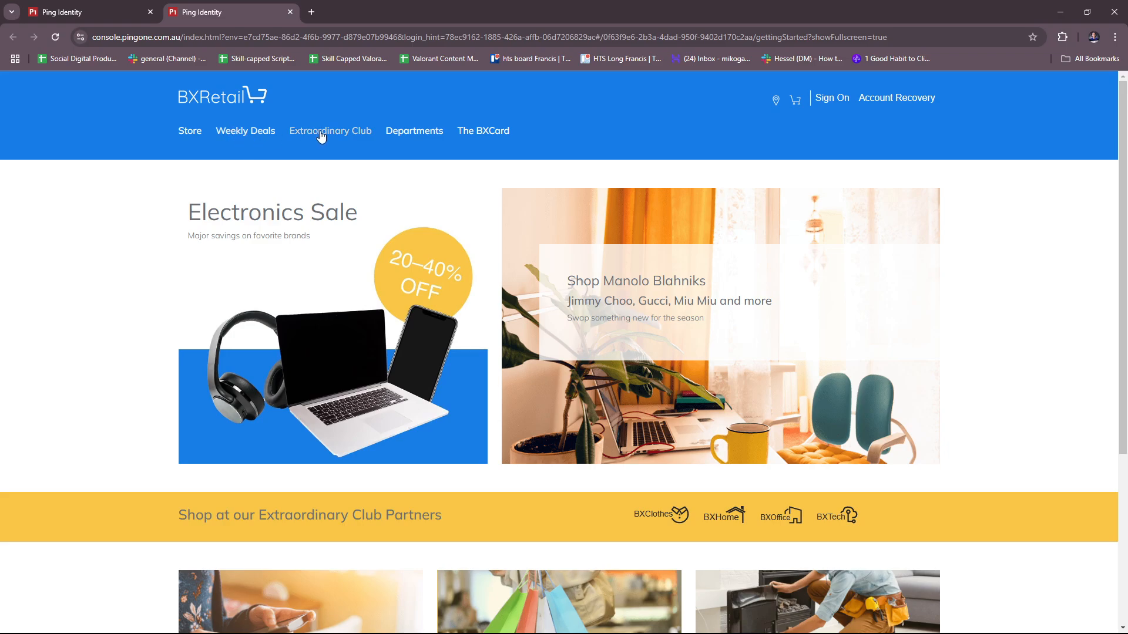
mouse_move(507, 149)
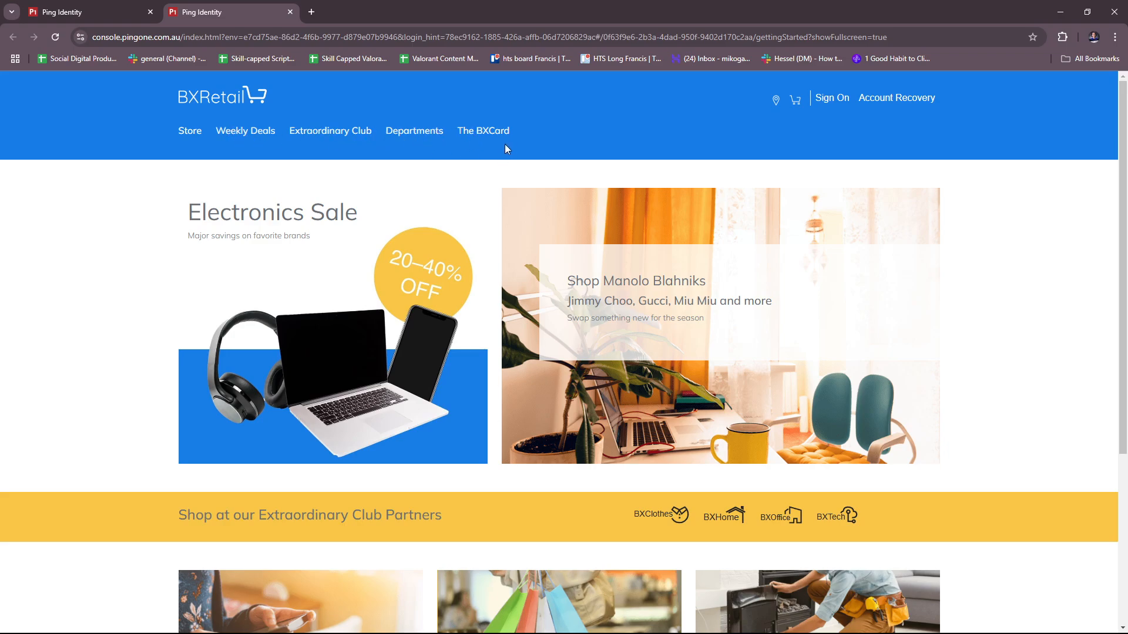
mouse_move(244, 130)
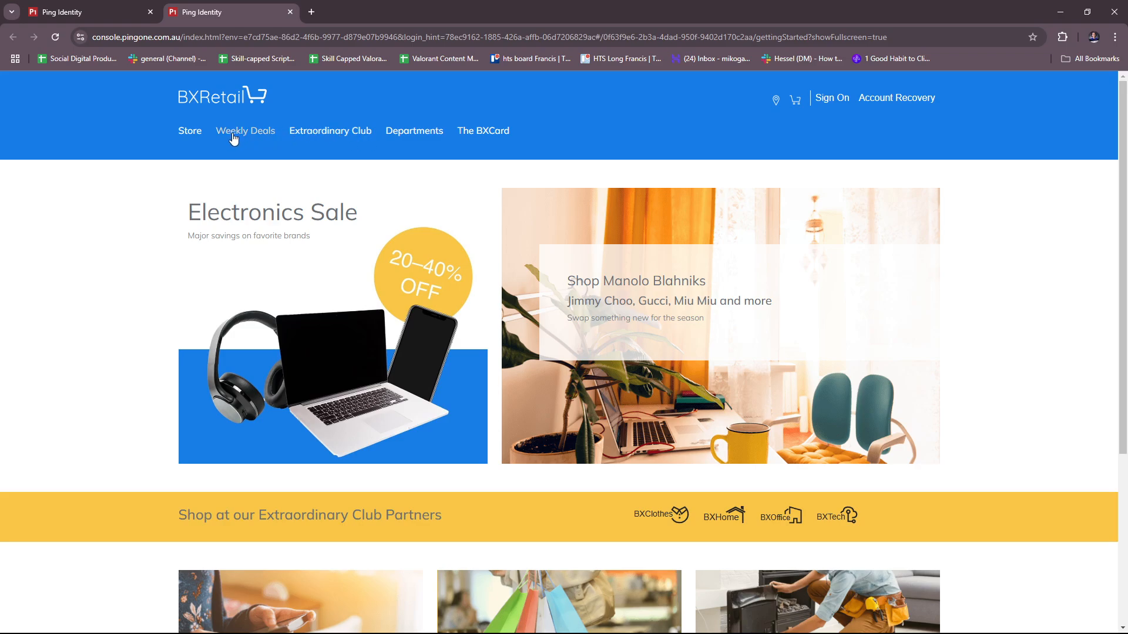
mouse_move(830, 97)
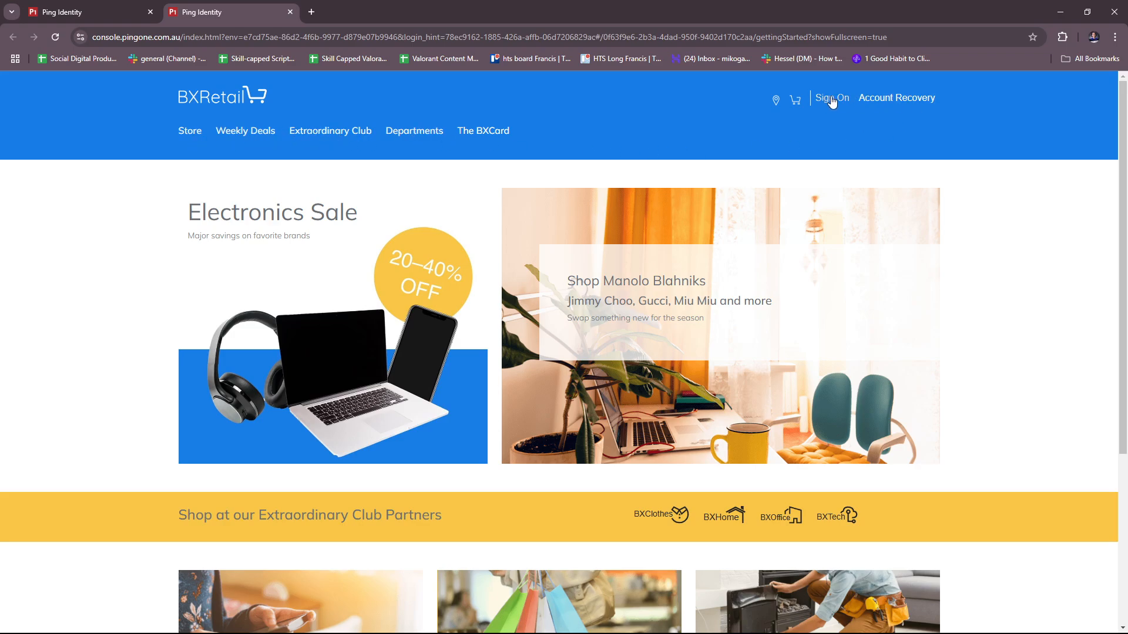
click(831, 97)
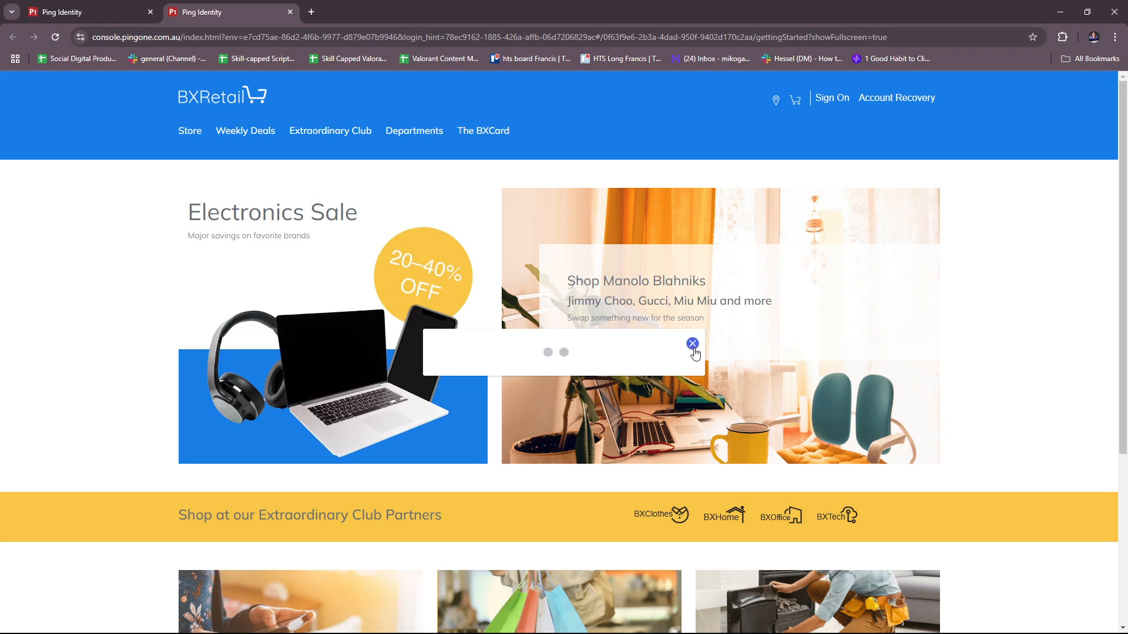
click(693, 343)
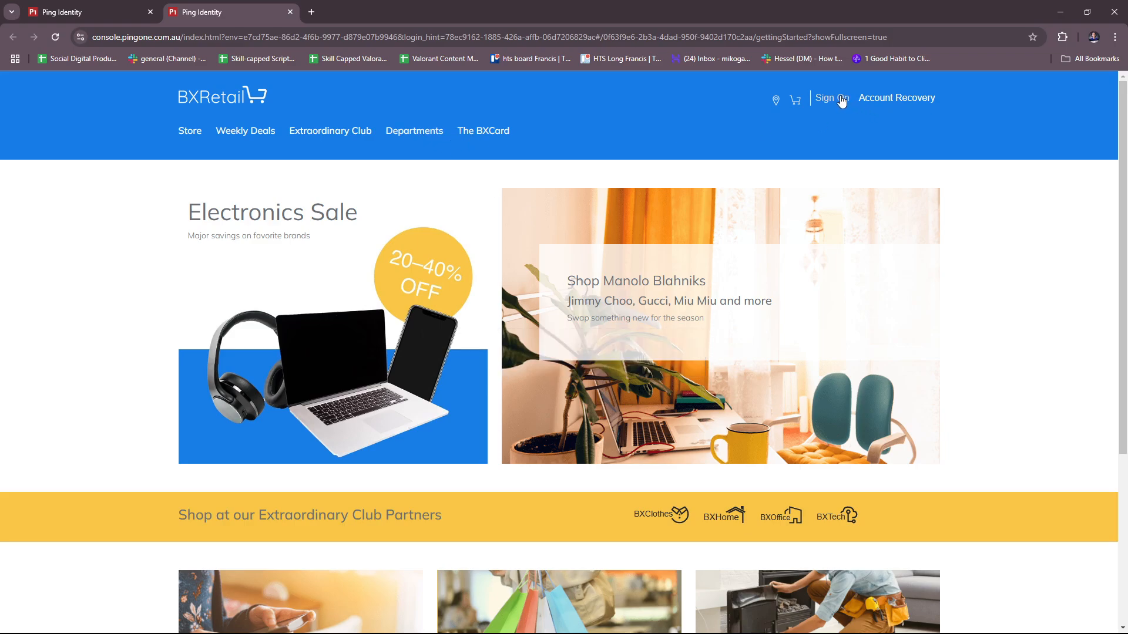
click(831, 98)
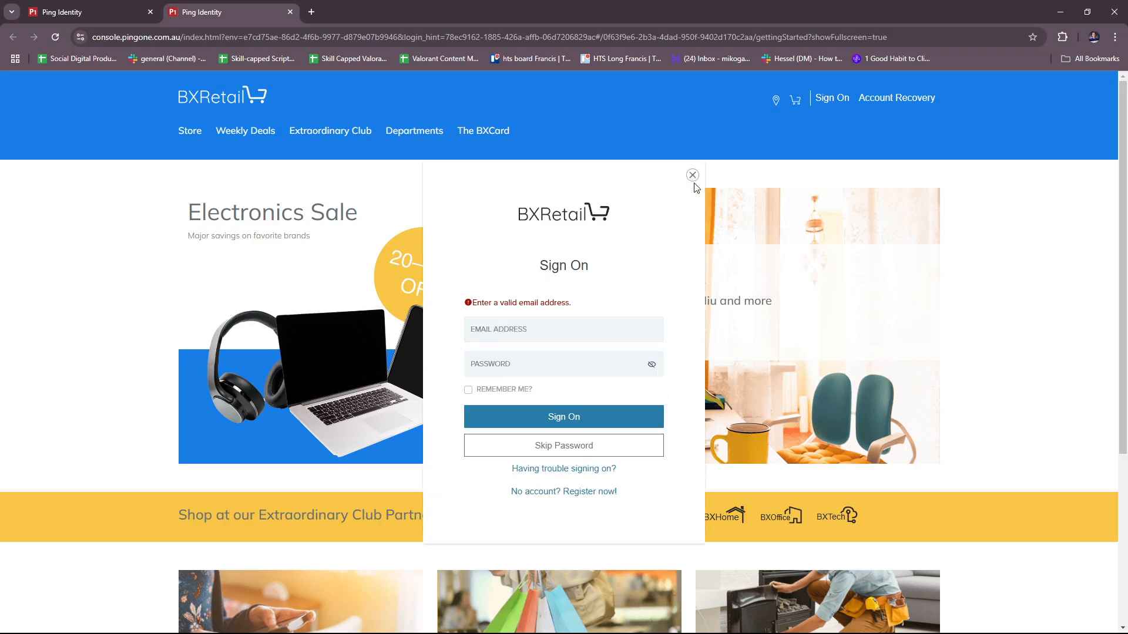
click(692, 175)
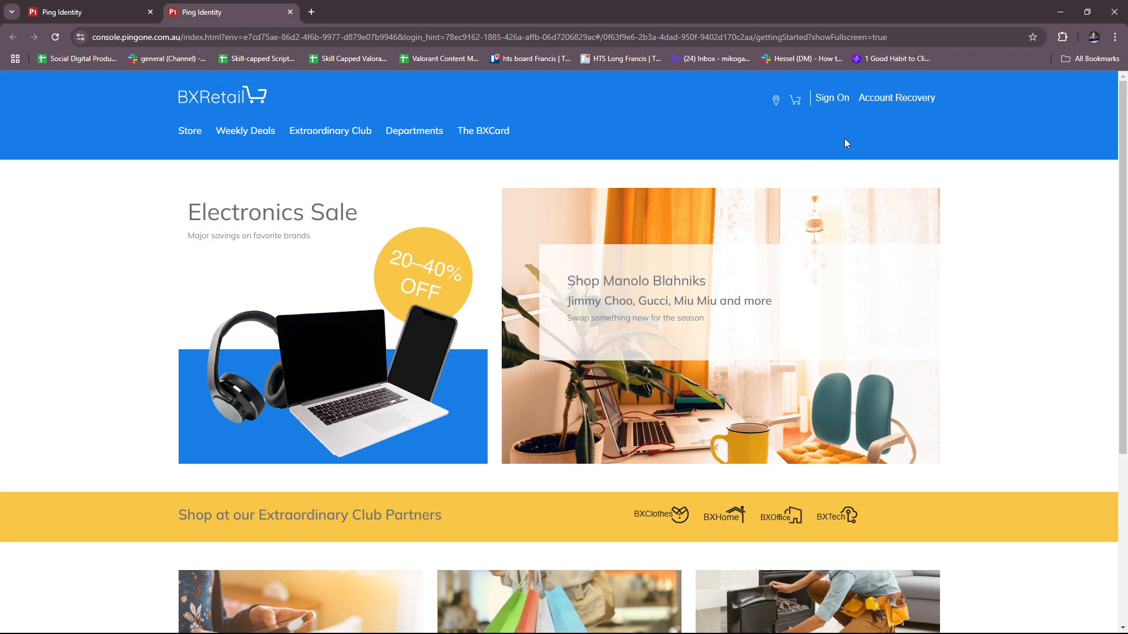
mouse_move(706, 431)
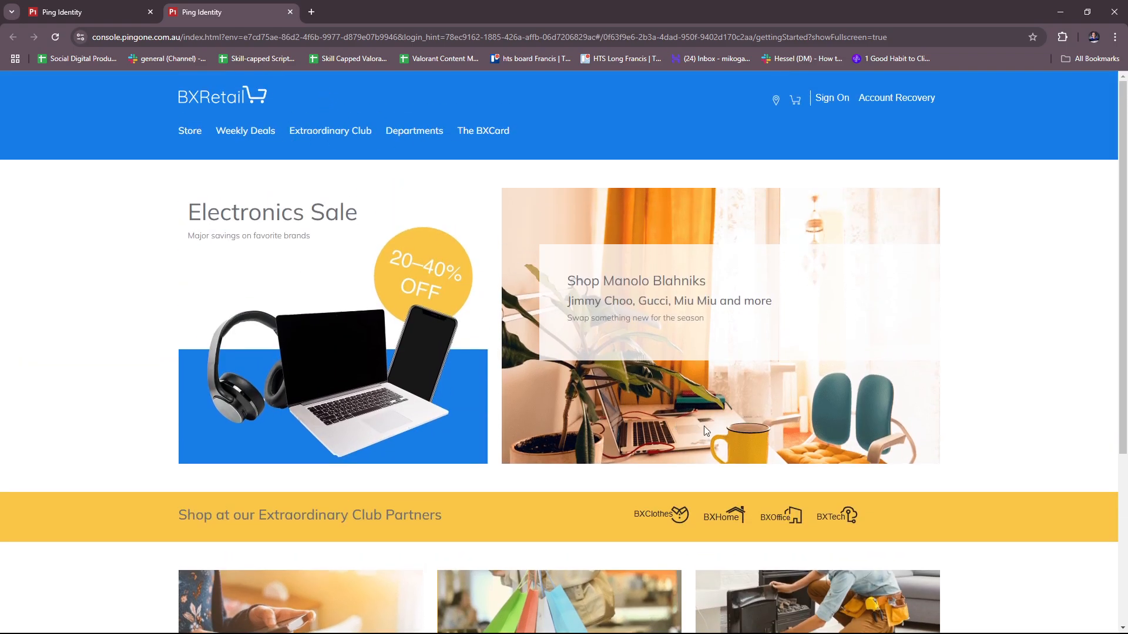
scroll(down, 3)
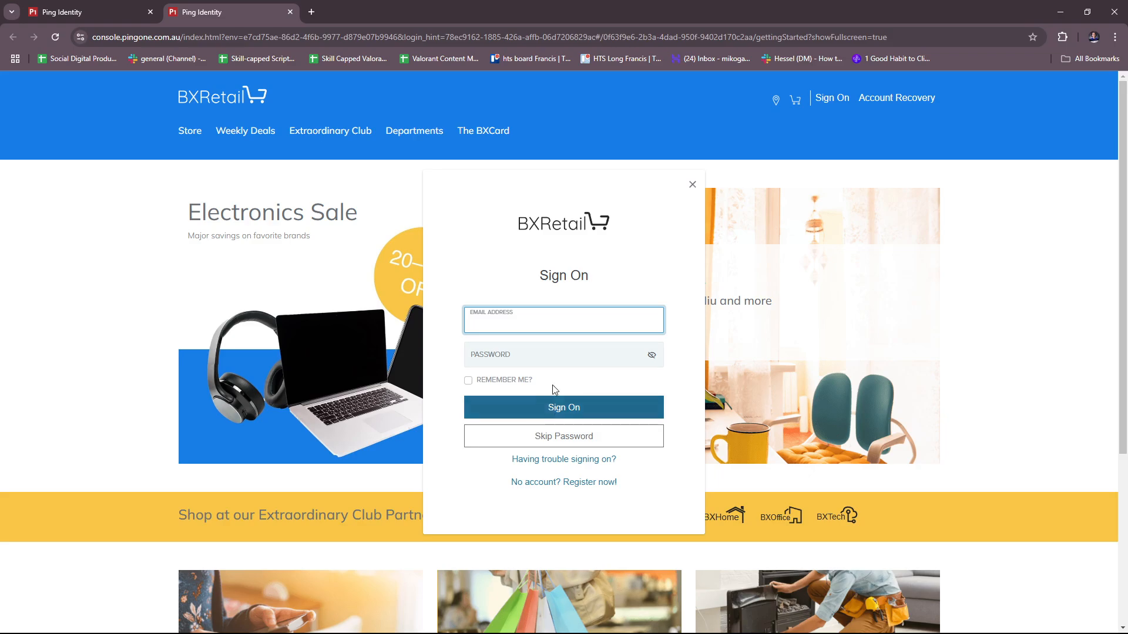
mouse_move(656, 343)
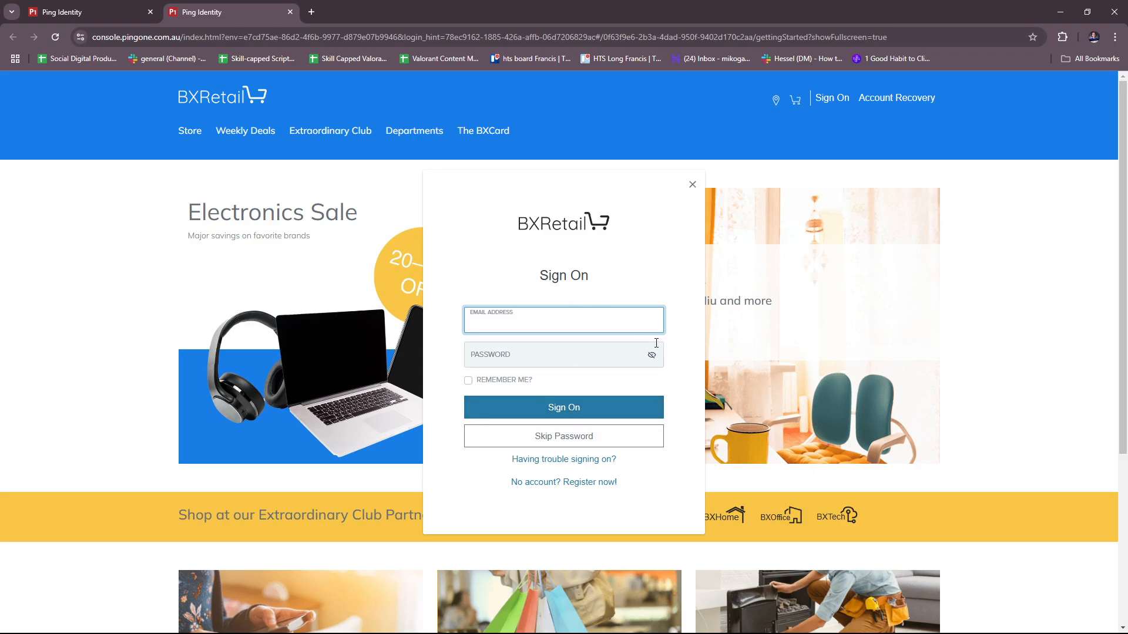
click(690, 185)
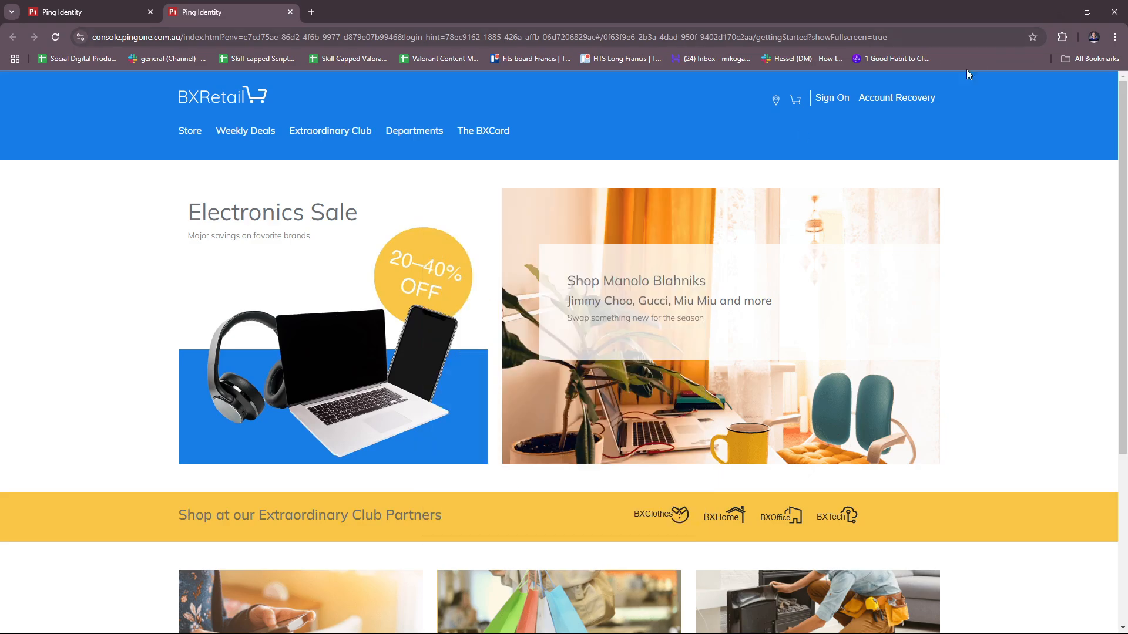
click(896, 97)
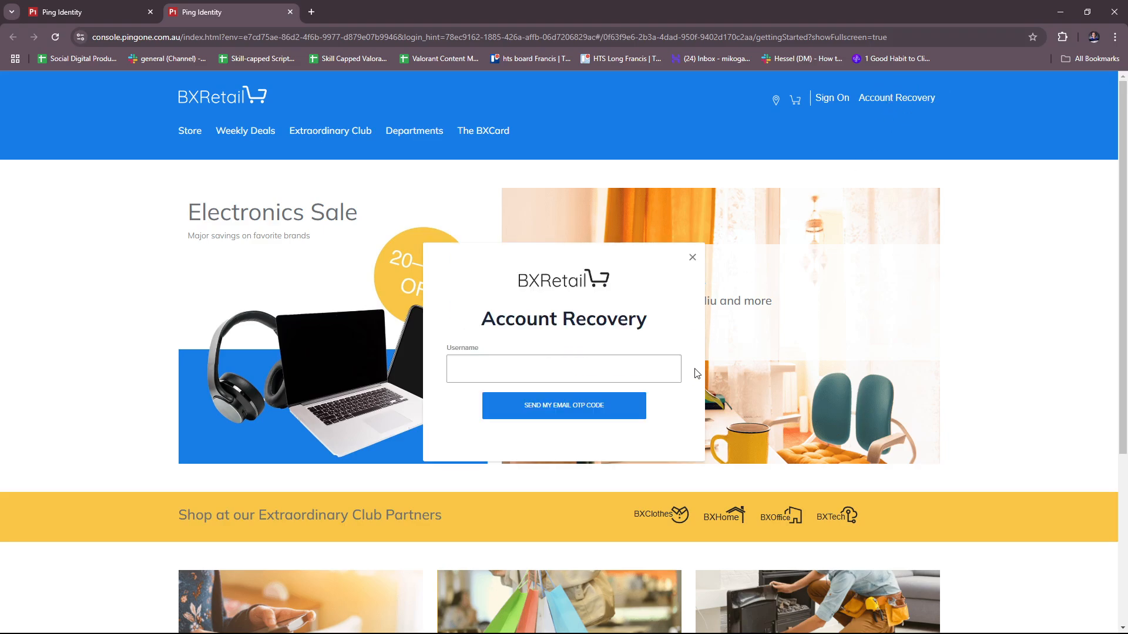
click(691, 257)
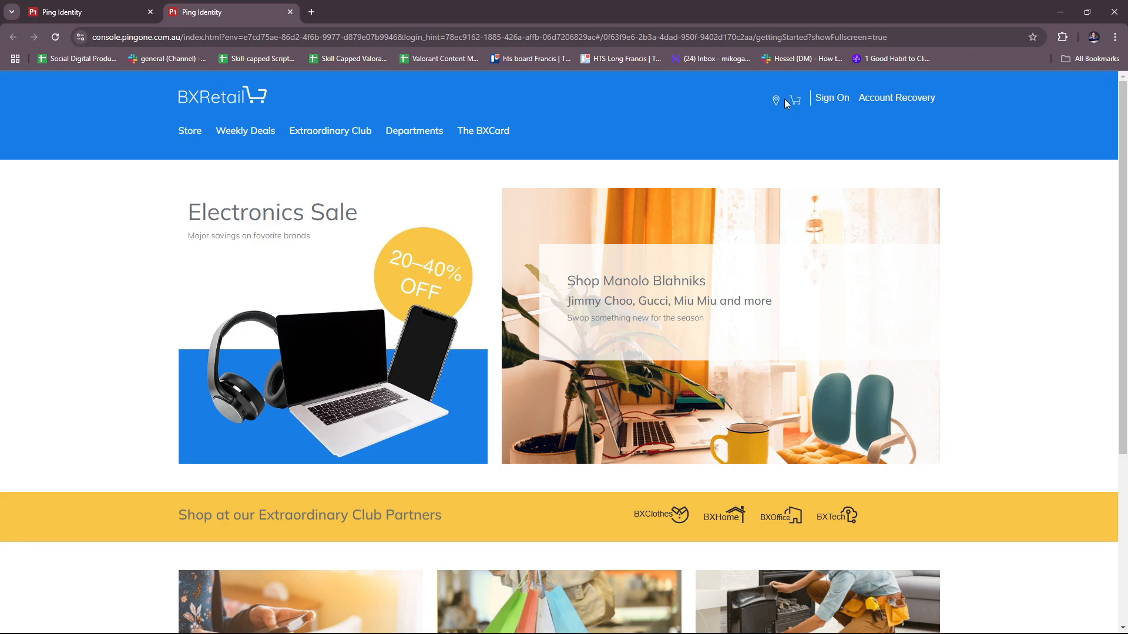
scroll(down, 3)
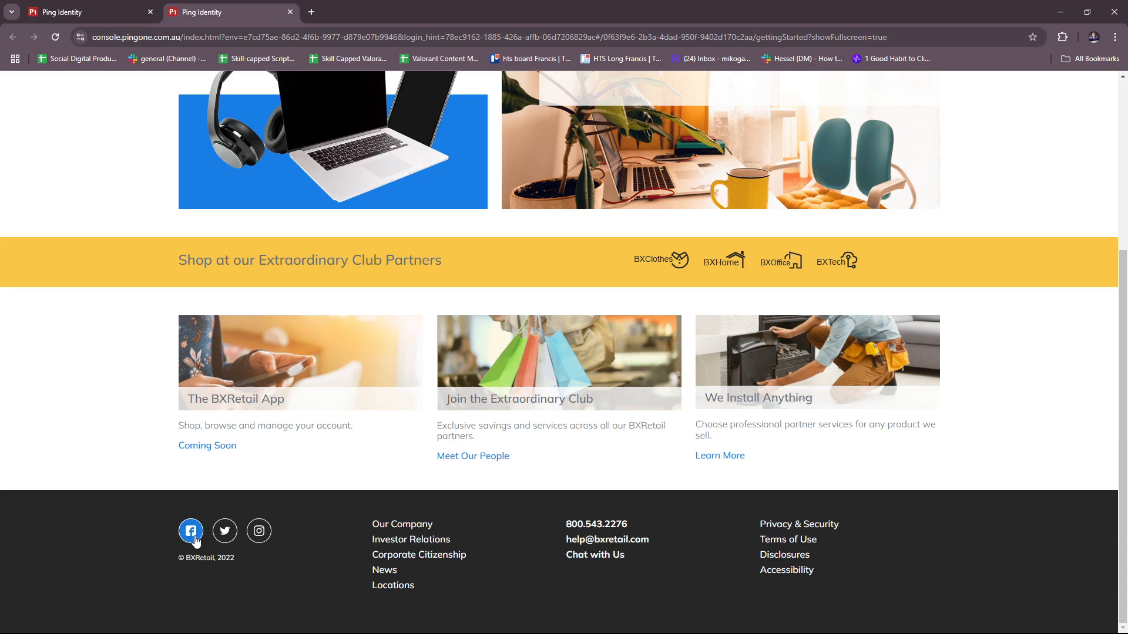
mouse_move(258, 530)
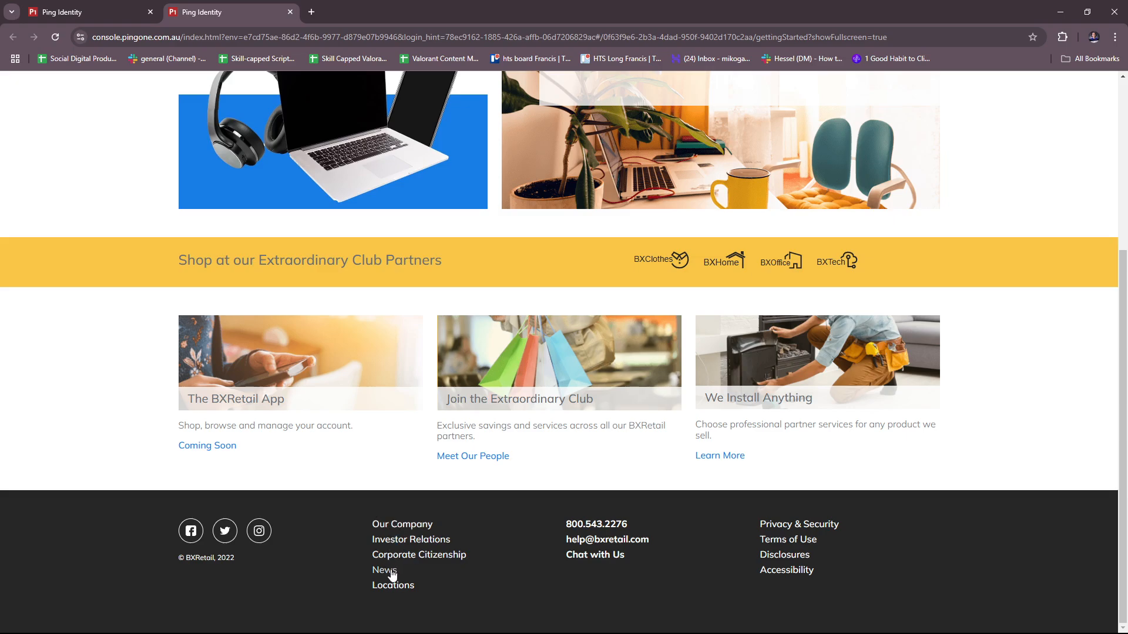
mouse_move(602, 560)
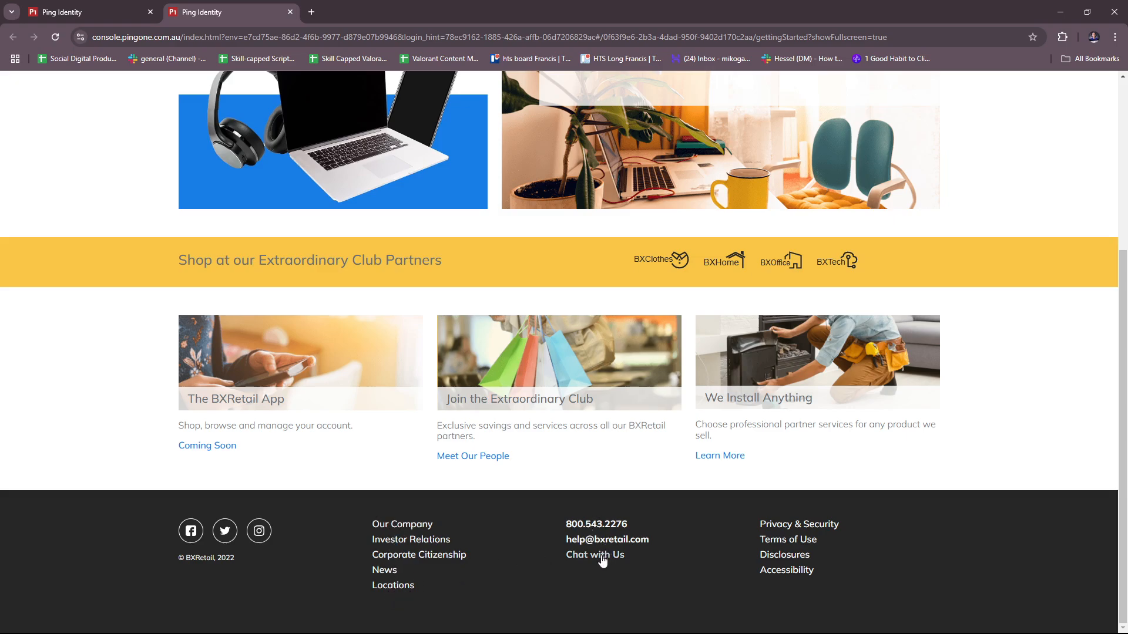
mouse_move(866, 543)
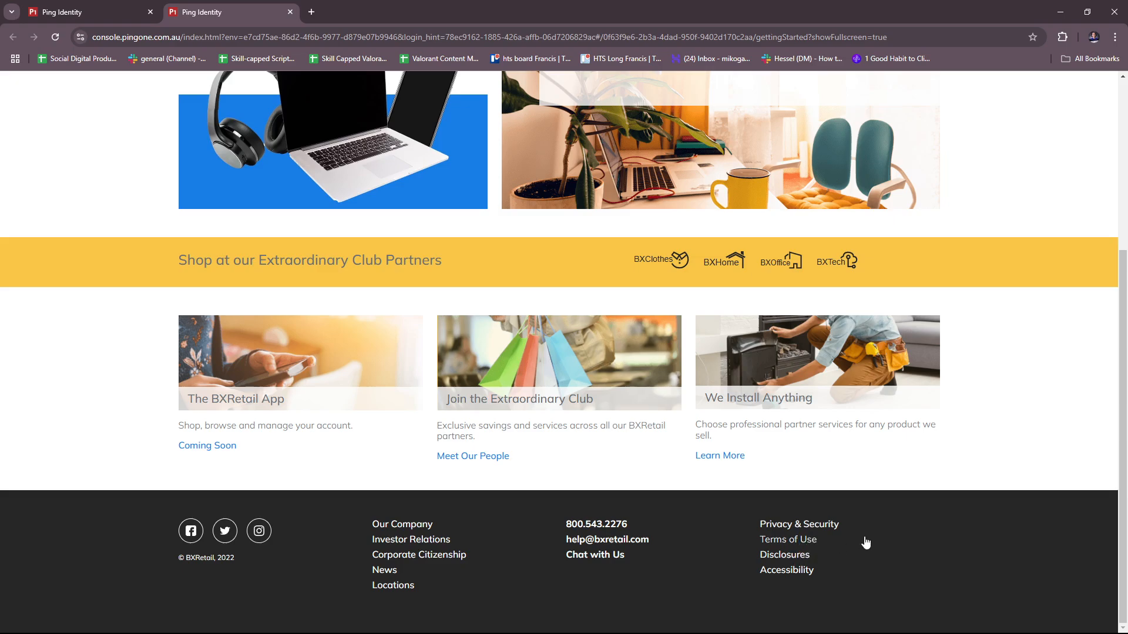
mouse_move(643, 520)
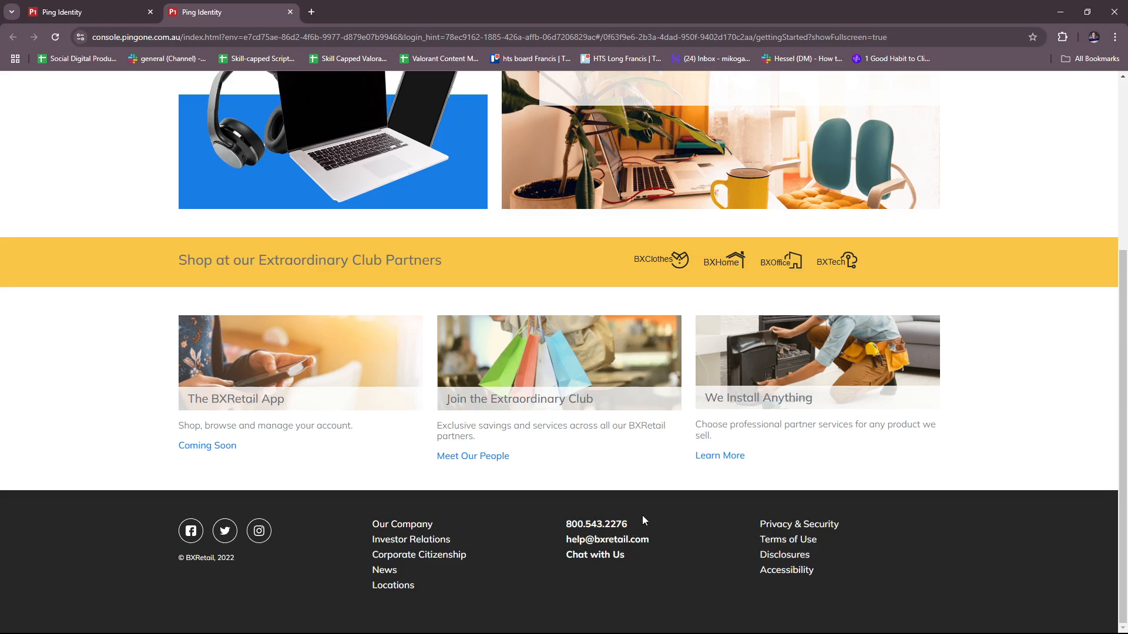
mouse_move(426, 540)
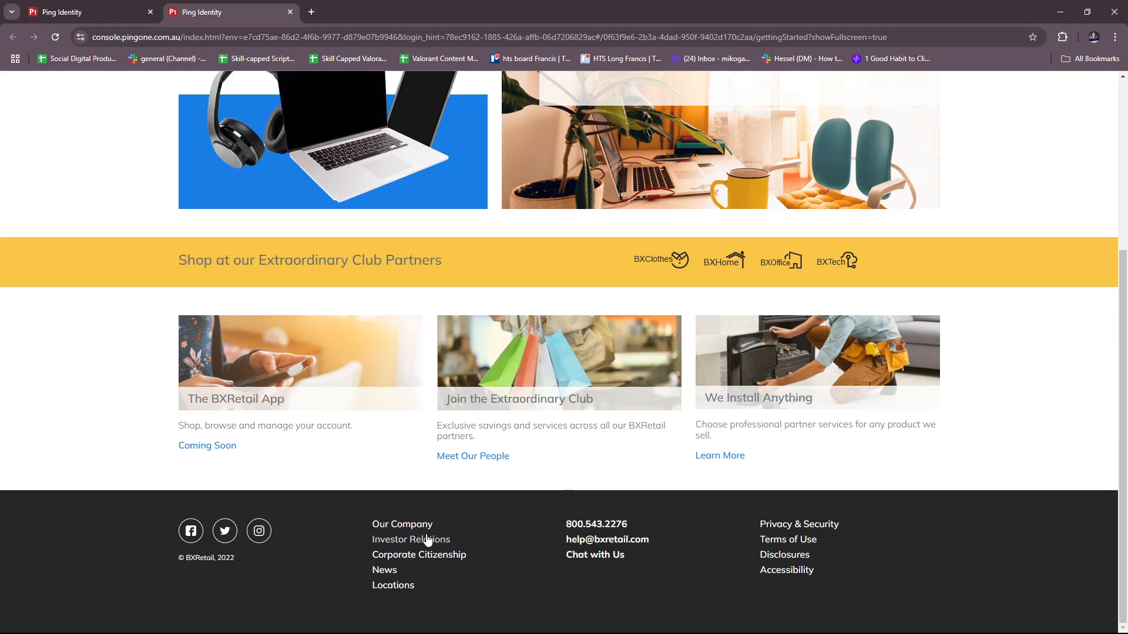
mouse_move(579, 531)
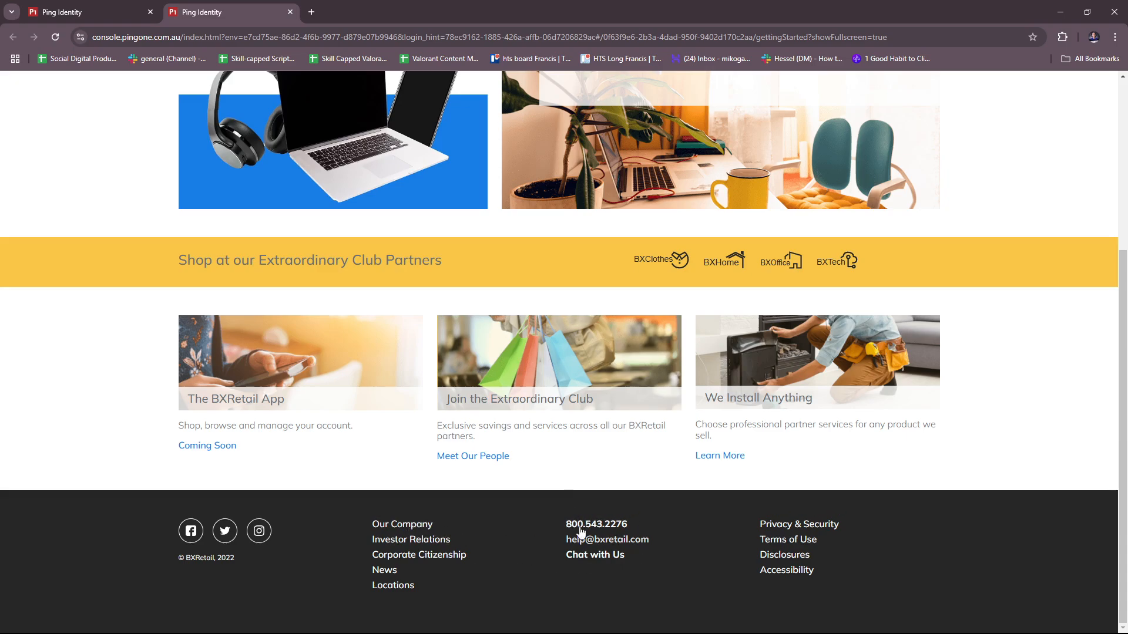
scroll(up, 3)
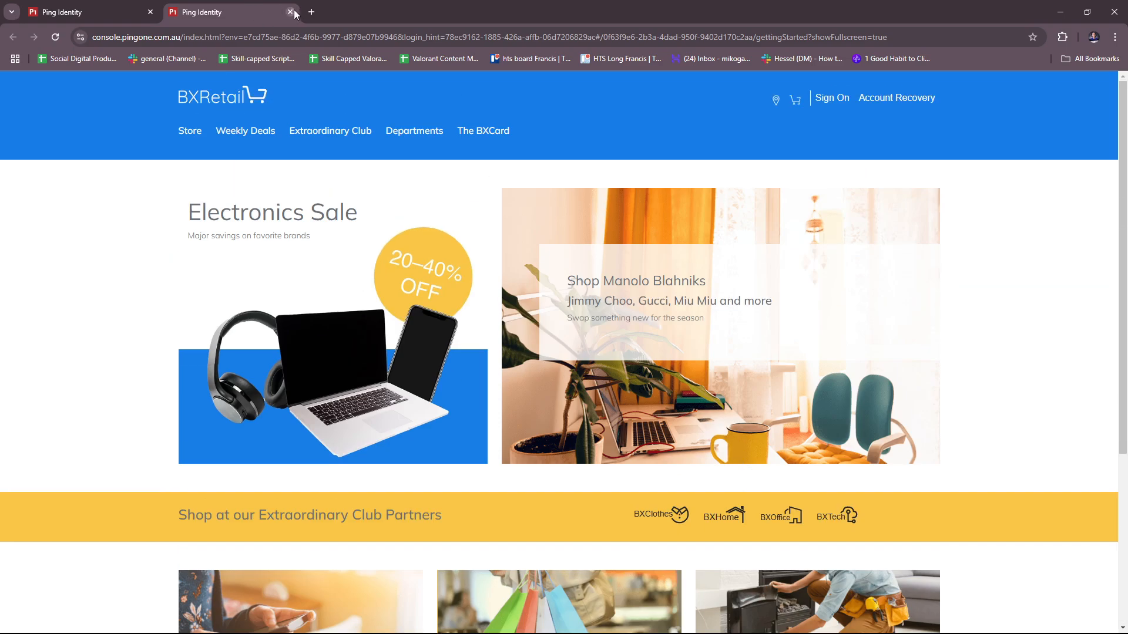
Close the full-screen storefront tab, returning to the Getting Started page
click(294, 12)
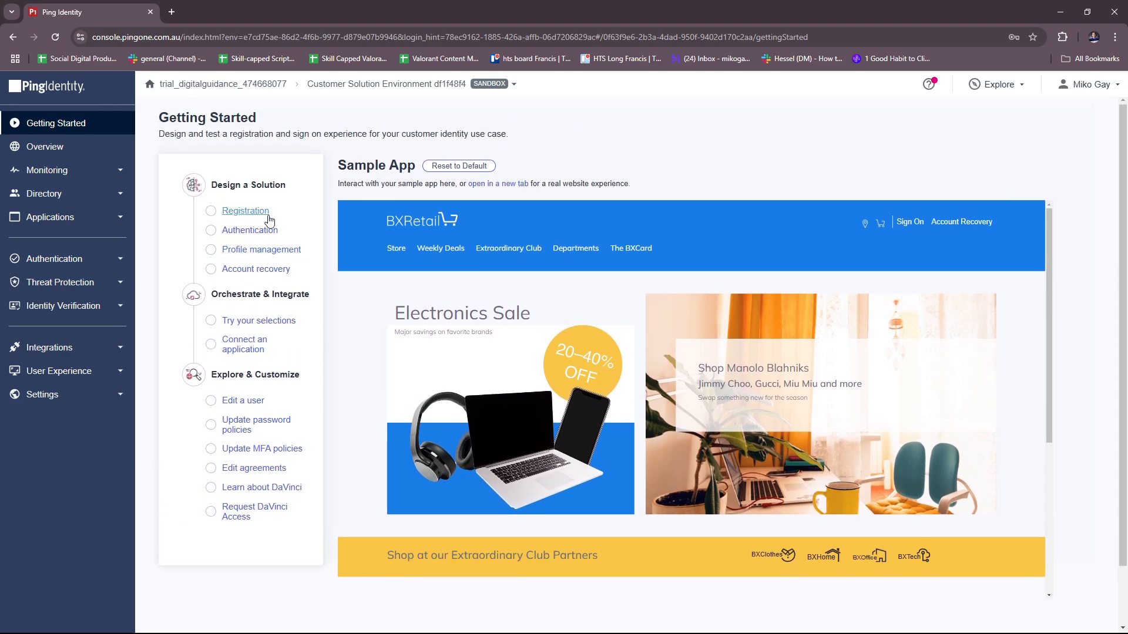
Begin the Registration design step, compare password-based options, and return to passwordless with email OTP
click(246, 210)
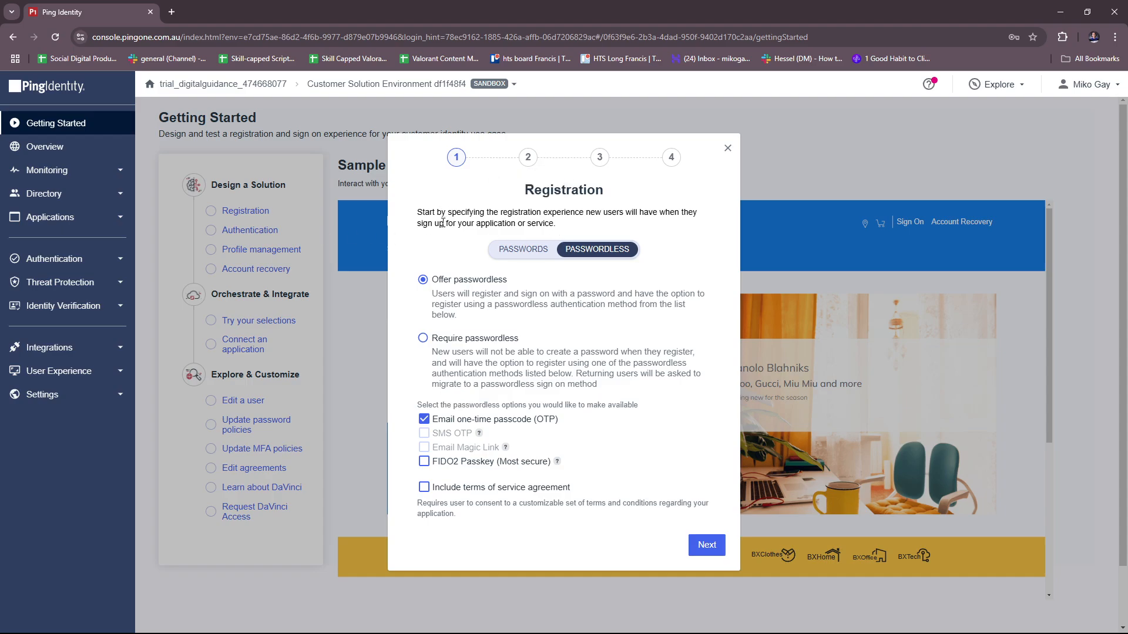
mouse_move(602, 226)
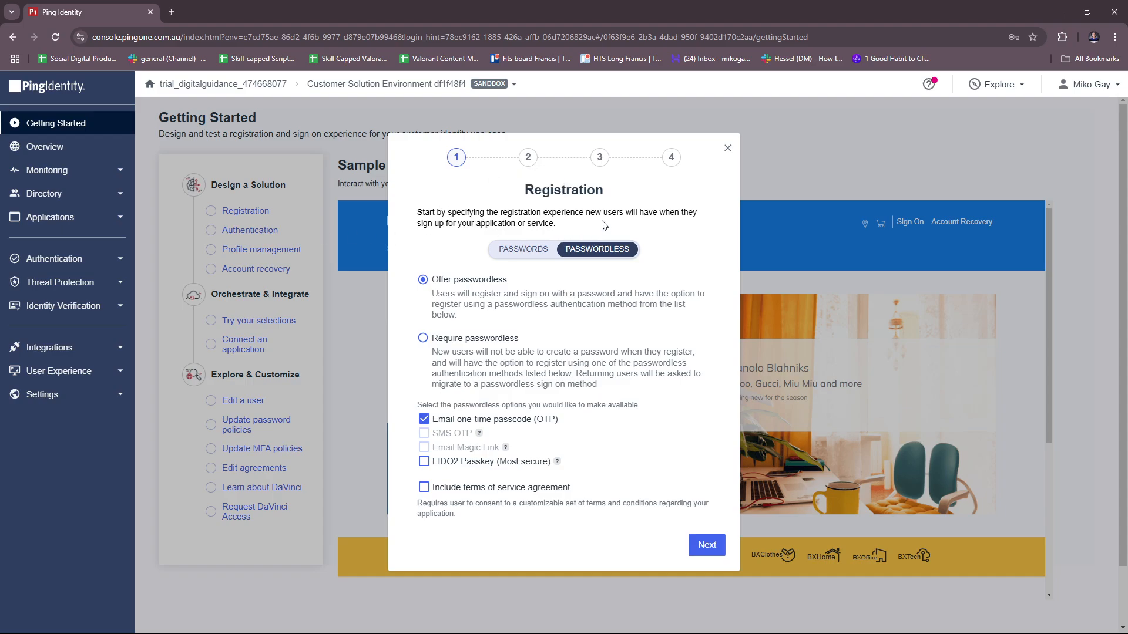
mouse_move(663, 234)
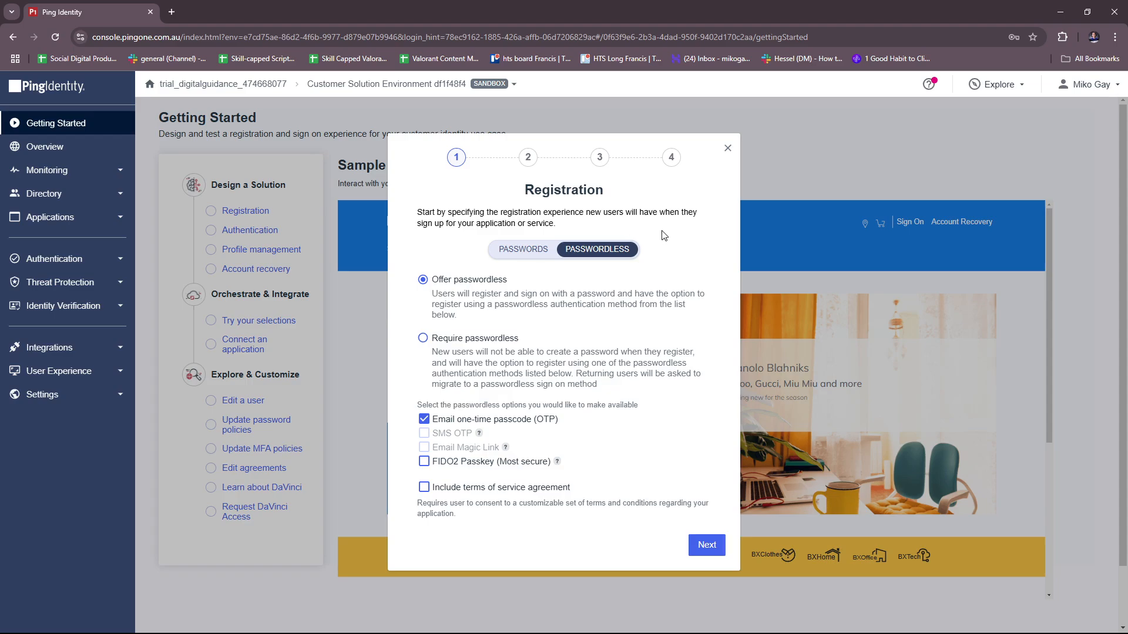
mouse_move(567, 288)
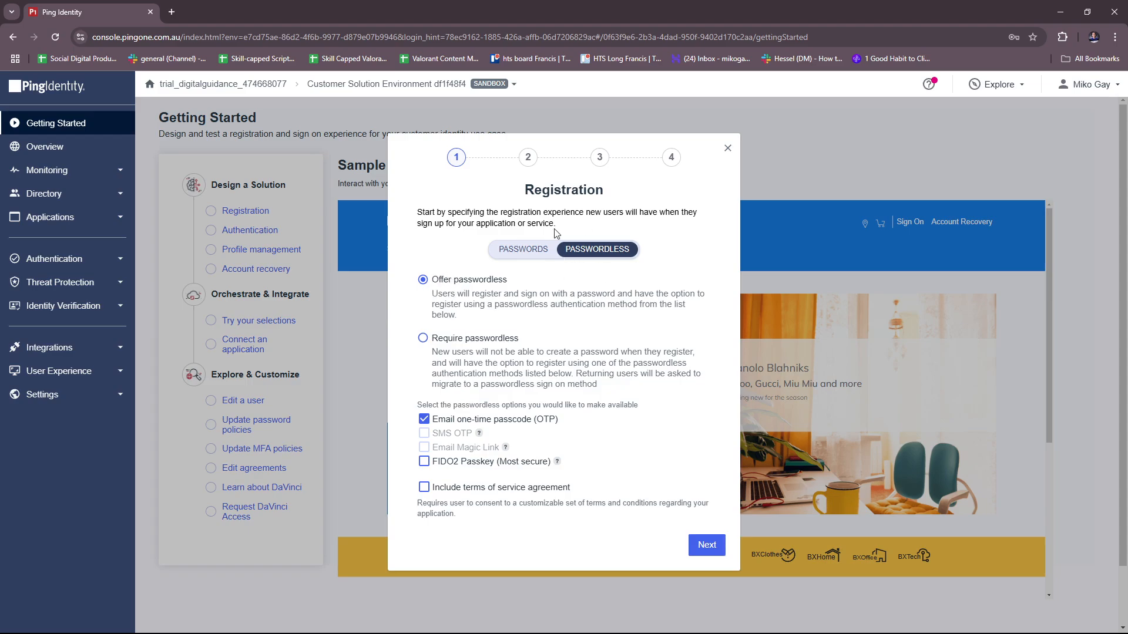
click(522, 249)
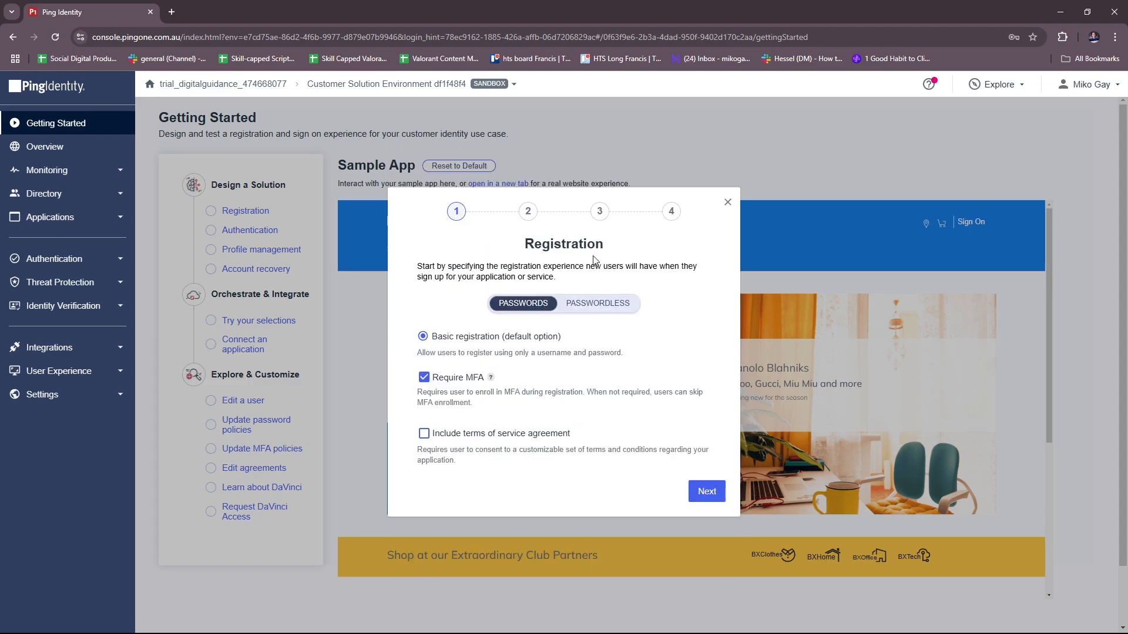
mouse_move(539, 260)
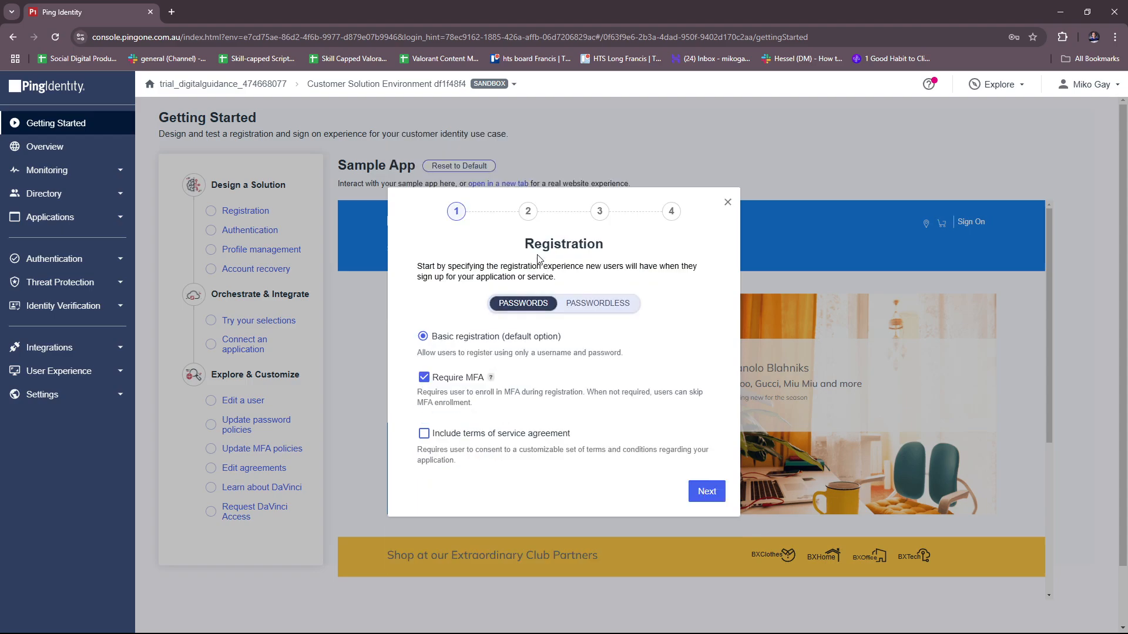
mouse_move(626, 318)
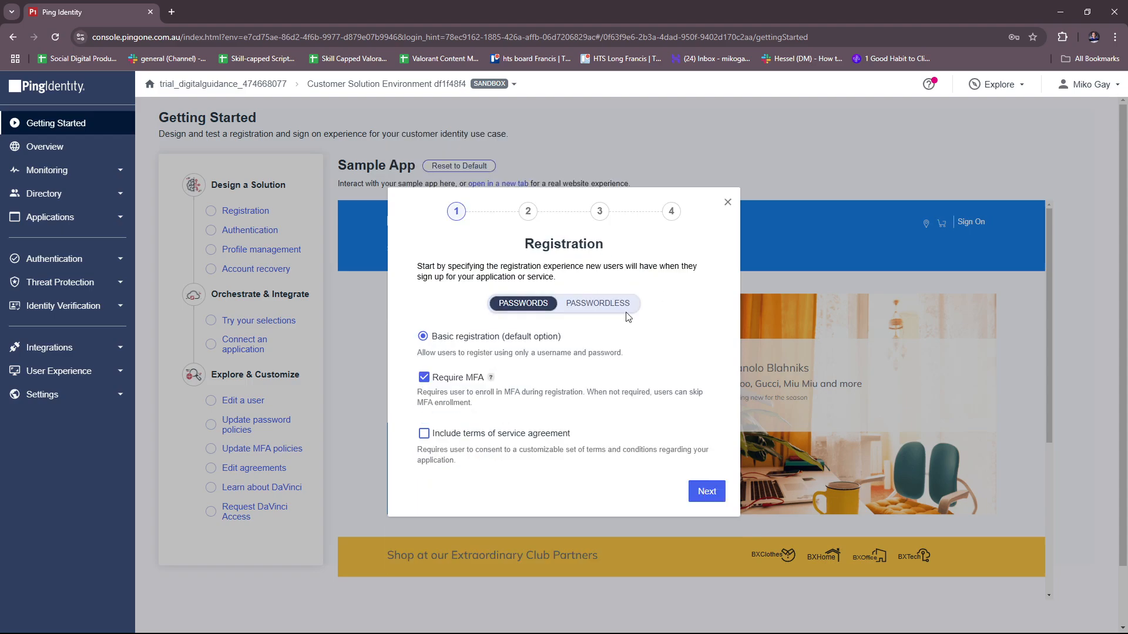
click(596, 303)
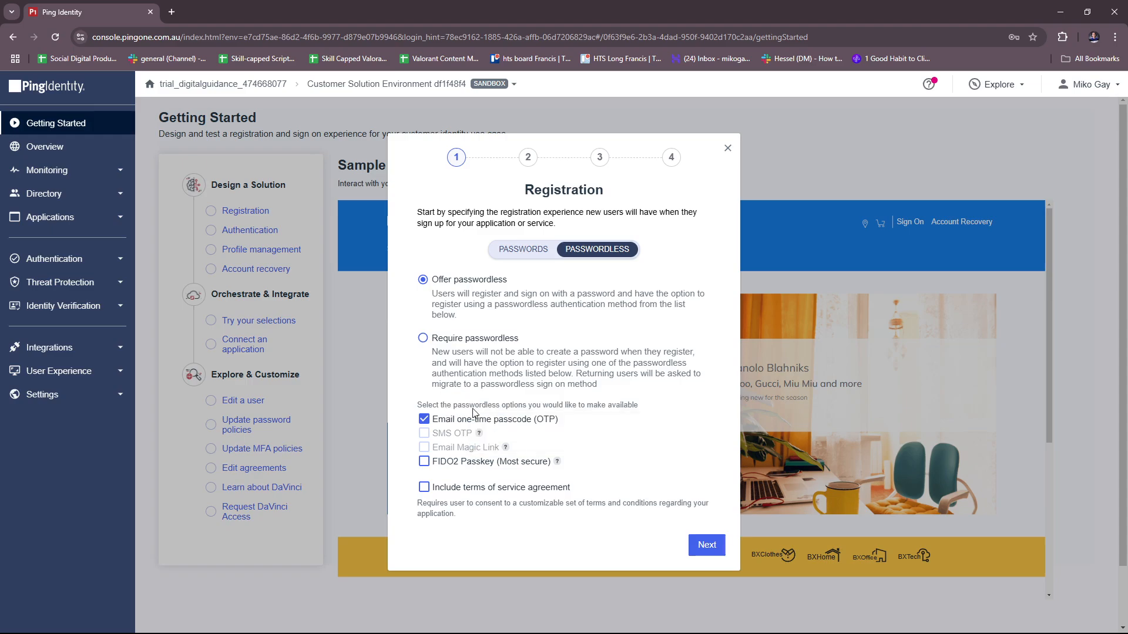
mouse_move(607, 414)
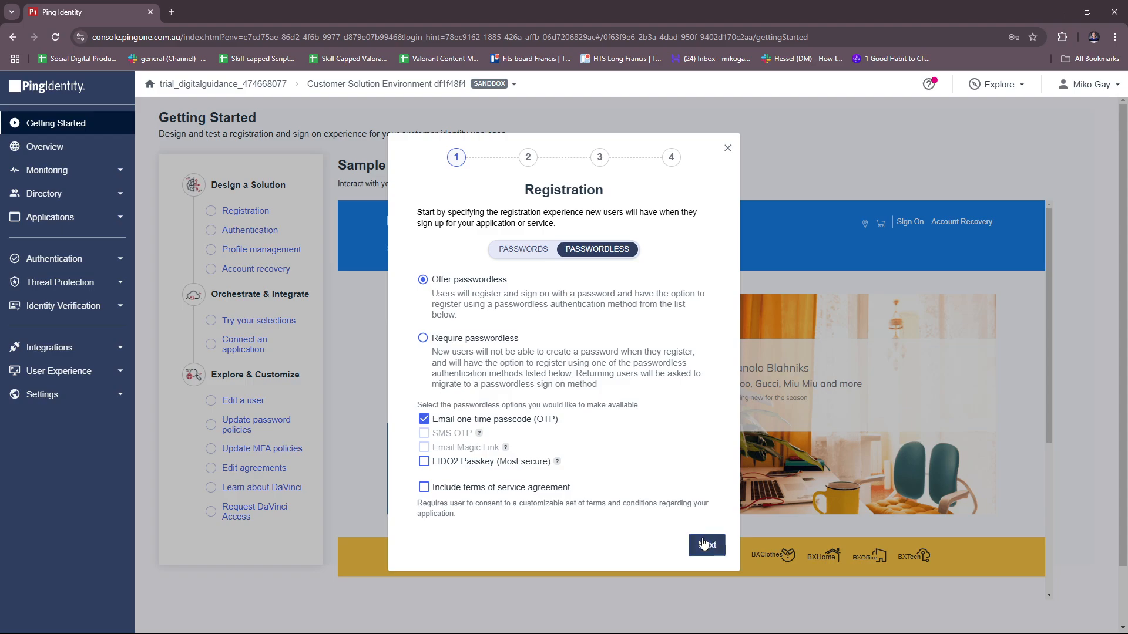
Accept Registration, Authentication and Profile Management defaults, then save with email Account Recovery
click(706, 544)
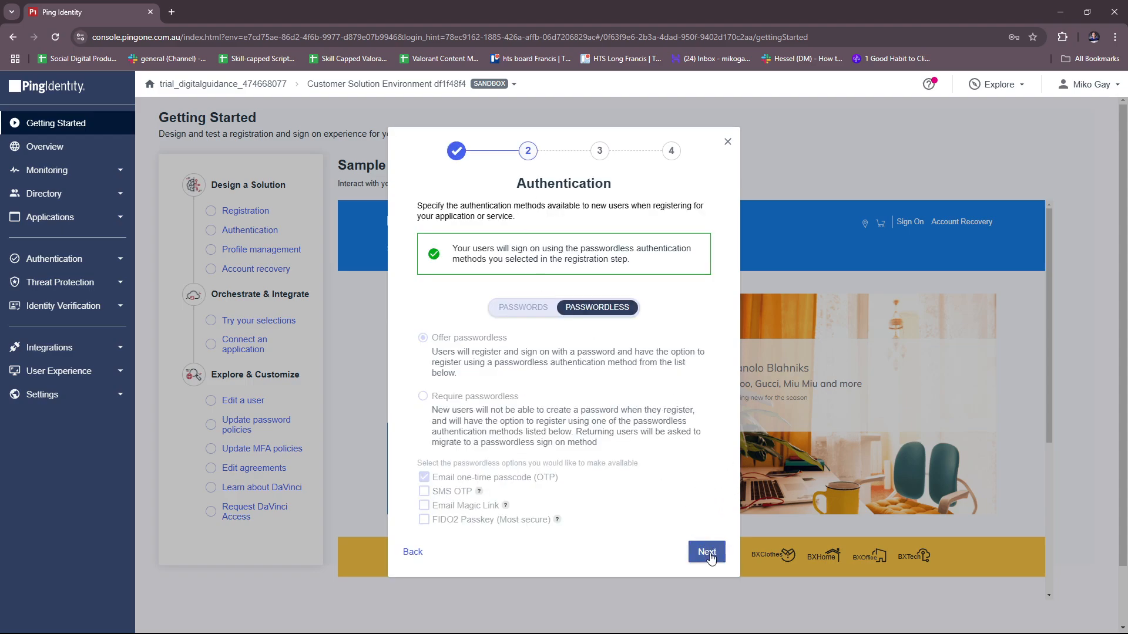
click(706, 552)
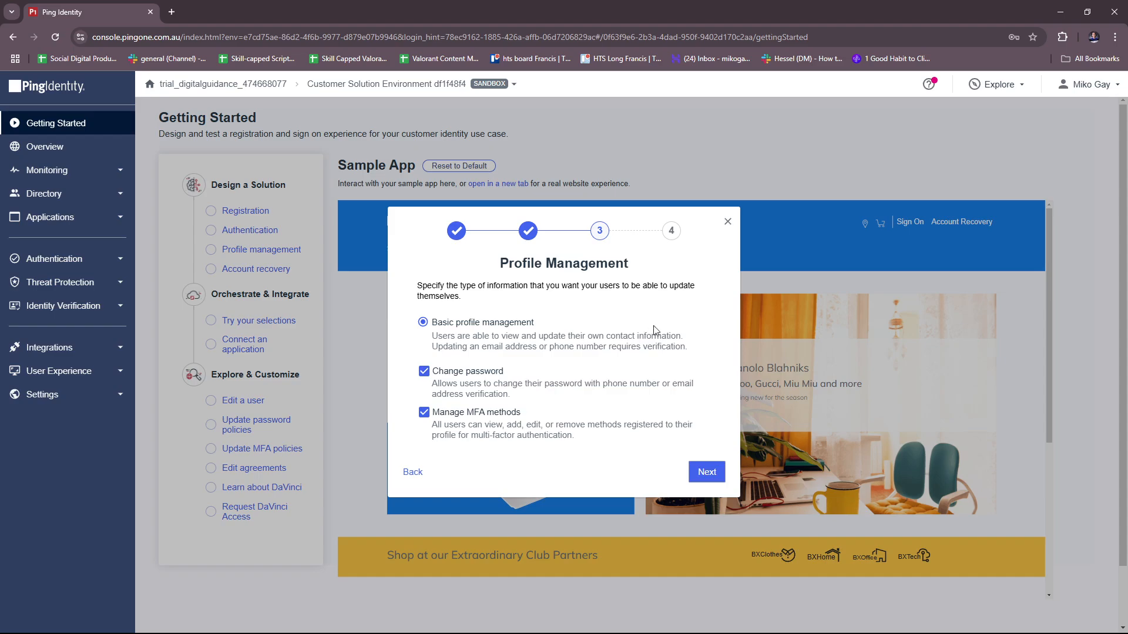
mouse_move(494, 299)
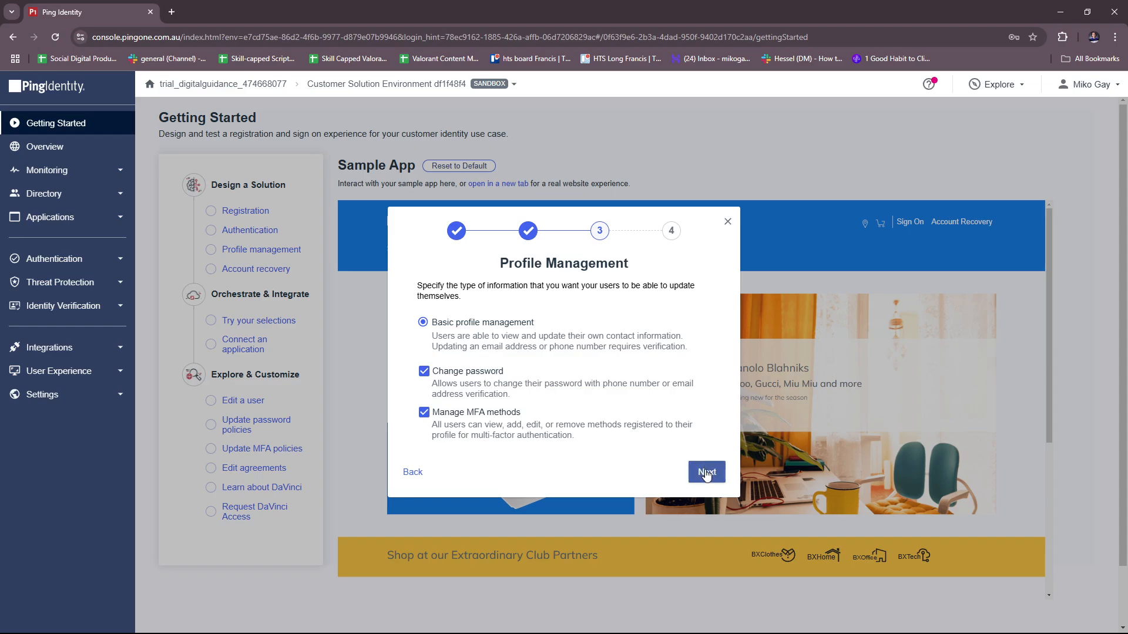
click(705, 472)
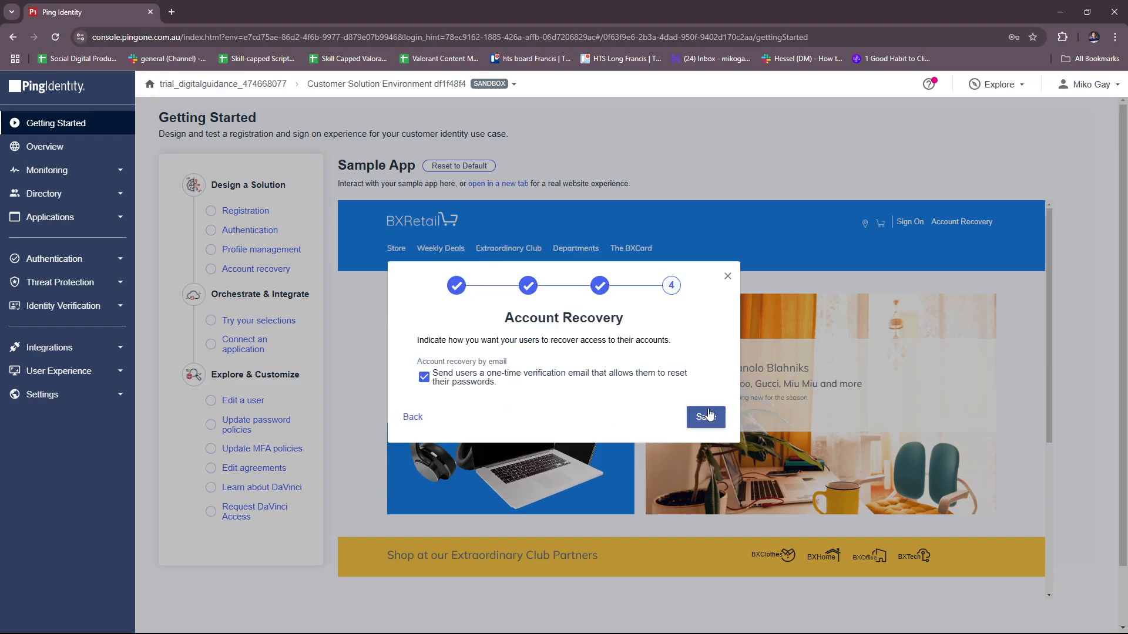
click(705, 417)
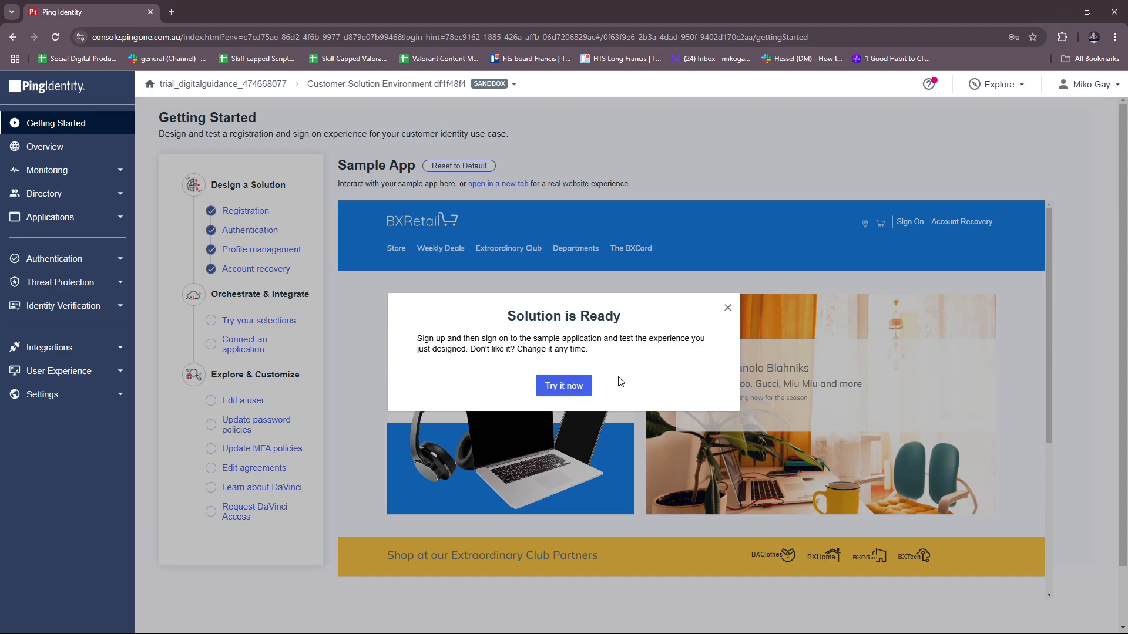
Choose Try it now to dismiss the Solution is Ready message
click(562, 386)
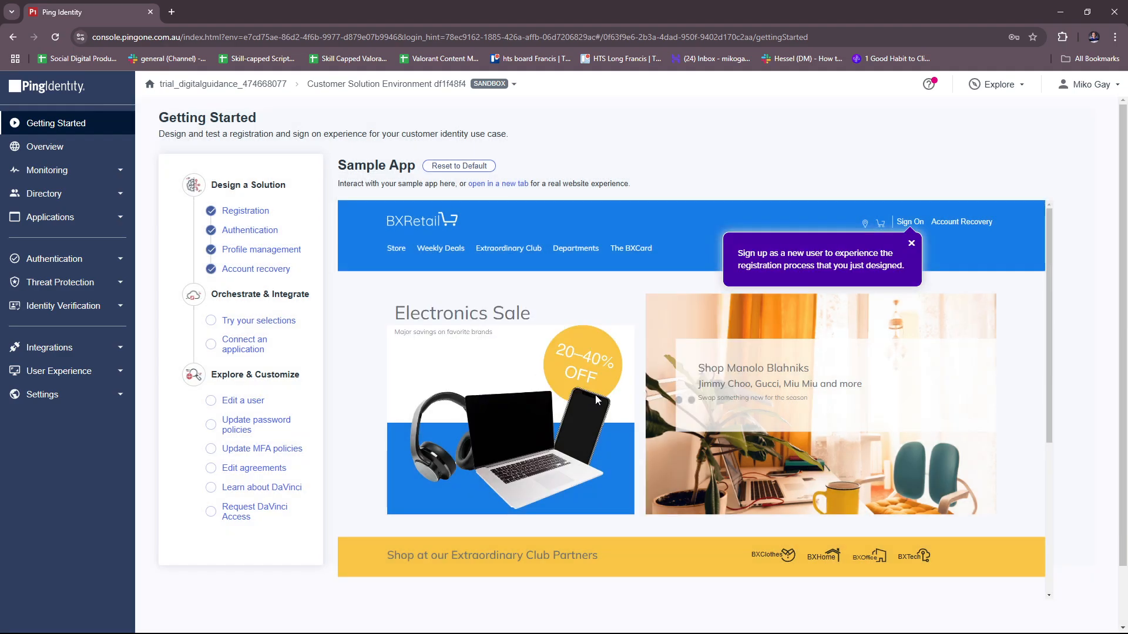
mouse_move(755, 264)
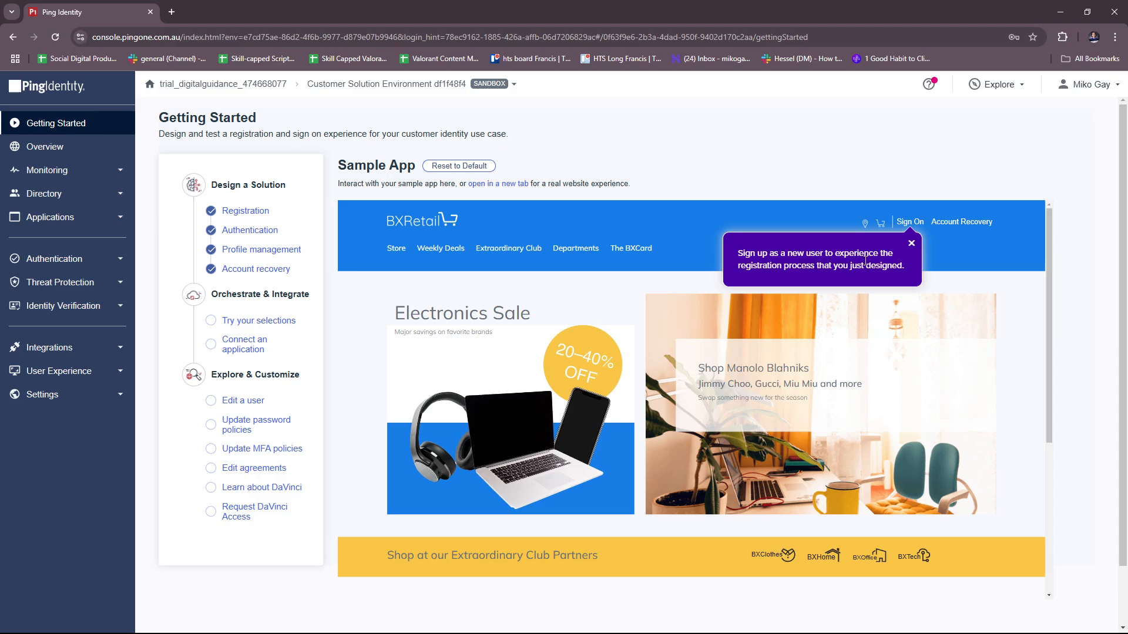
mouse_move(909, 222)
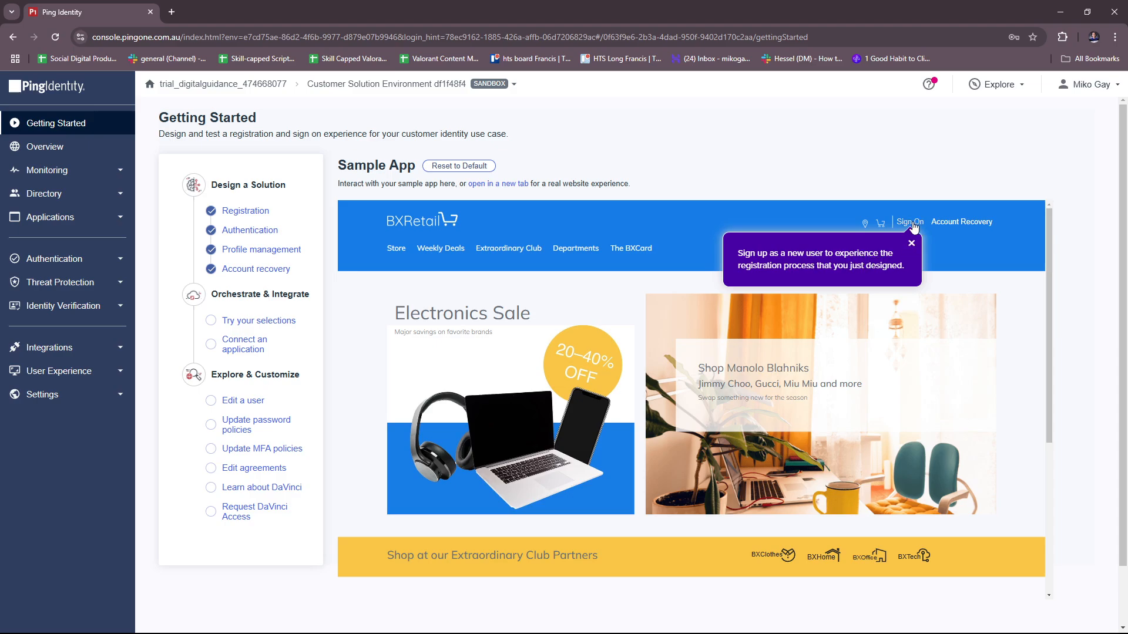
Attempt sign-on in the sample app with email 'mikoggay' and a password, getting an invalid credentials error
click(909, 222)
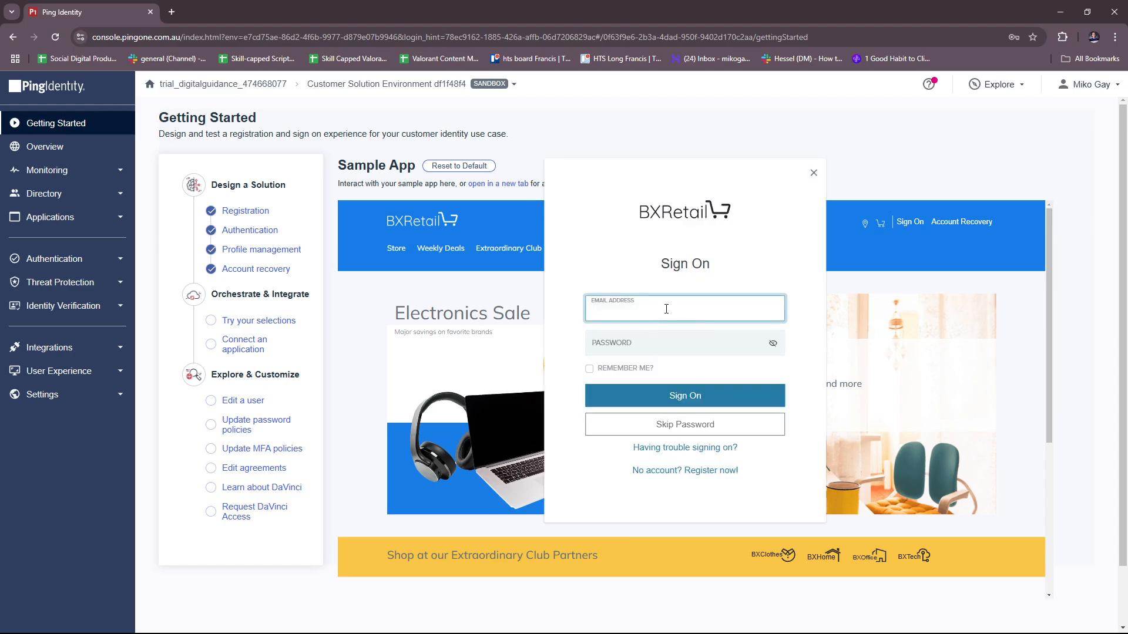
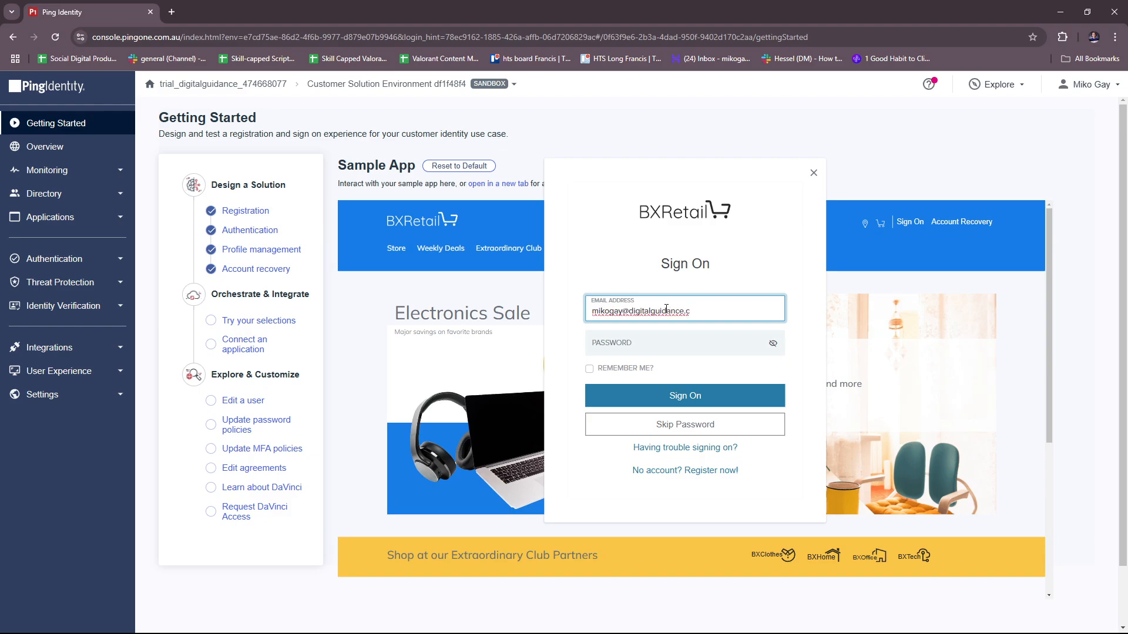
click(684, 343)
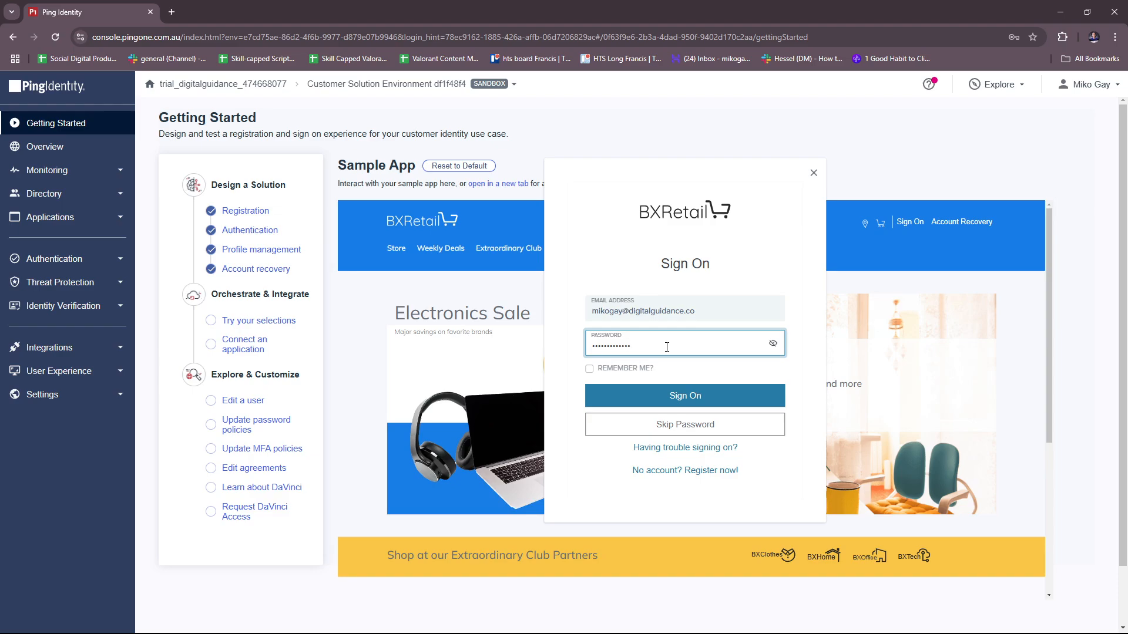
mouse_move(694, 402)
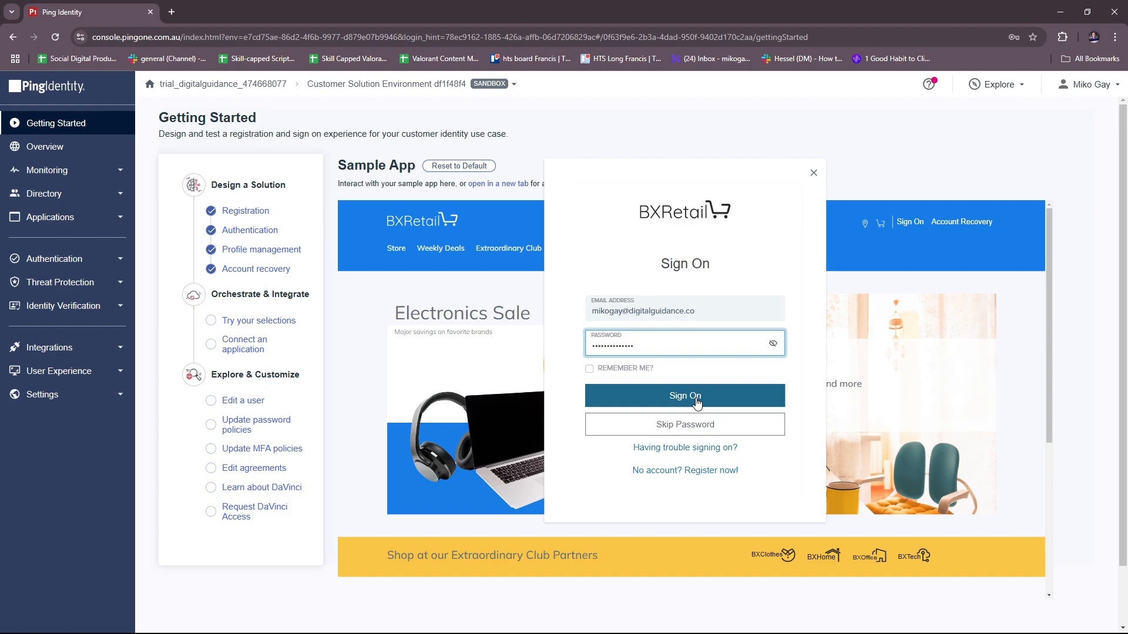
click(683, 395)
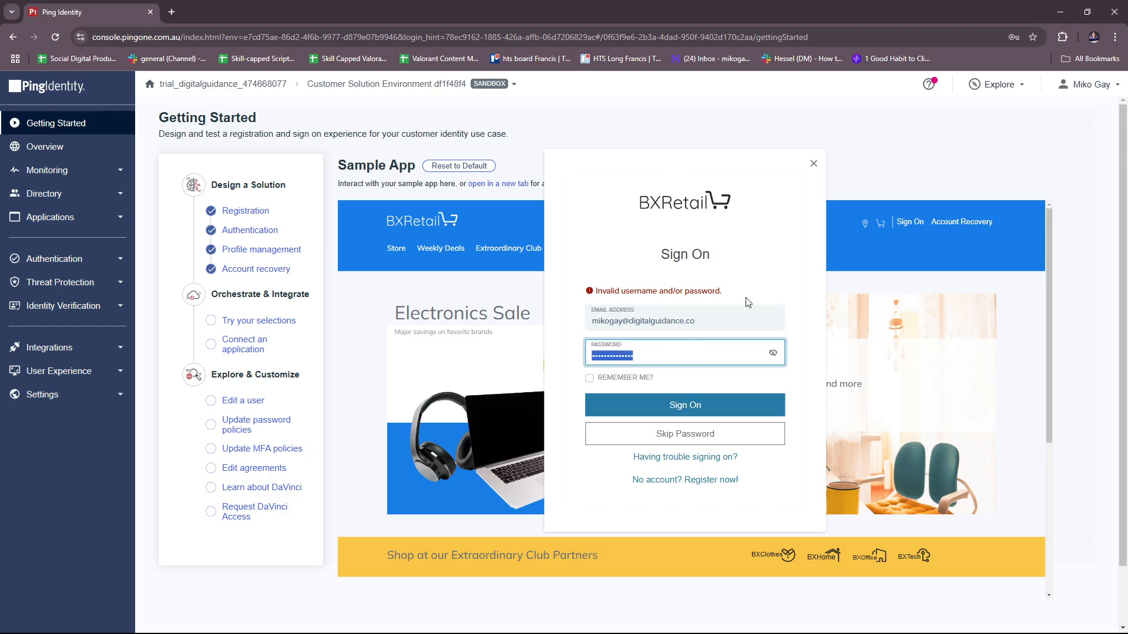
mouse_move(685, 479)
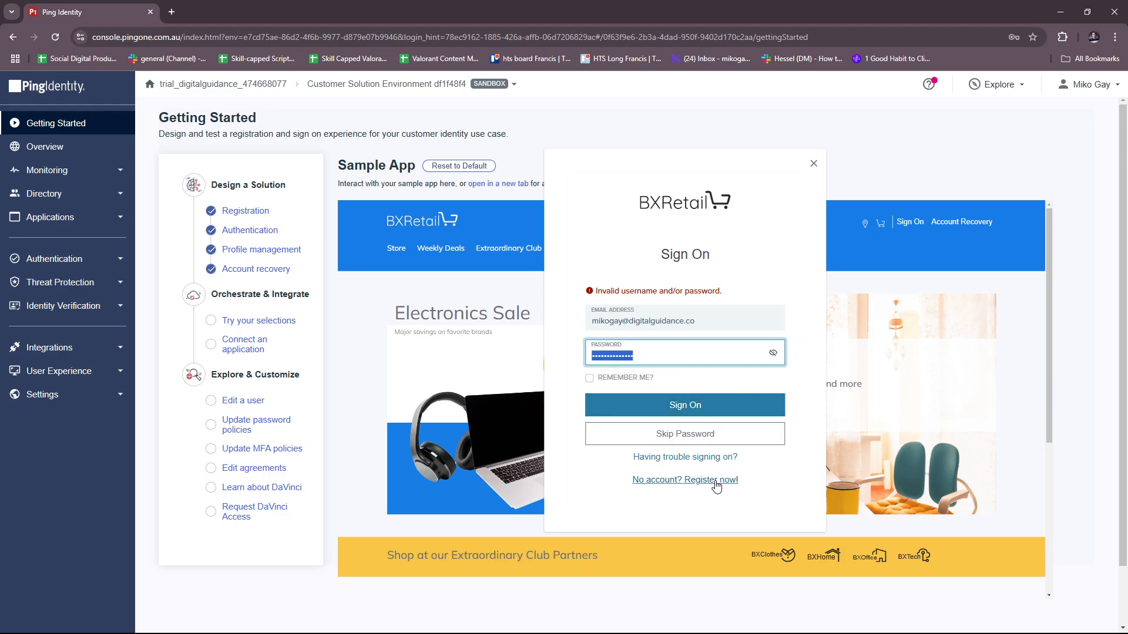
click(813, 163)
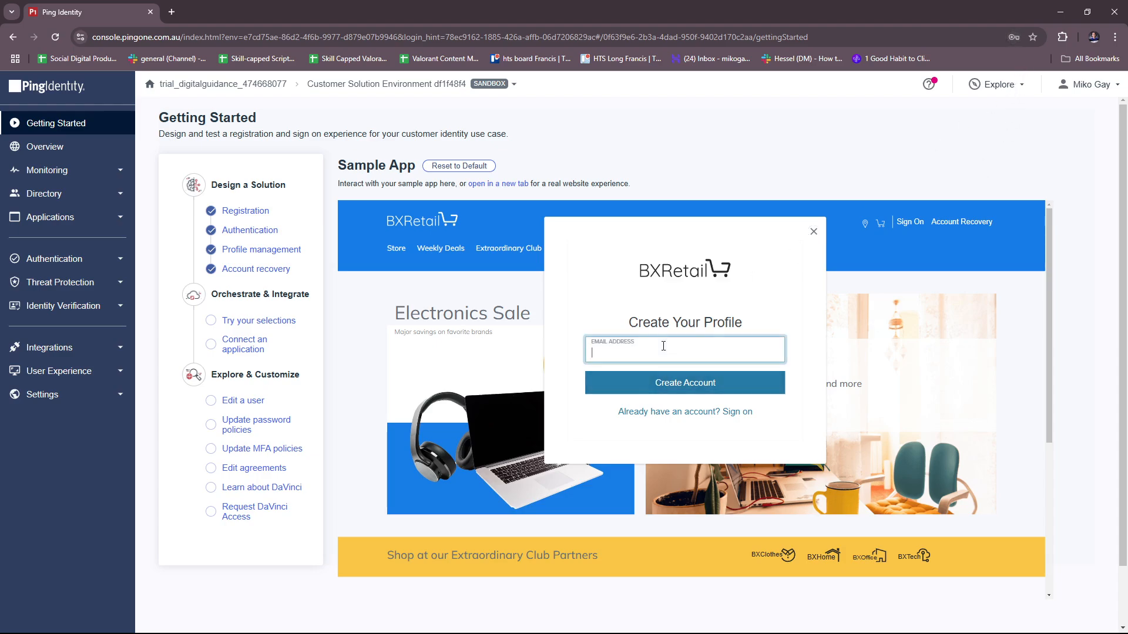
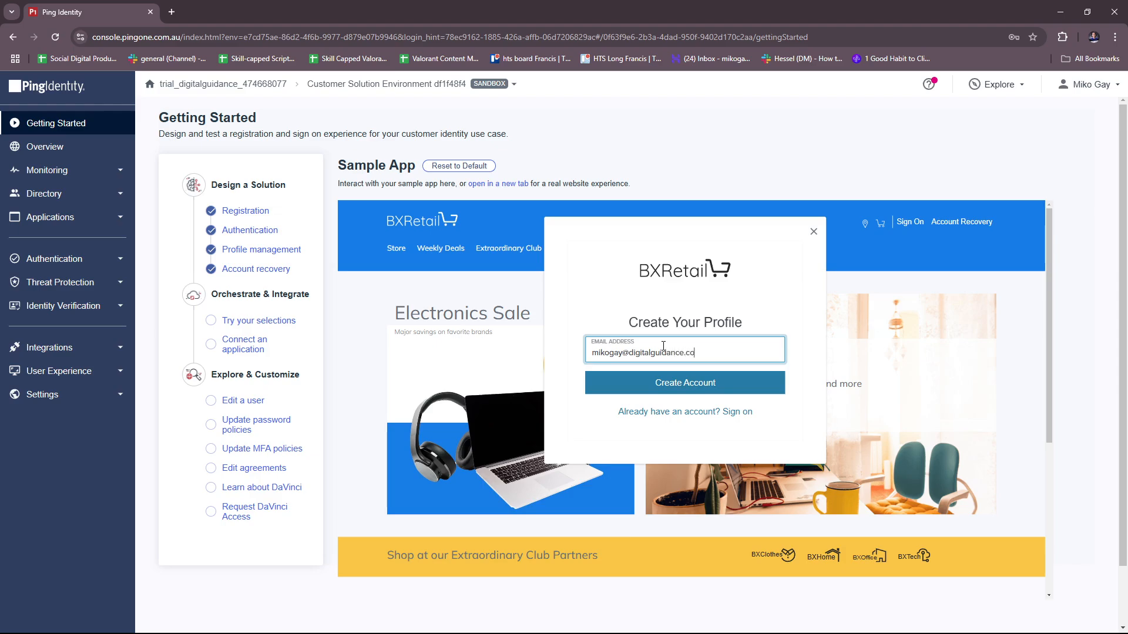
click(683, 382)
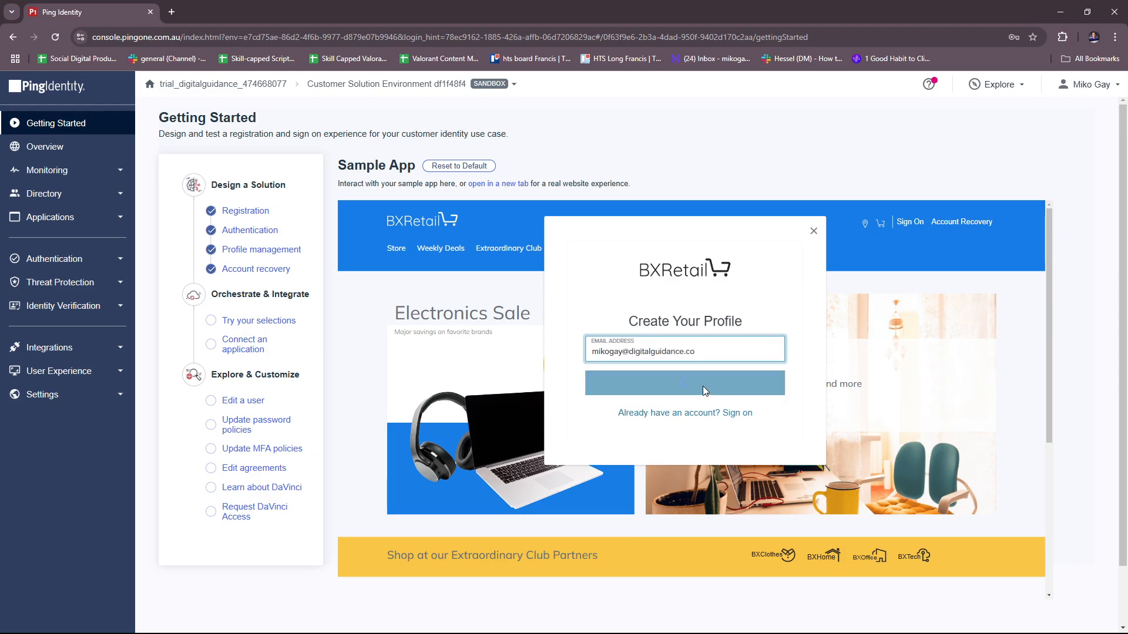
click(684, 382)
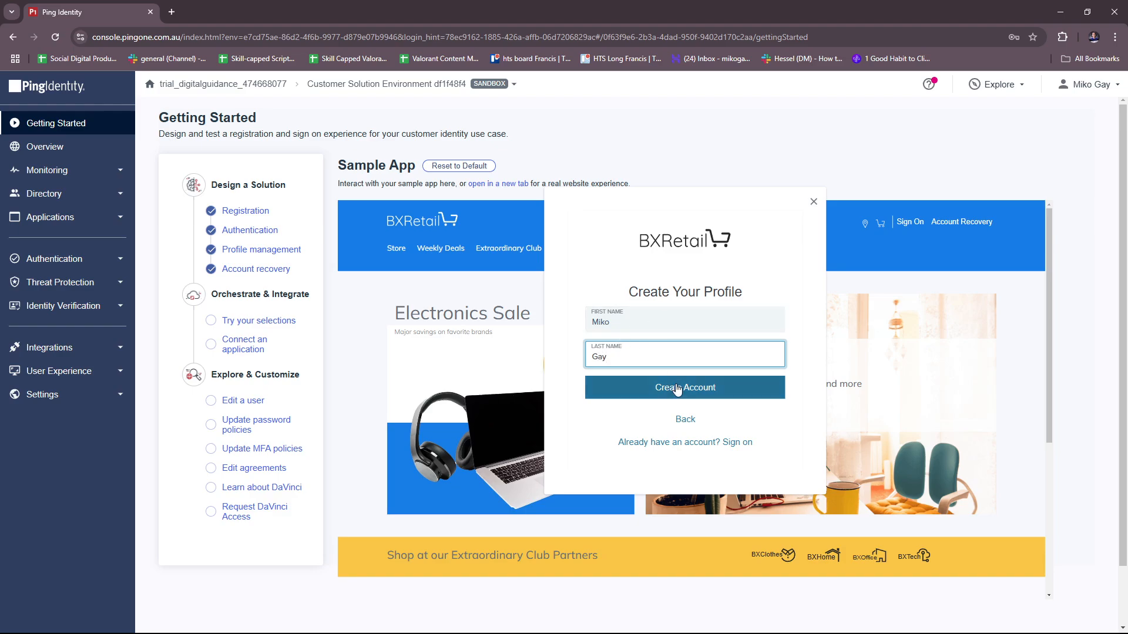
click(684, 386)
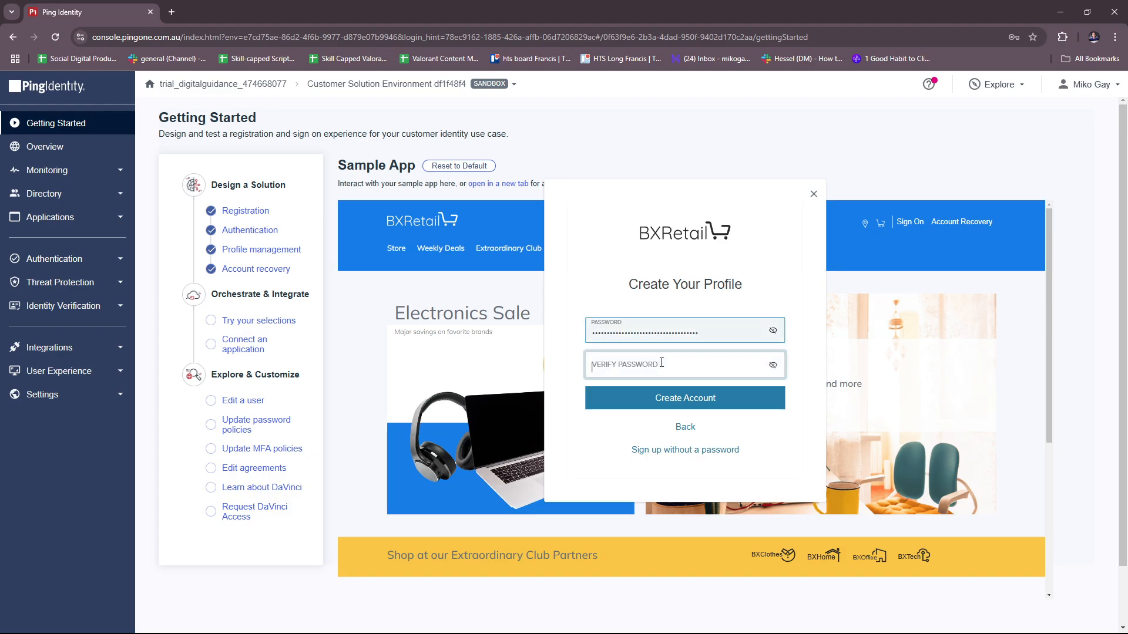
click(683, 398)
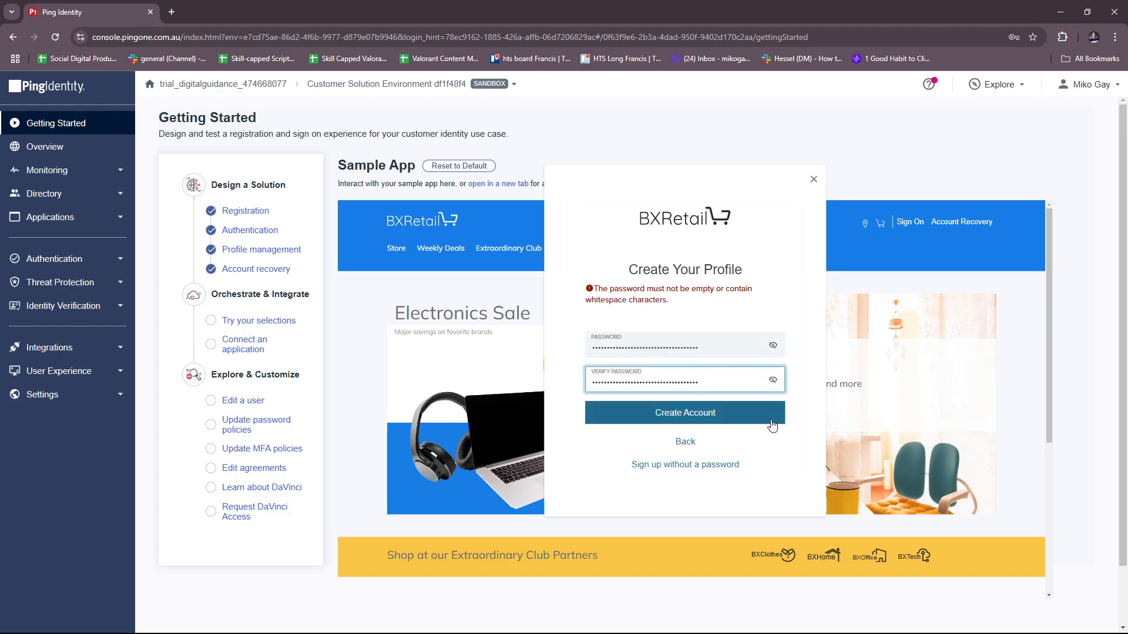
triple_click(680, 379)
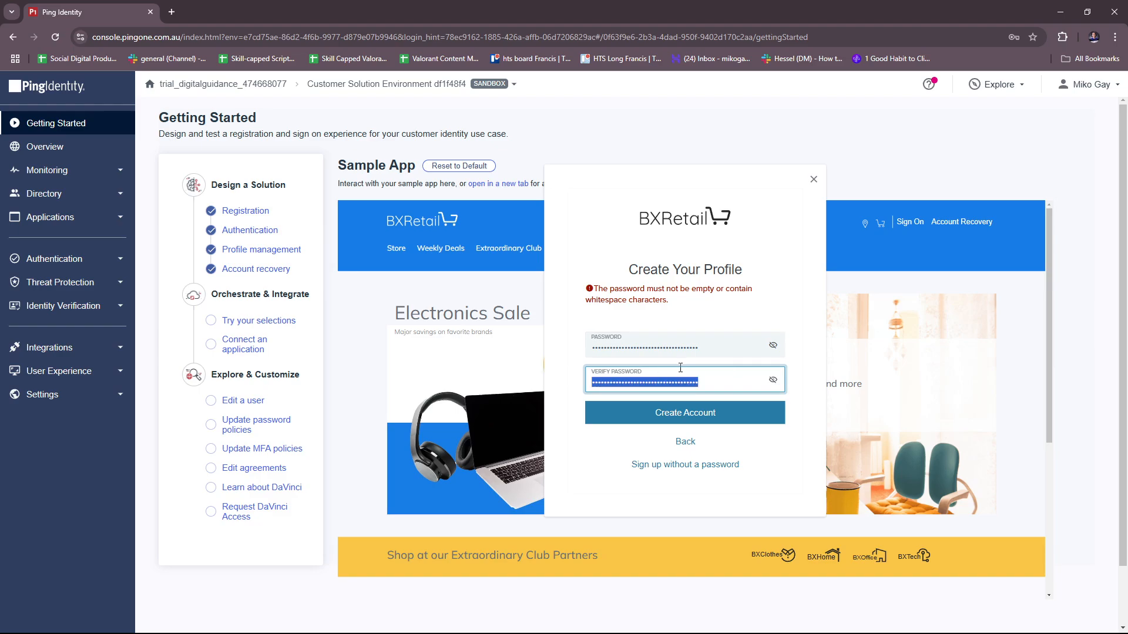
click(773, 346)
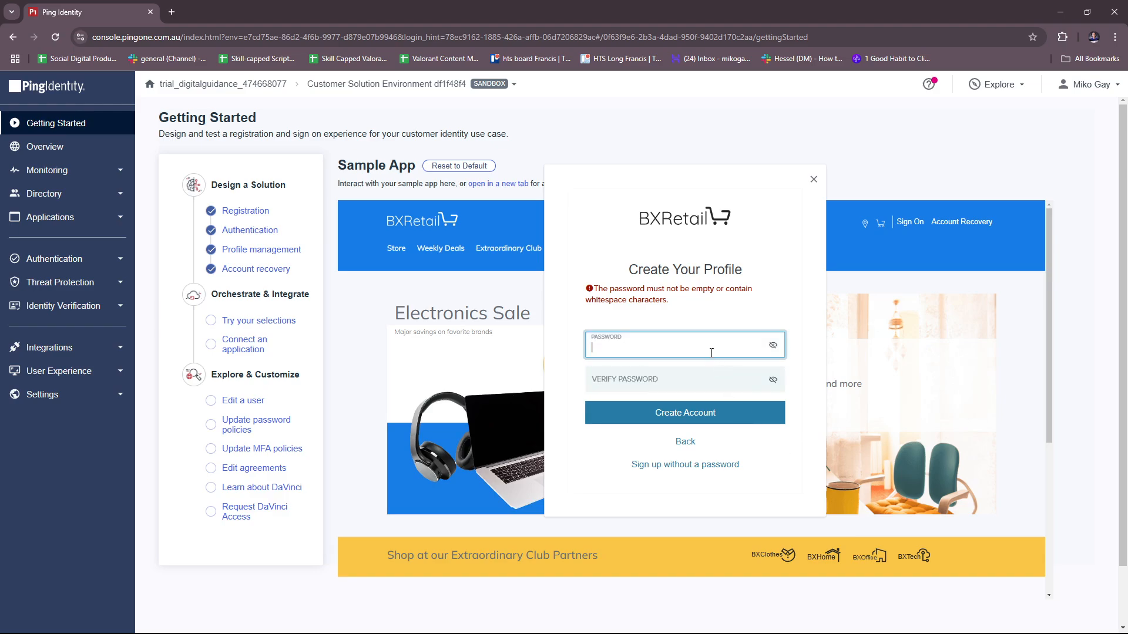
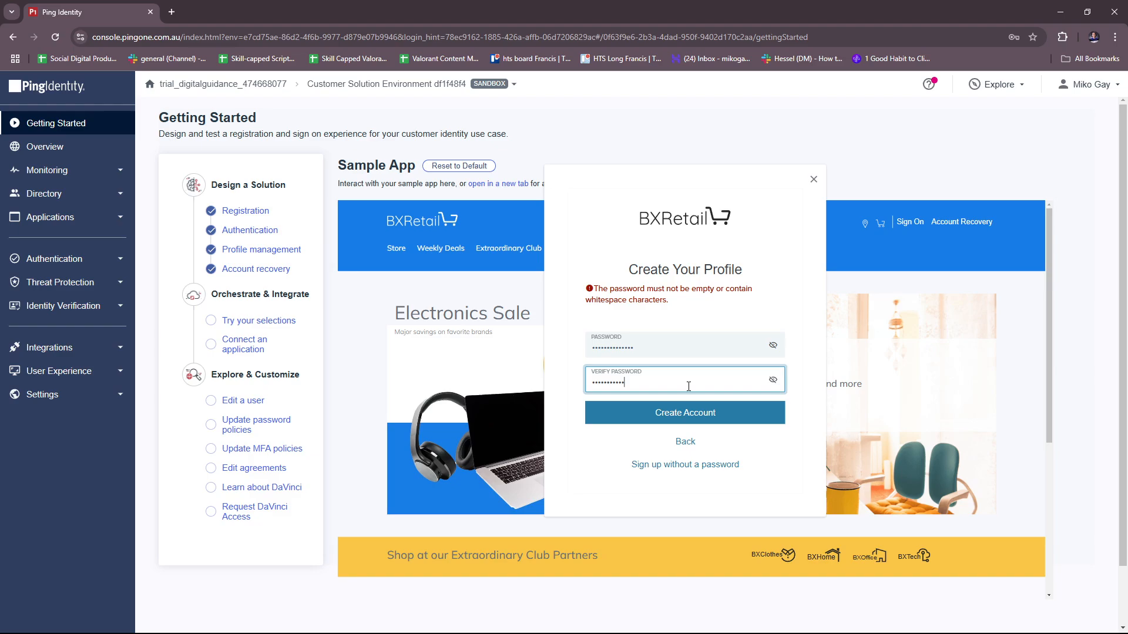
click(684, 412)
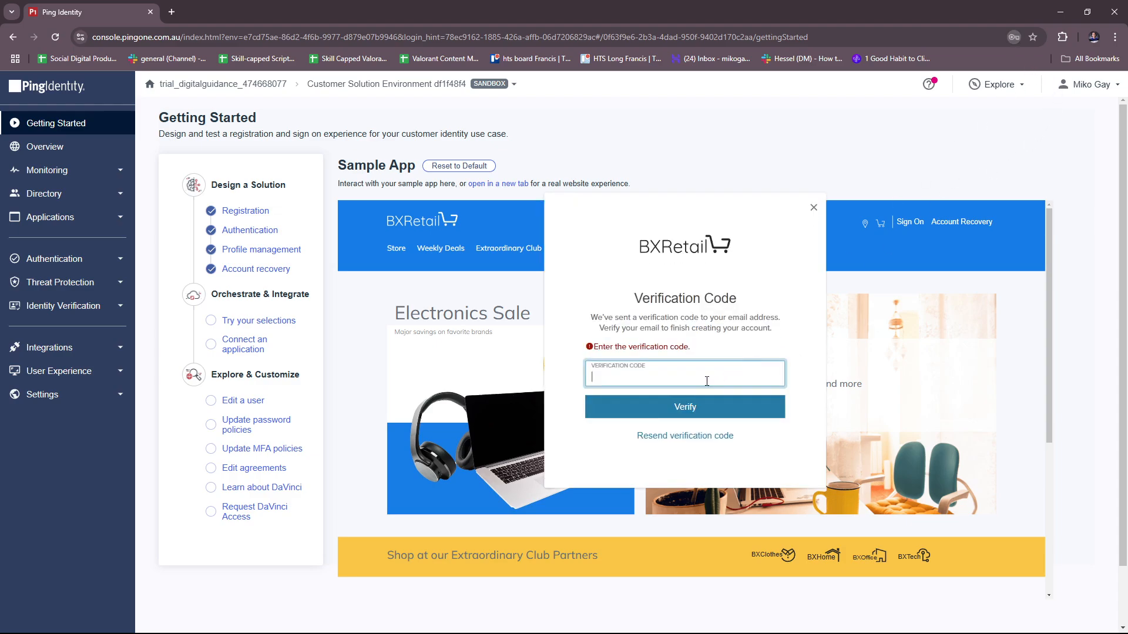
mouse_move(733, 342)
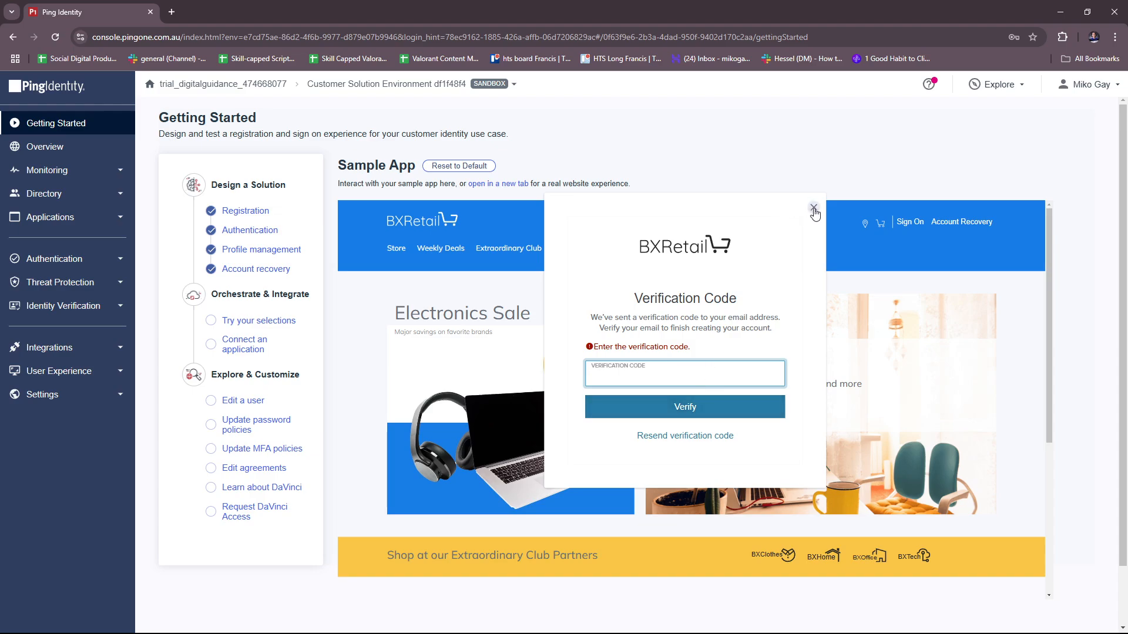
mouse_move(483, 316)
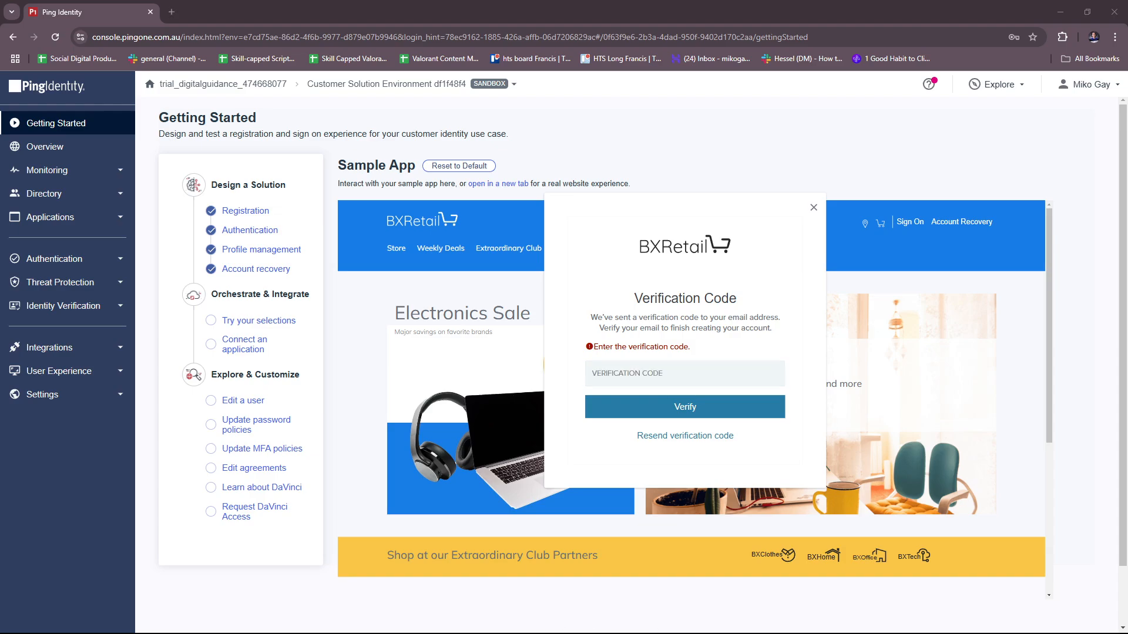
Dismiss the Verification Code modal without entering a code, returning to the storefront
click(683, 373)
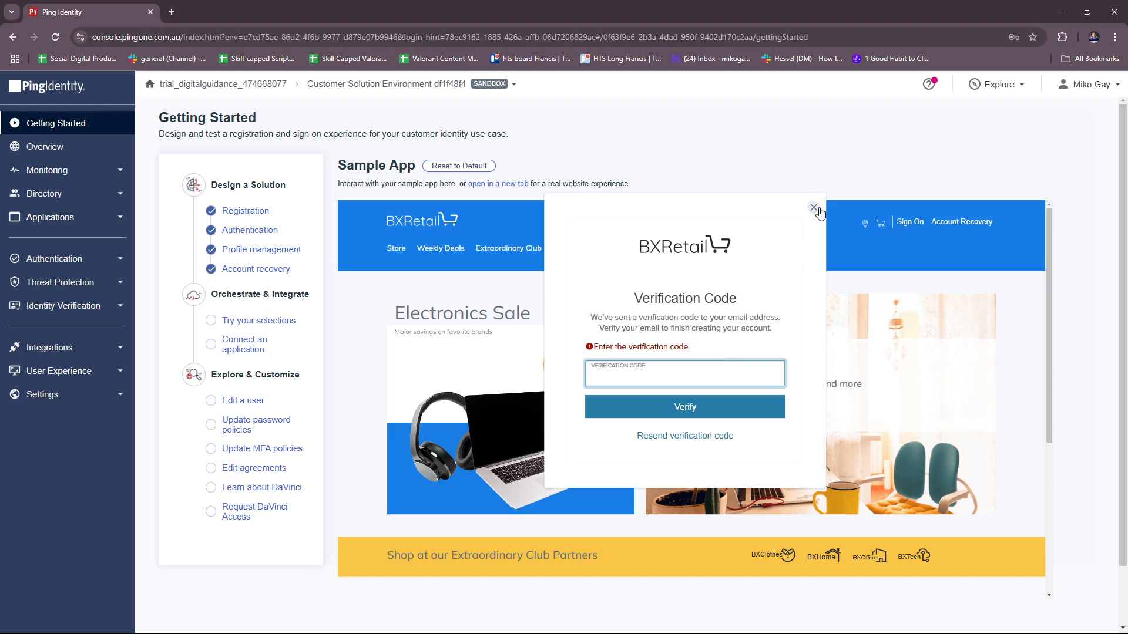
click(813, 207)
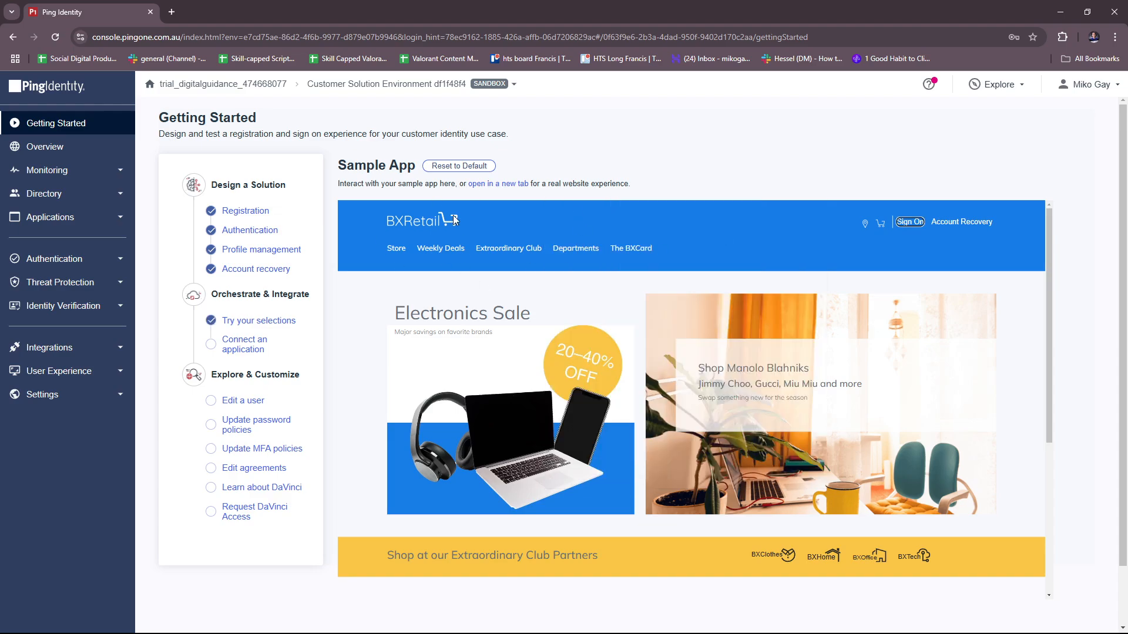
mouse_move(466, 290)
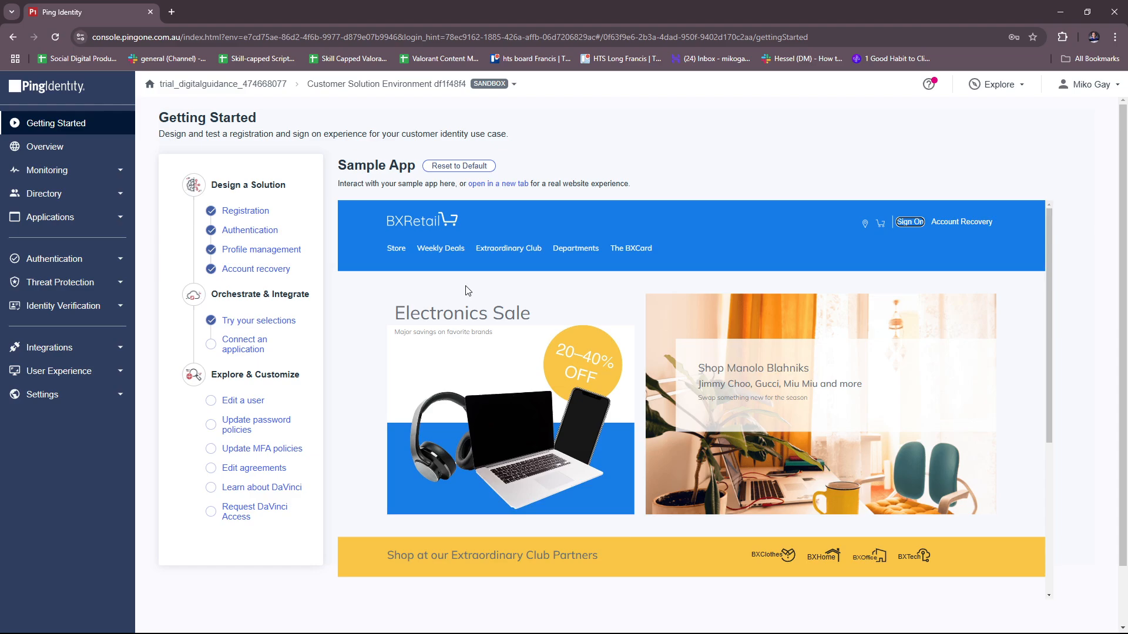
mouse_move(491, 297)
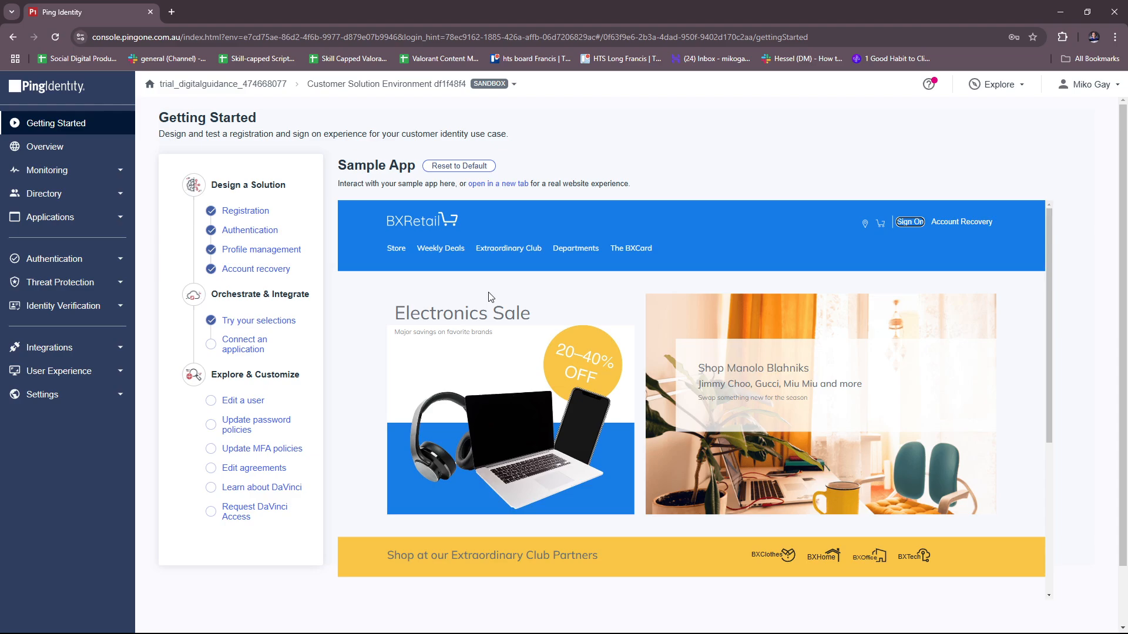
scroll(down, 3)
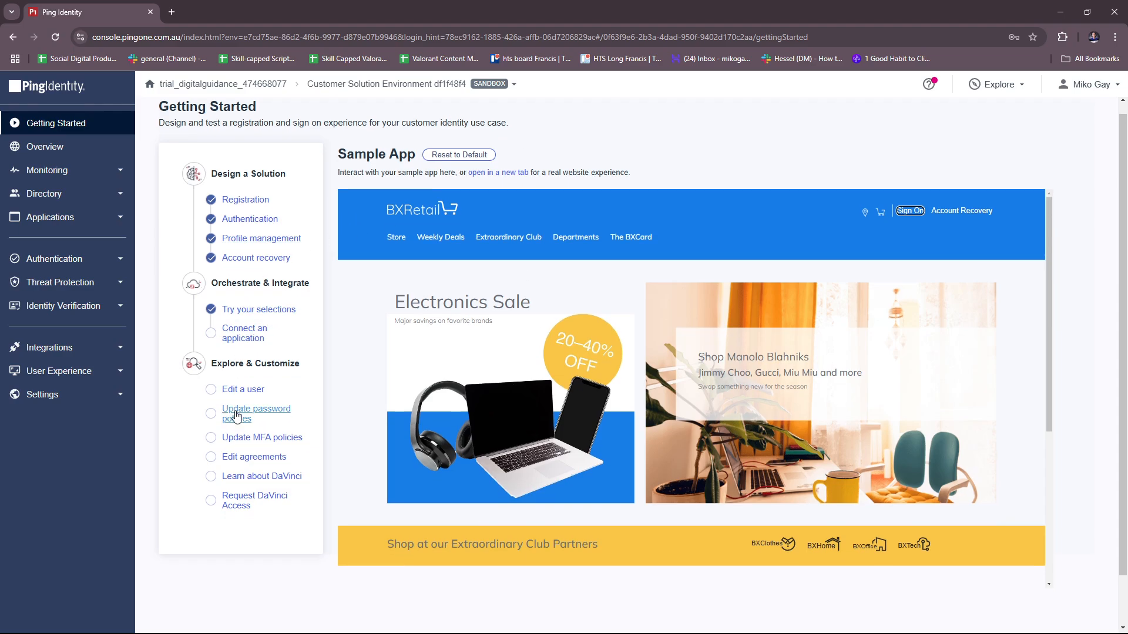
scroll(down, 3)
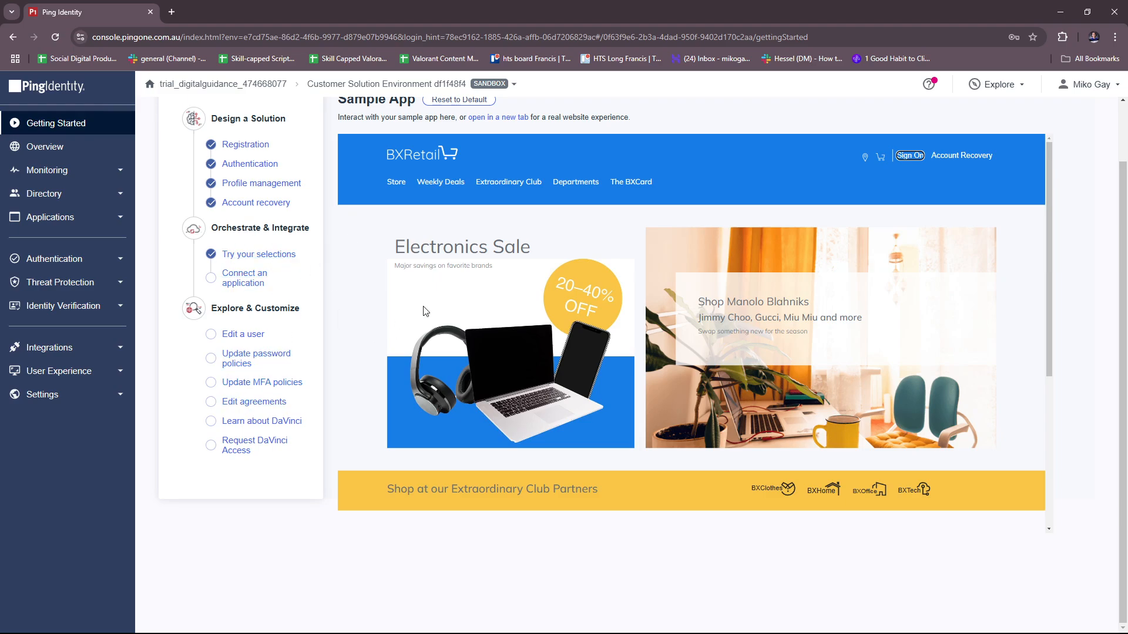
scroll(up, 3)
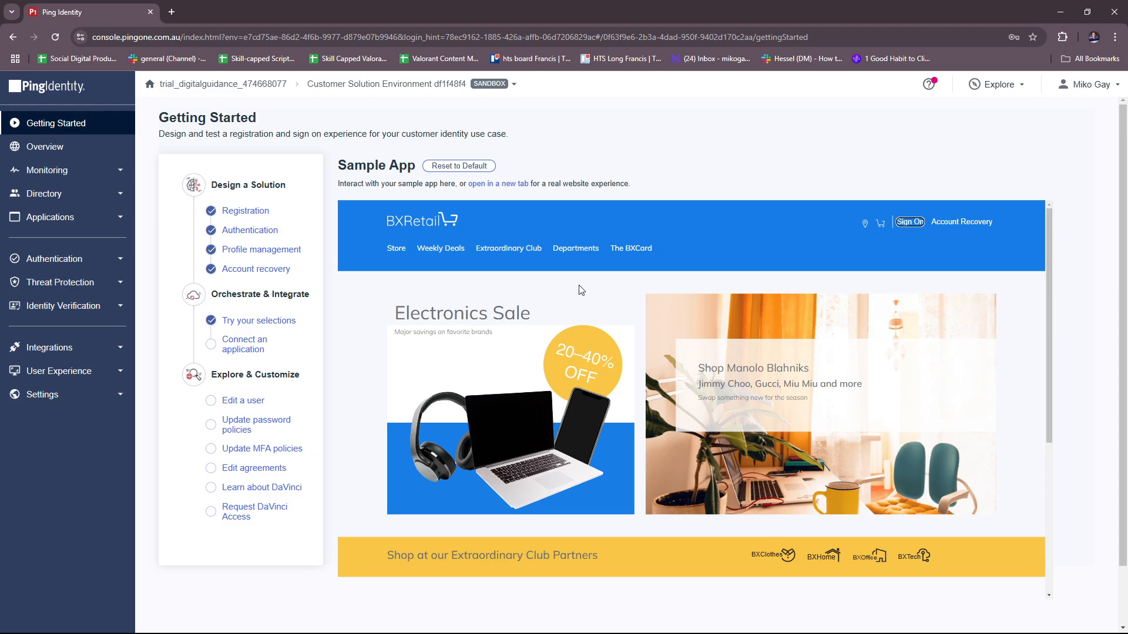
mouse_move(581, 290)
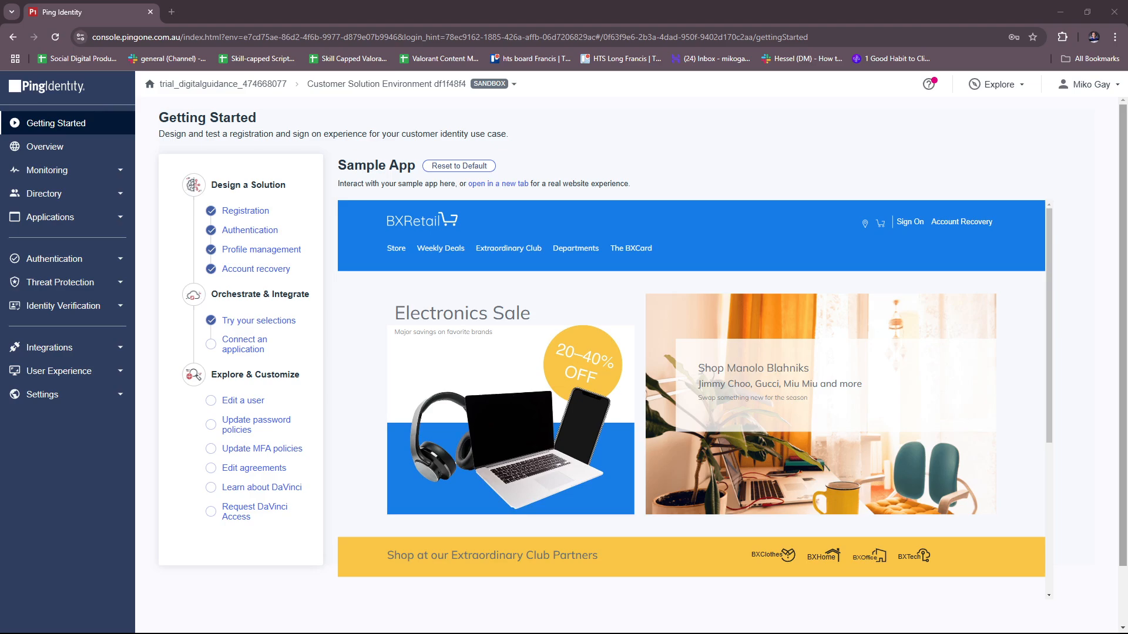